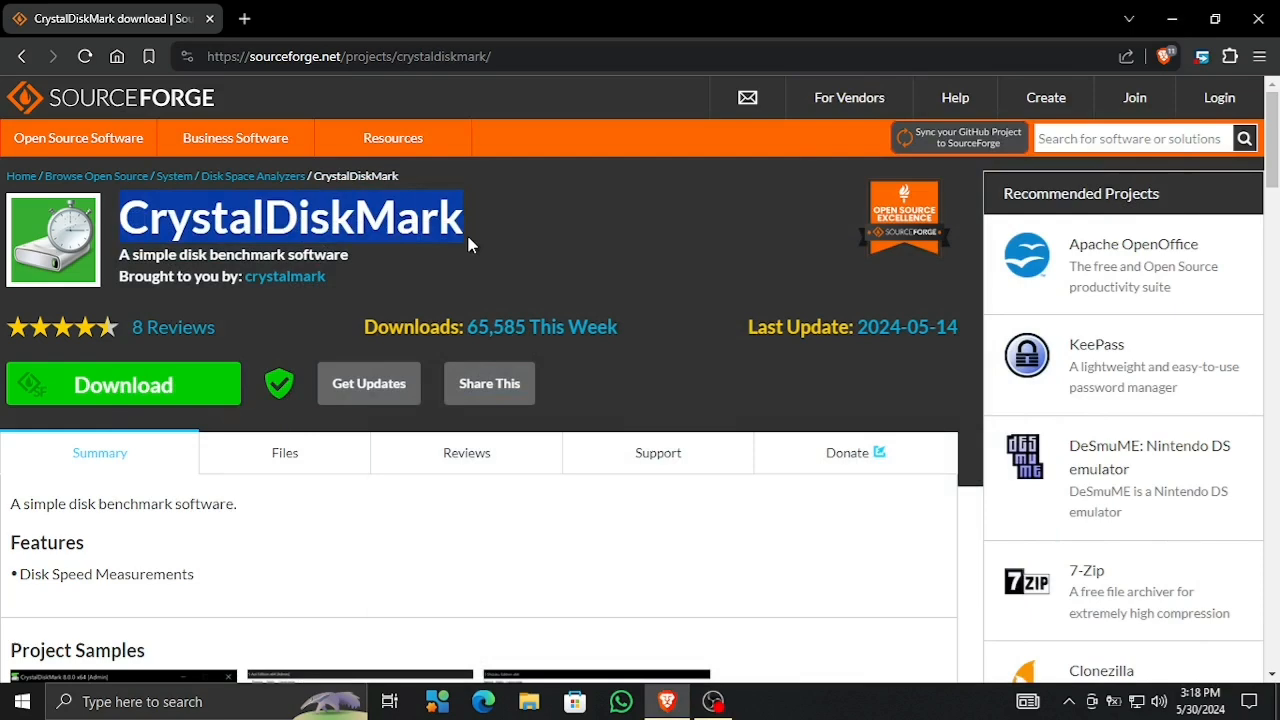
{"action": "mouse_move", "coordinate": [532, 110]}
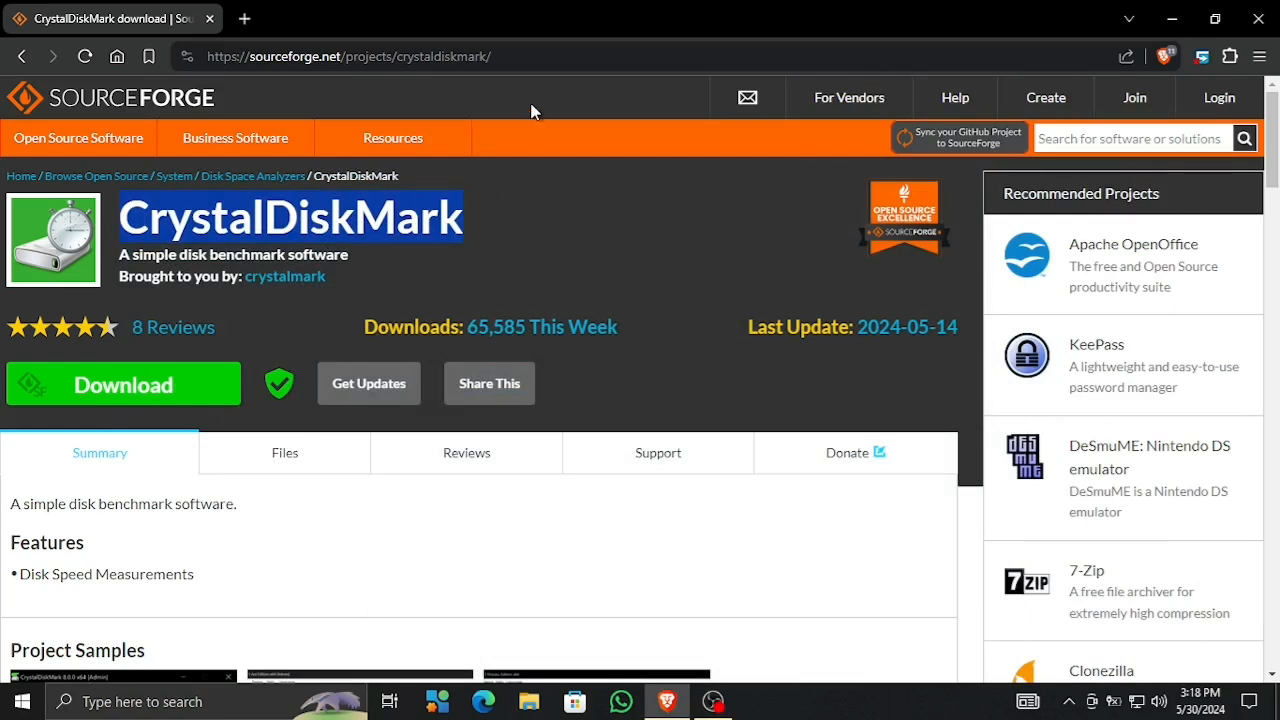
Step: Start the CrystalDiskMark download from its SourceForge project page's green Download button
{"action": "scroll", "scroll_direction": "down", "scroll_amount": 3}
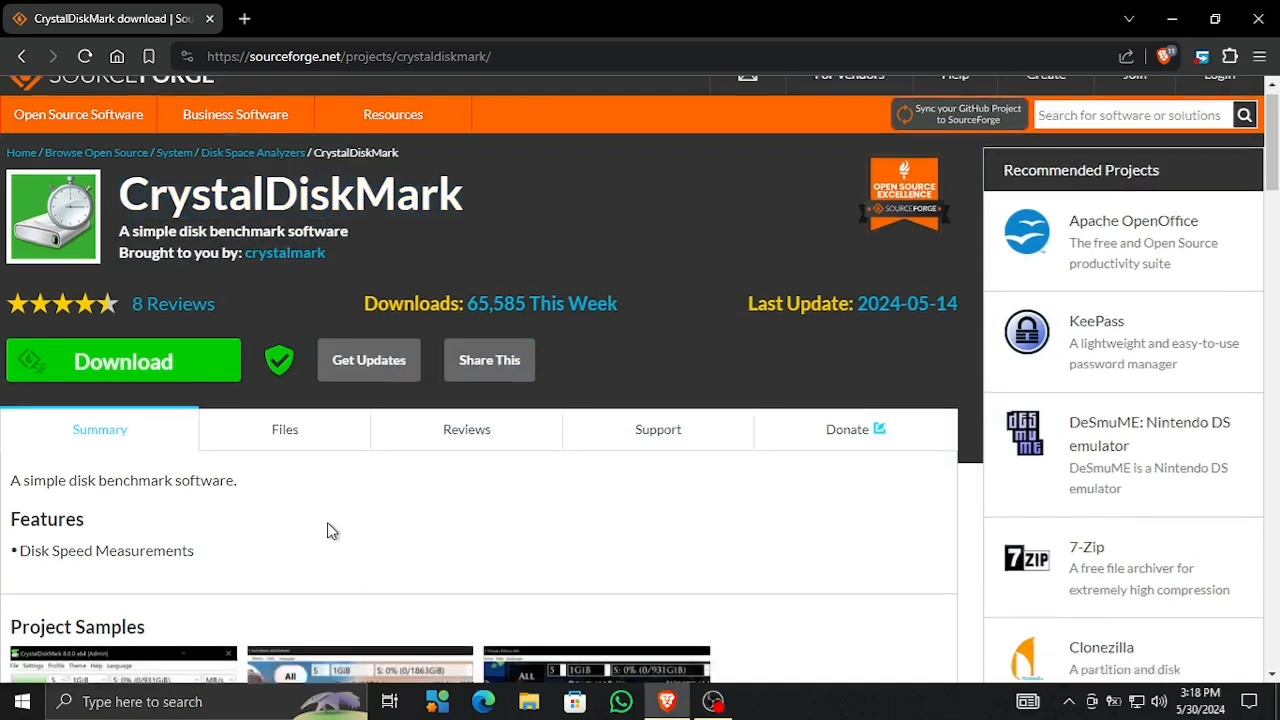
{"action": "scroll", "scroll_direction": "down", "scroll_amount": 3}
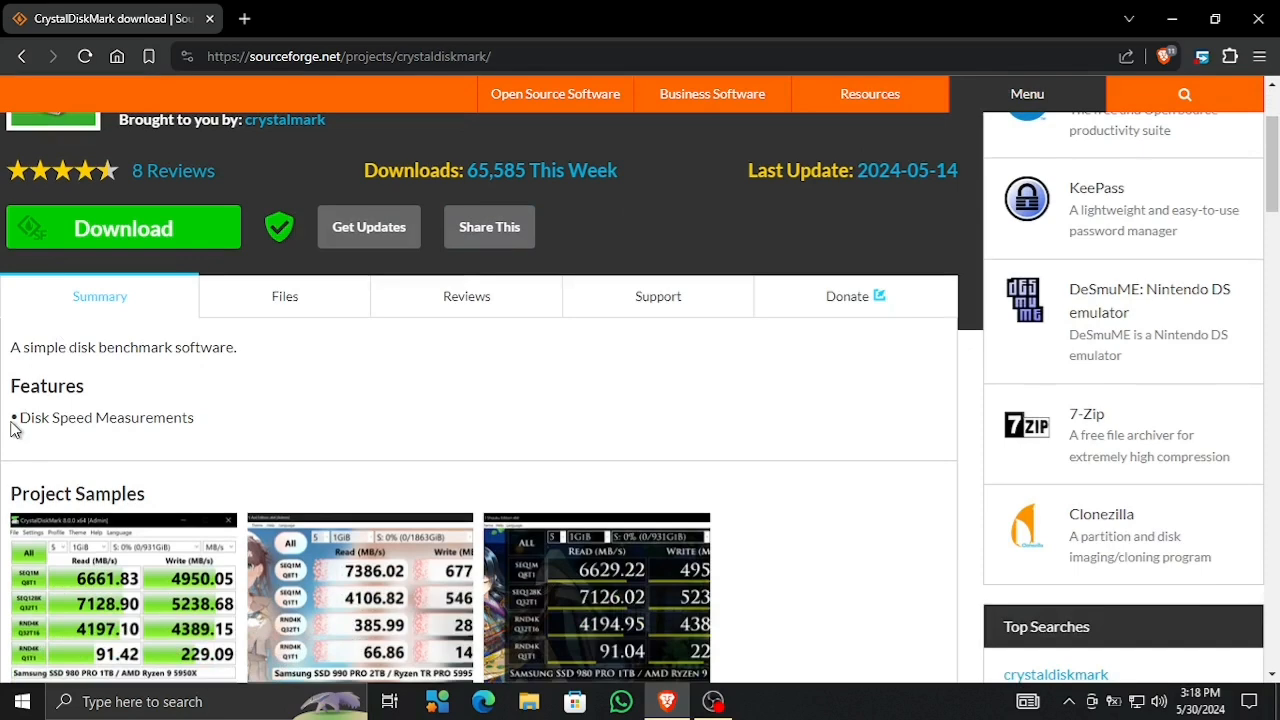
{"action": "double_click", "coordinate": [106, 417]}
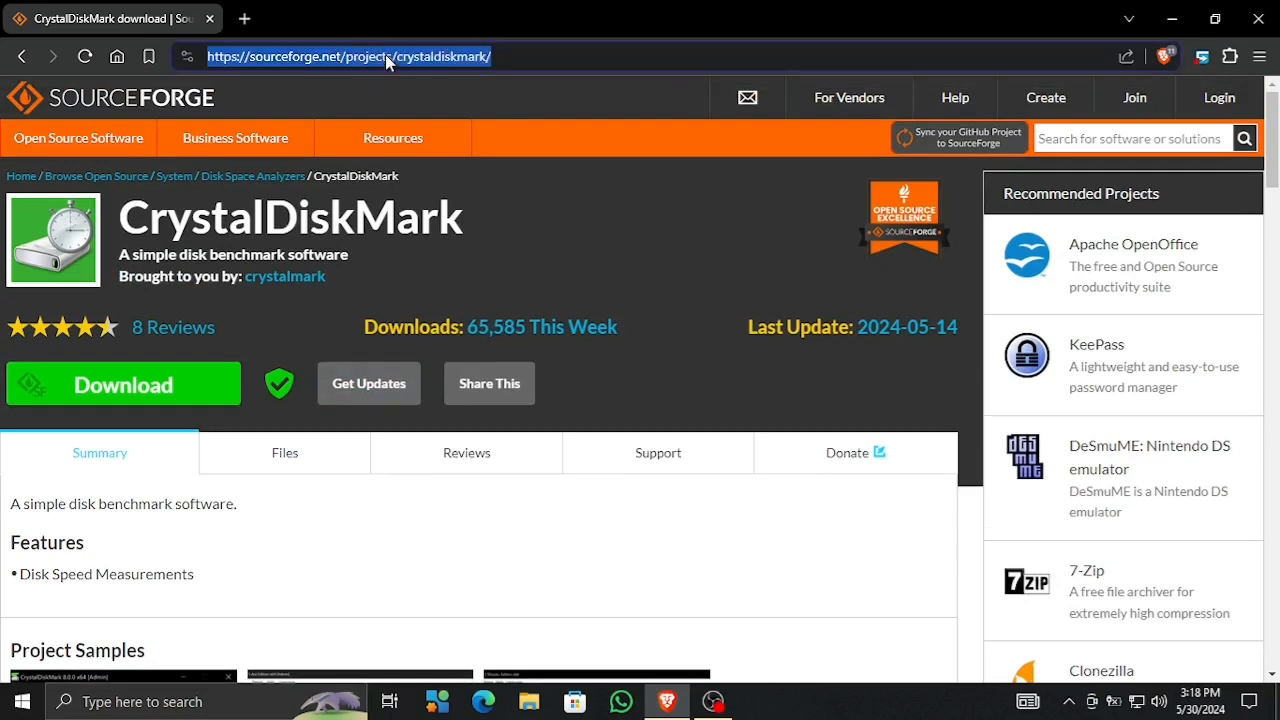
{"action": "mouse_move", "coordinate": [308, 516]}
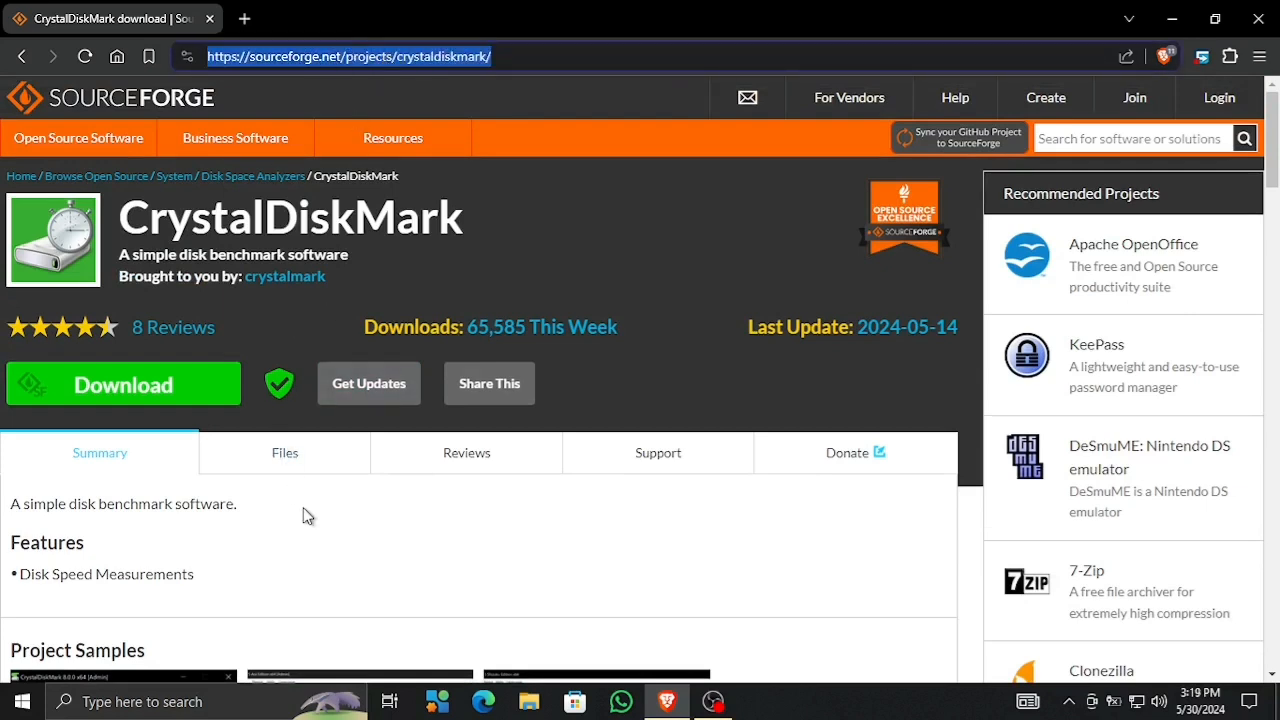
{"action": "left_click", "coordinate": [123, 384]}
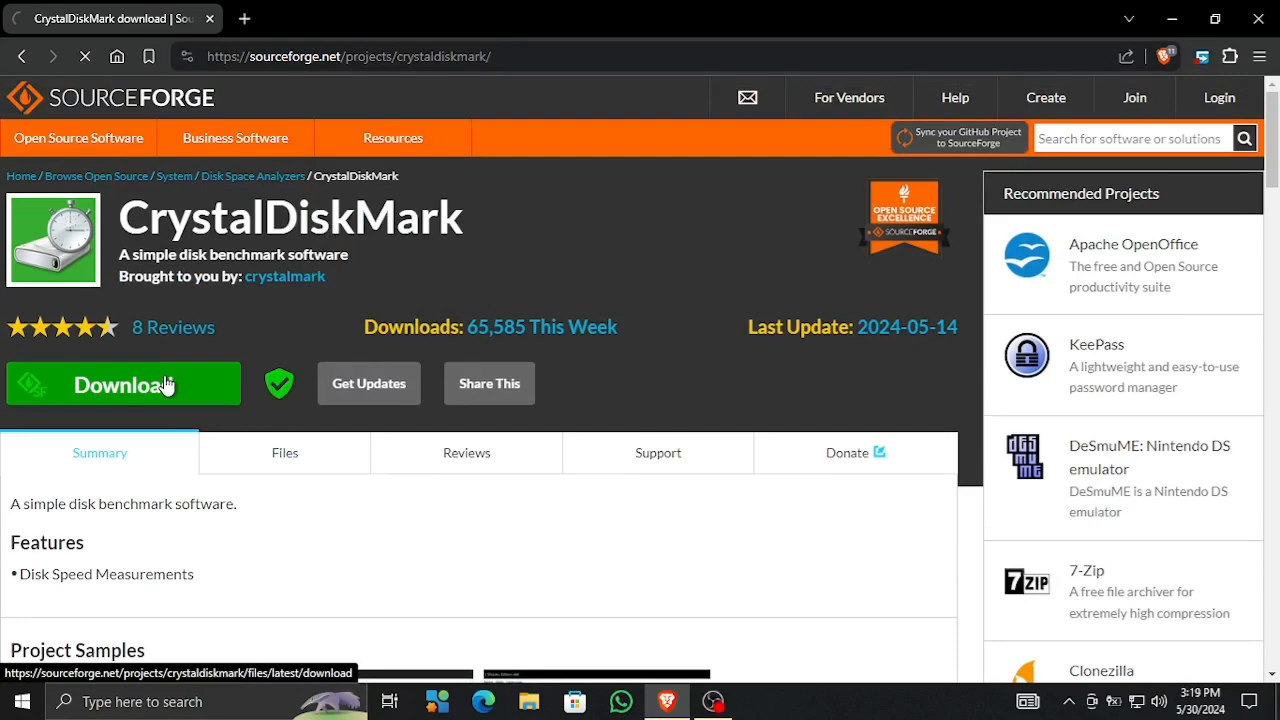
Step: Confirm in the download history that CrystalDiskMark8_0_5.zip (3.3 MB) has finished
{"action": "left_click", "coordinate": [122, 383]}
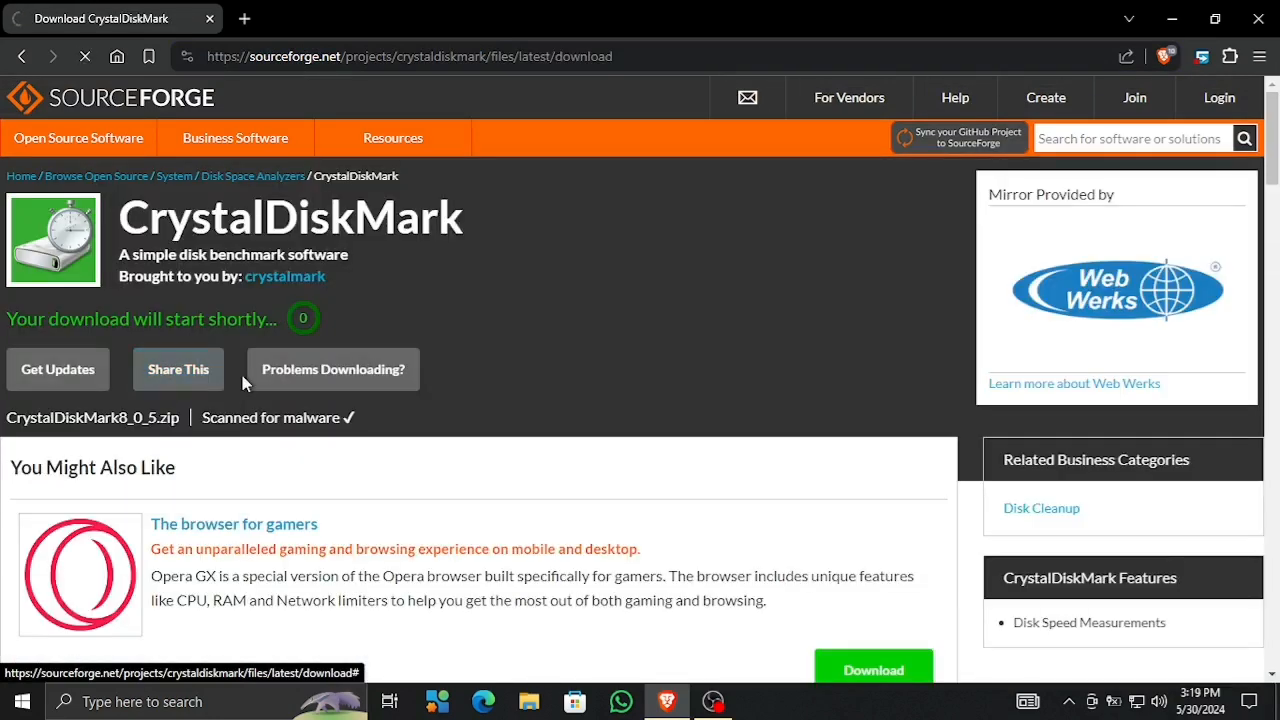
{"action": "mouse_move", "coordinate": [413, 441]}
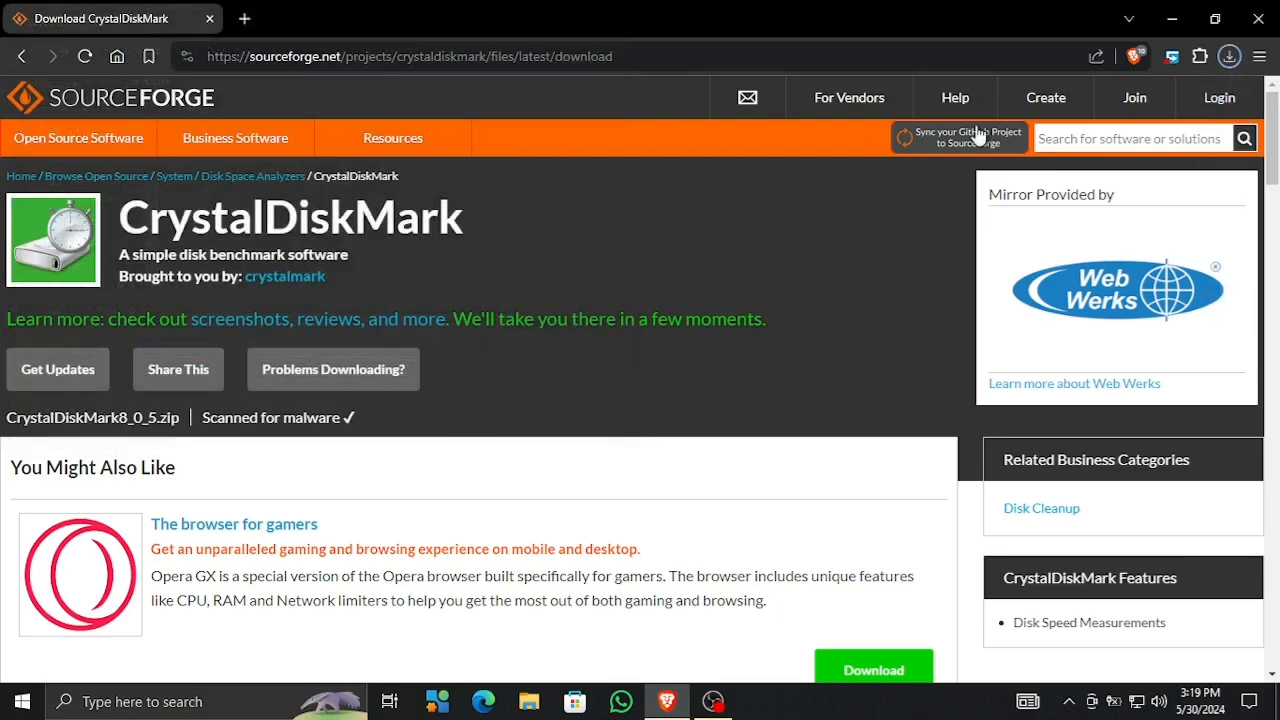
{"action": "left_click", "coordinate": [1228, 56]}
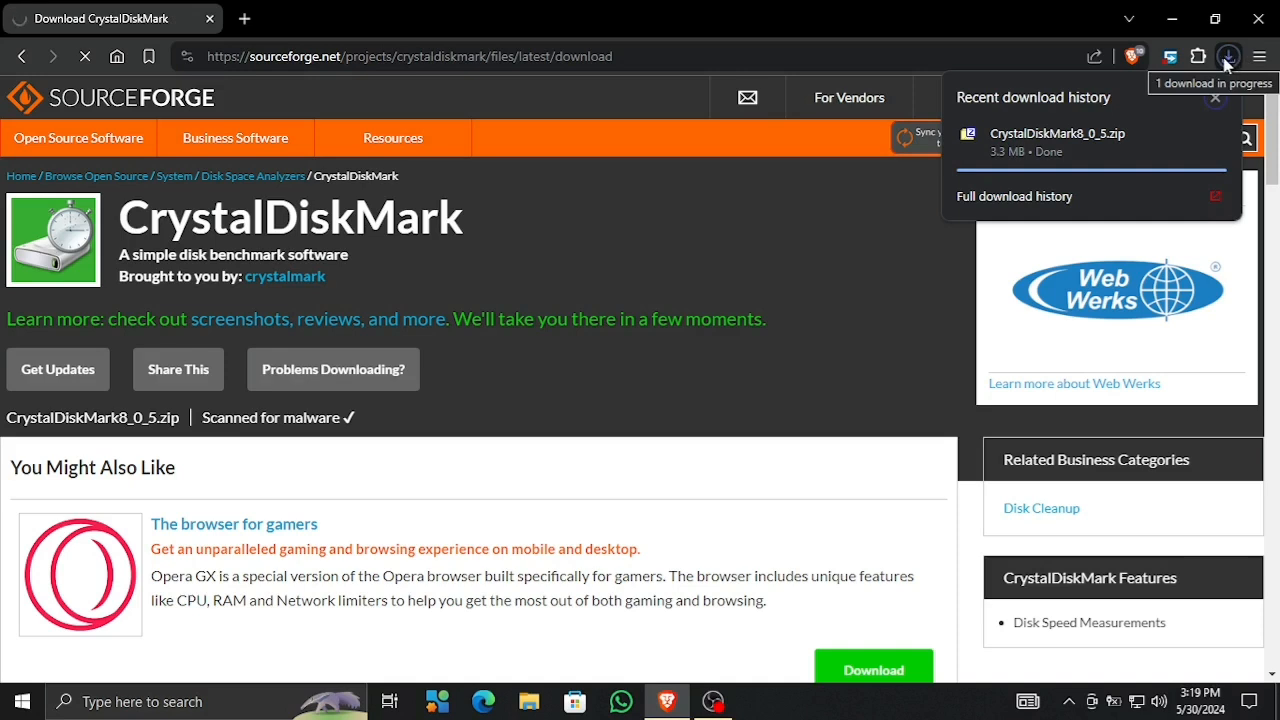
{"action": "mouse_move", "coordinate": [1000, 33]}
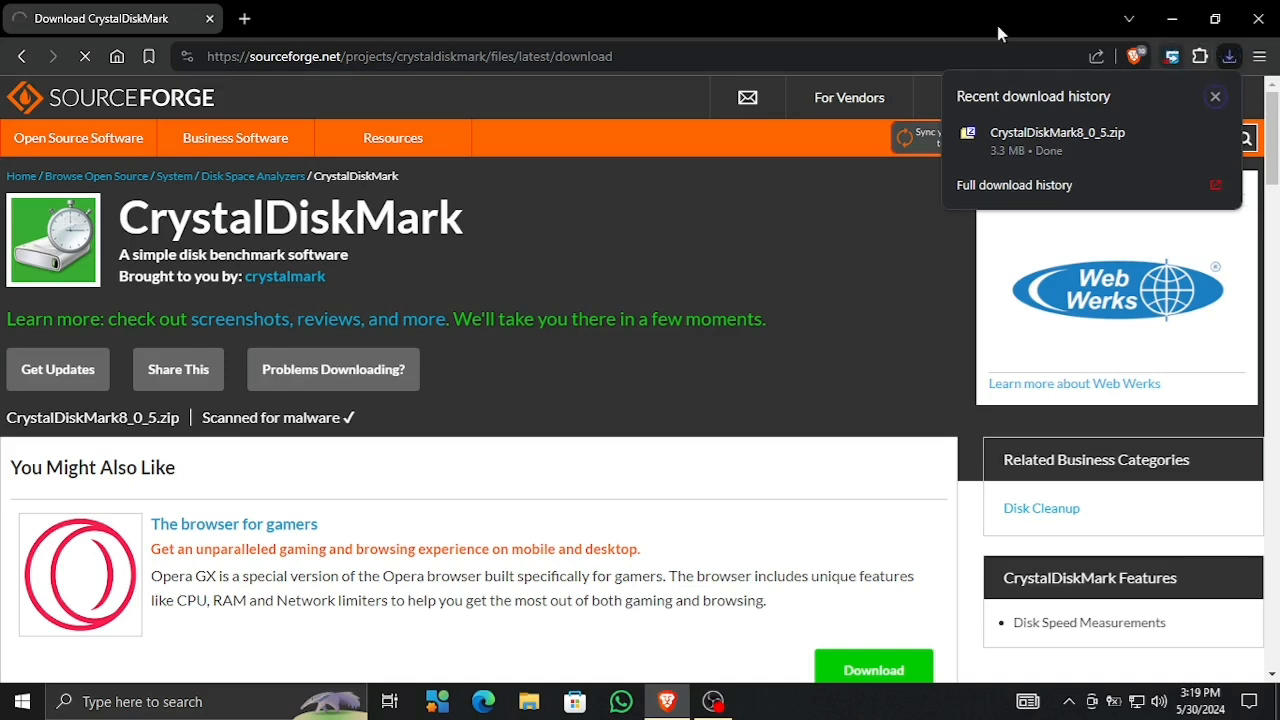
{"action": "left_click", "coordinate": [1215, 96]}
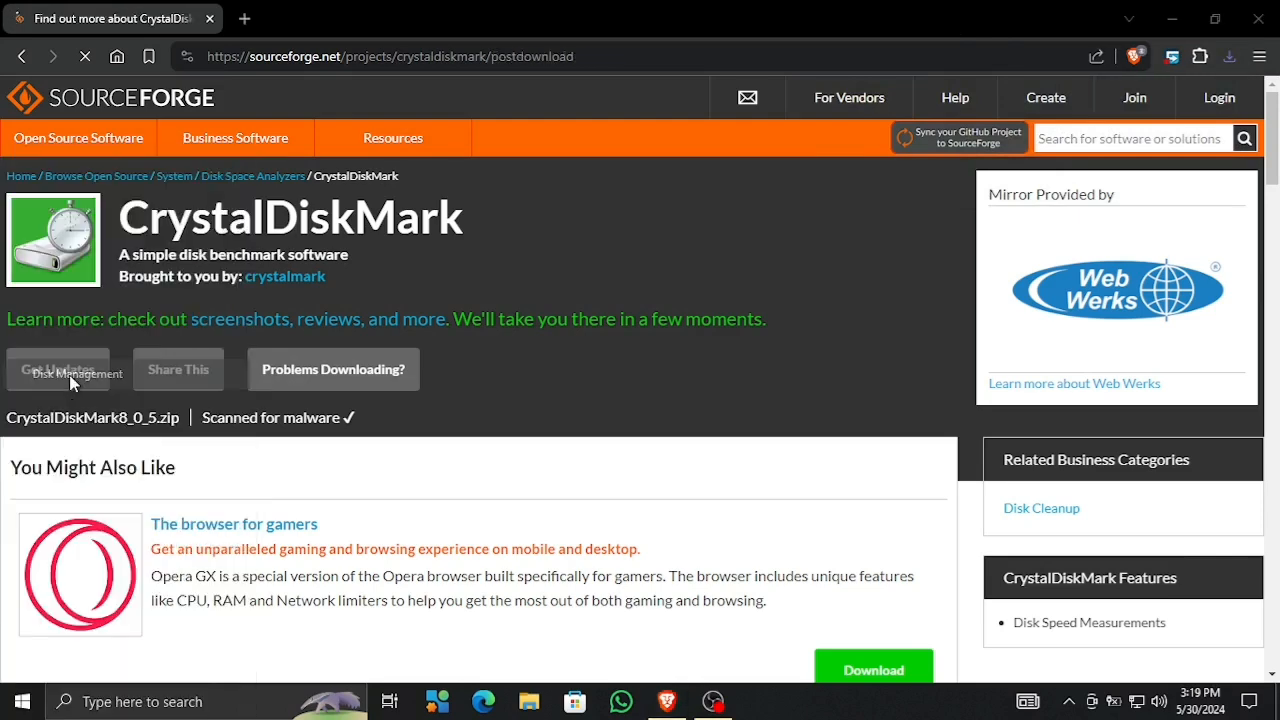
{"action": "left_click", "coordinate": [57, 369]}
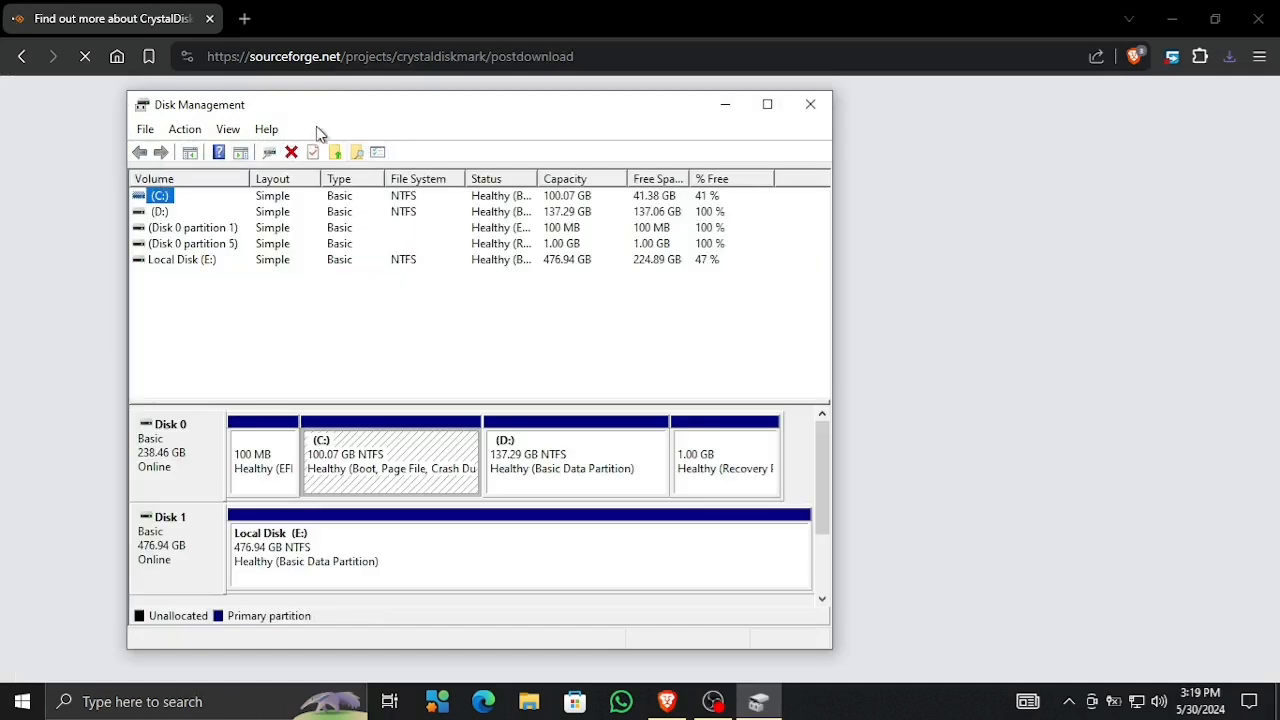
{"action": "left_click", "coordinate": [767, 104]}
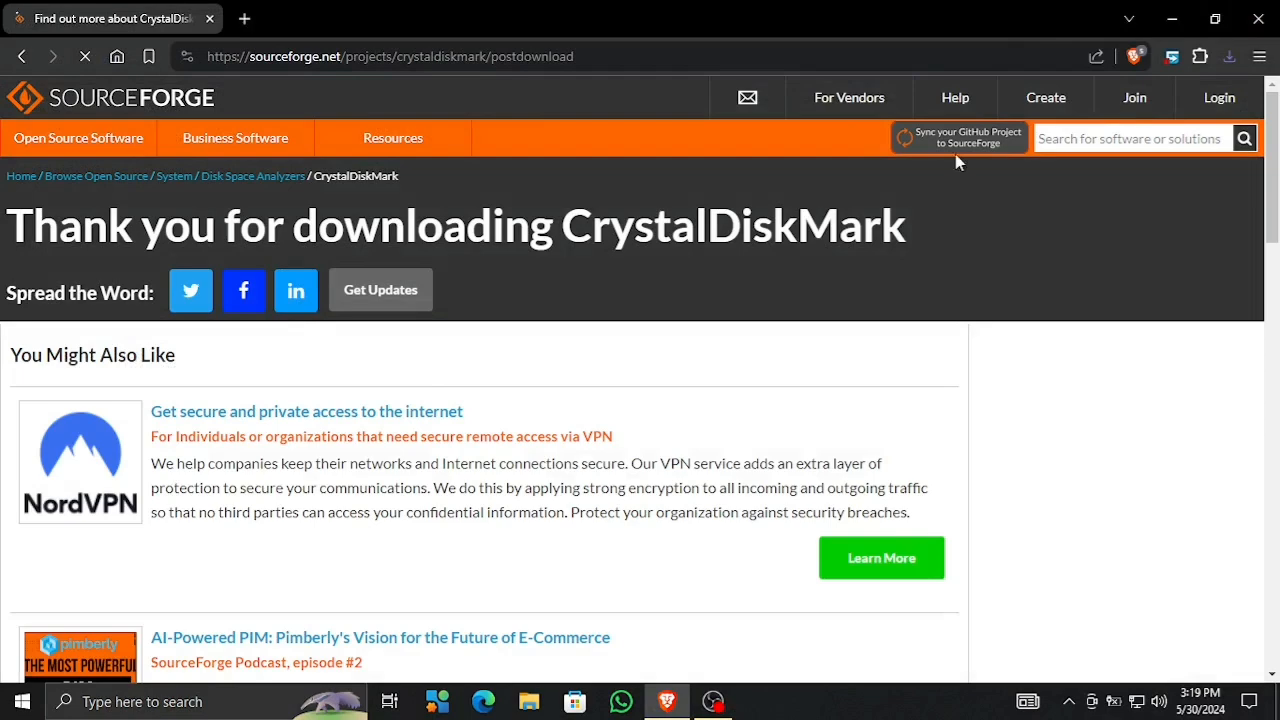
Step: Extract CrystalDiskMark8_0_5.zip with 7-Zip and open the new CrystalDiskMark8_0_5 folder
{"action": "left_click", "coordinate": [1228, 56]}
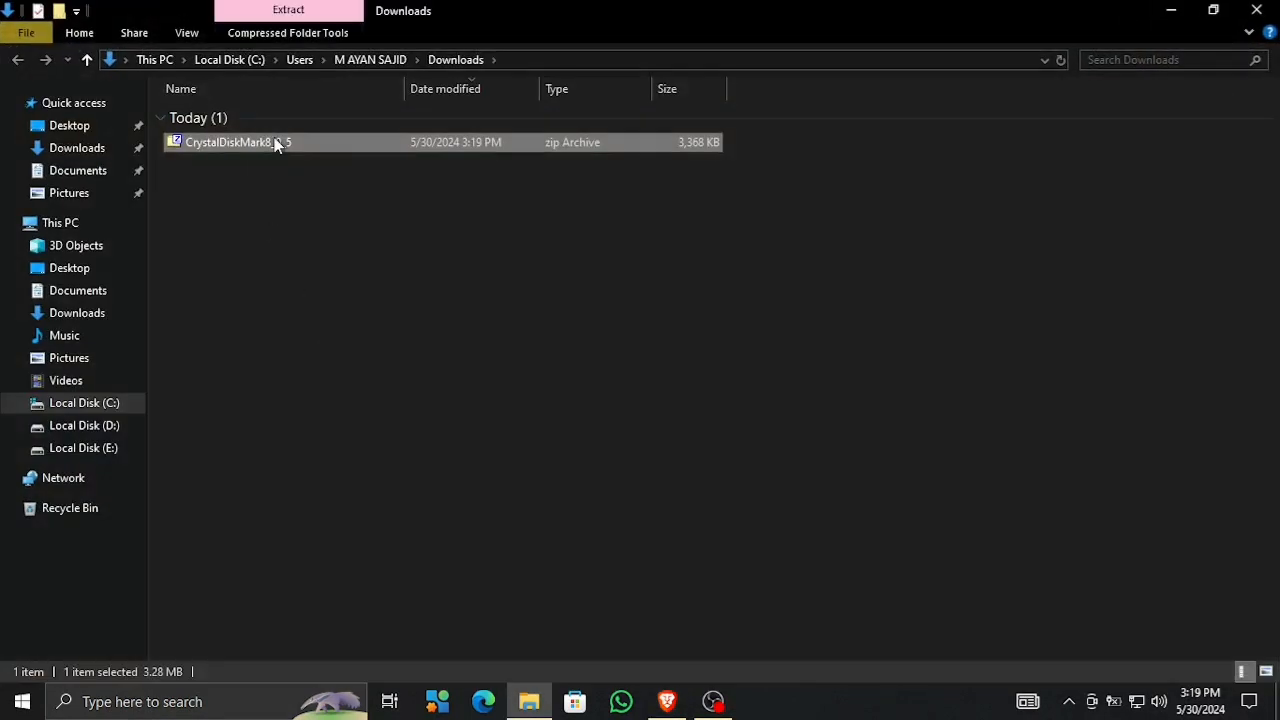
{"action": "right_click", "coordinate": [230, 142]}
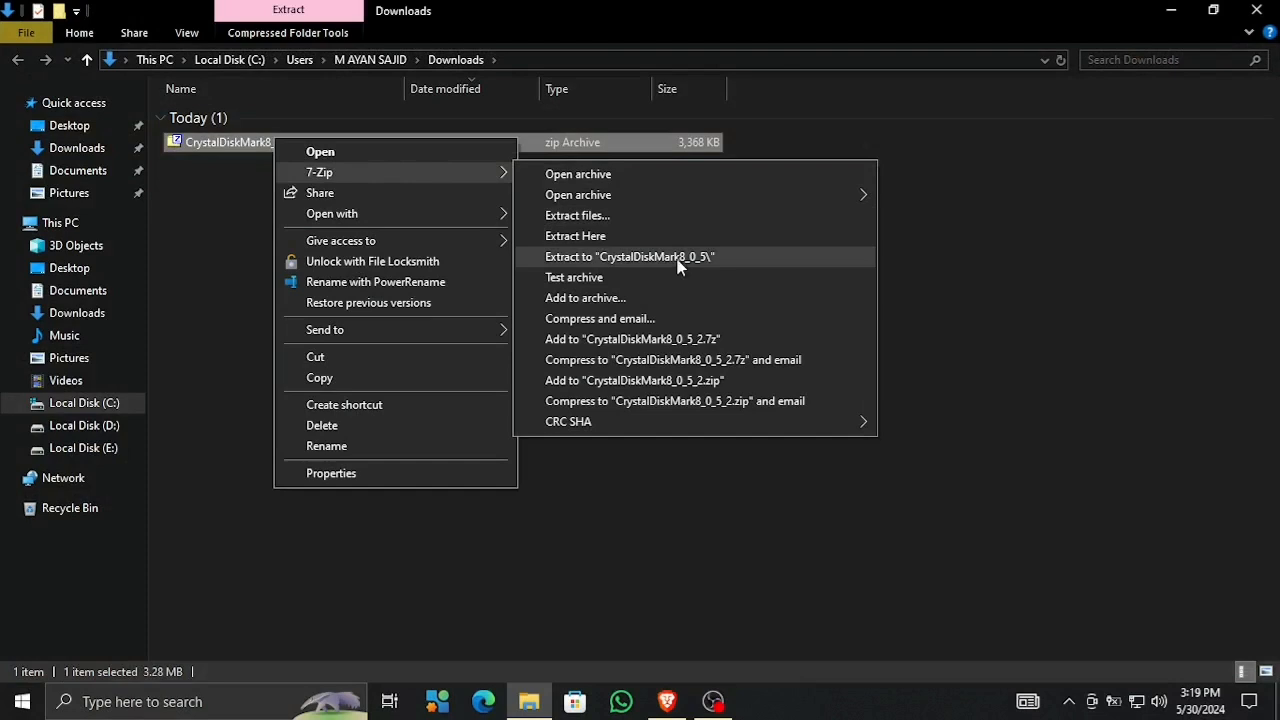
{"action": "left_click", "coordinate": [629, 256]}
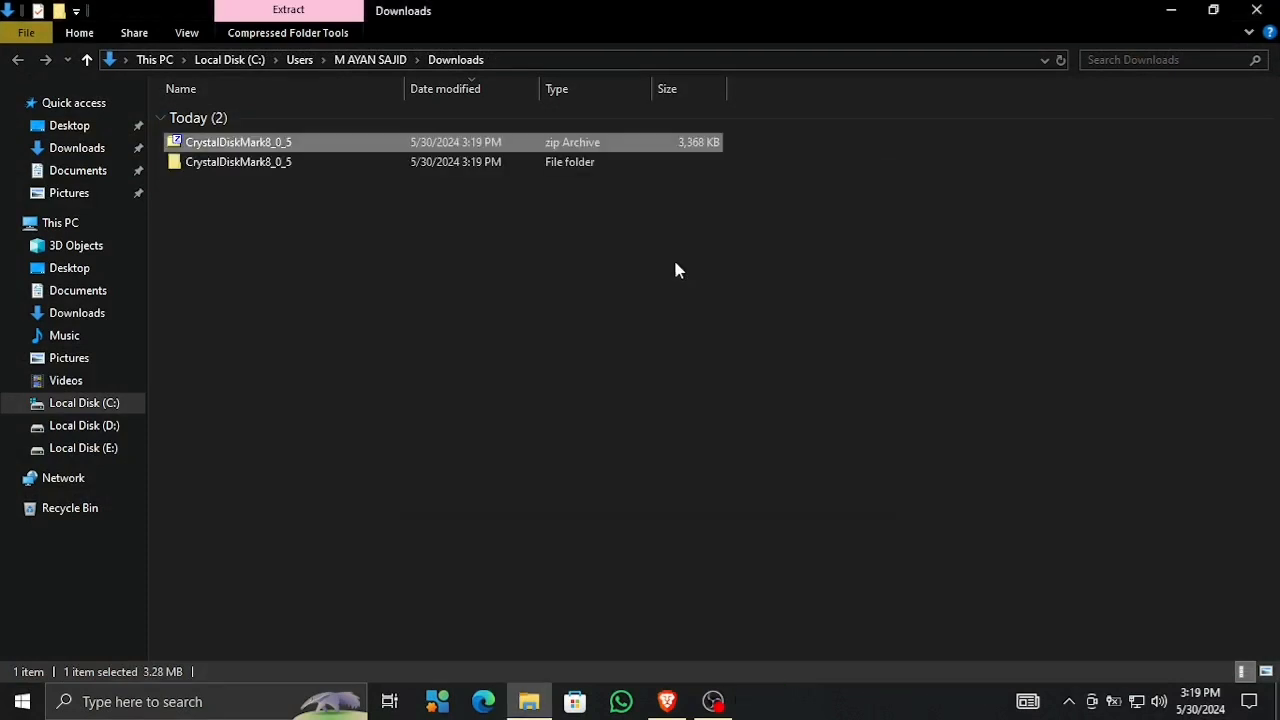
{"action": "left_click", "coordinate": [238, 161]}
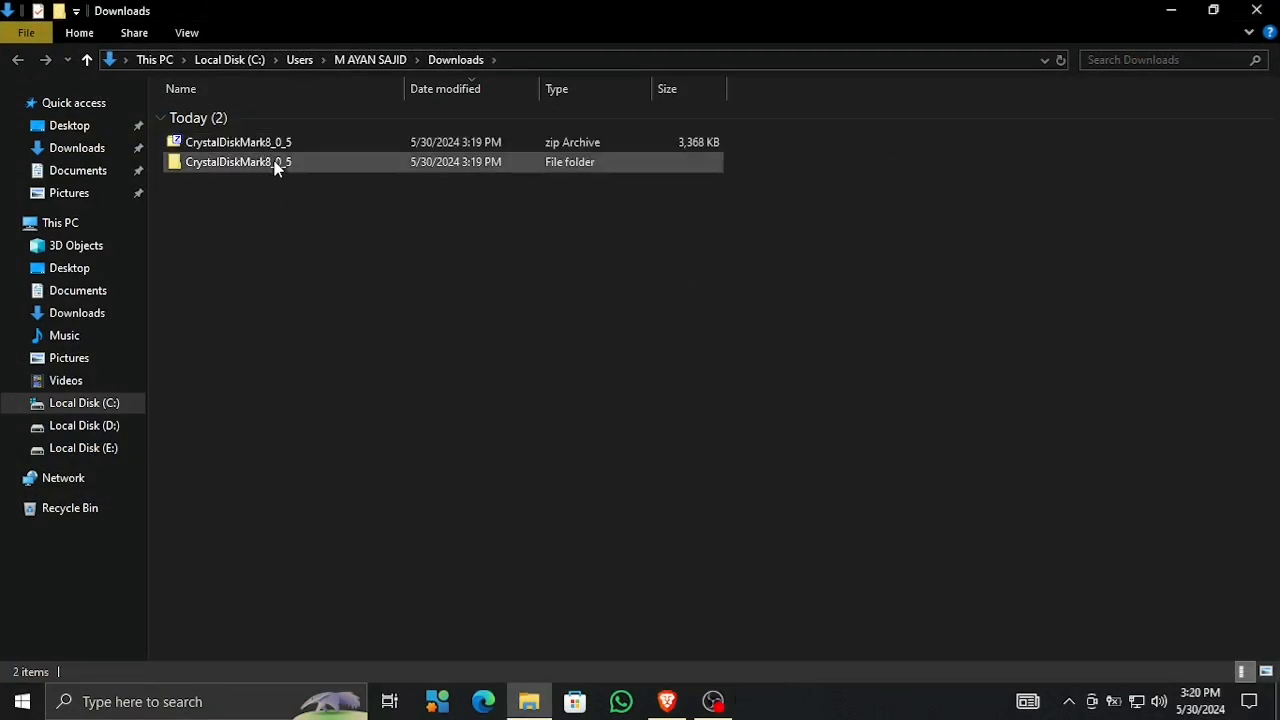
{"action": "double_click", "coordinate": [237, 161]}
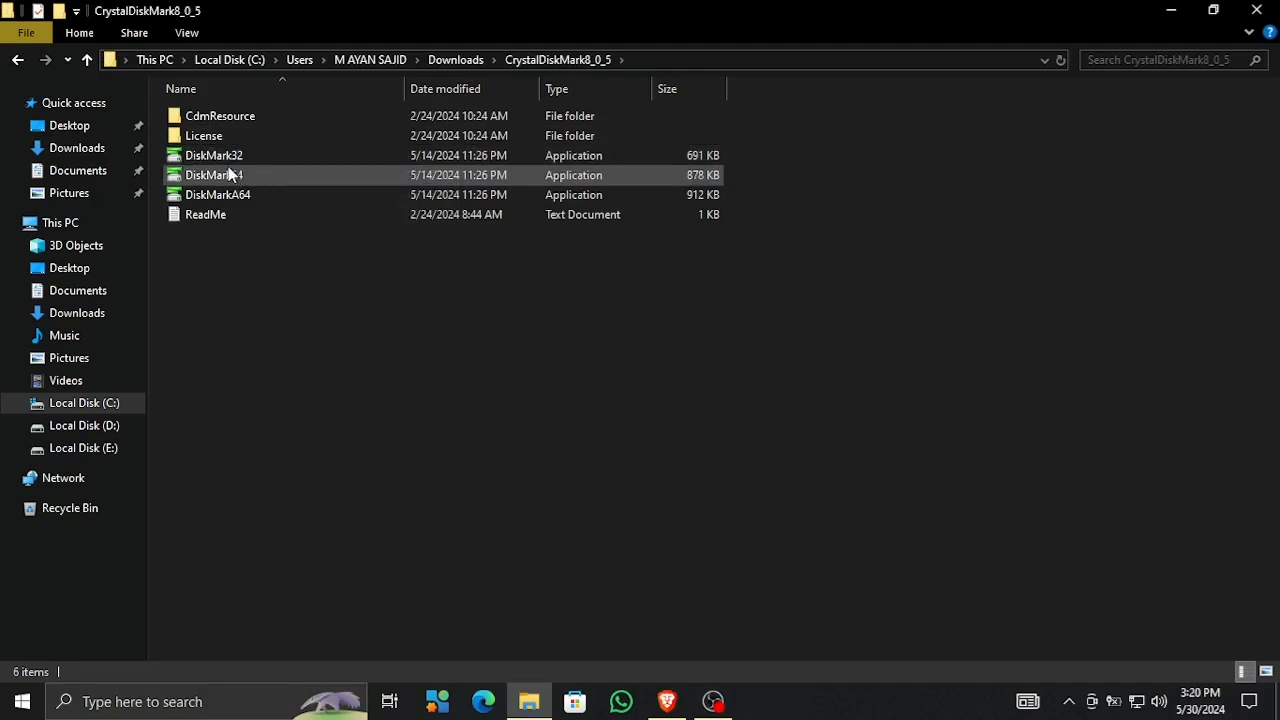
{"action": "left_click", "coordinate": [214, 175]}
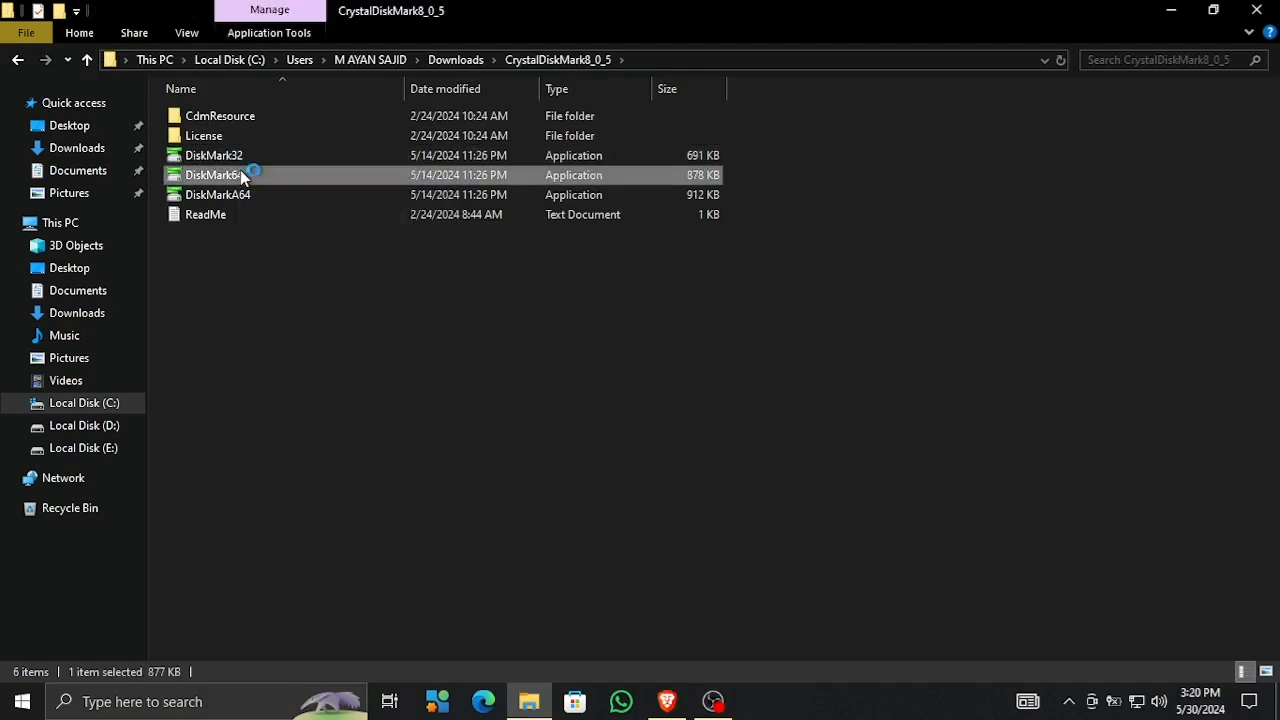
Step: Launch DiskMark64 and switch the test drive from C: to D: (0/137GiB)
{"action": "double_click", "coordinate": [213, 175]}
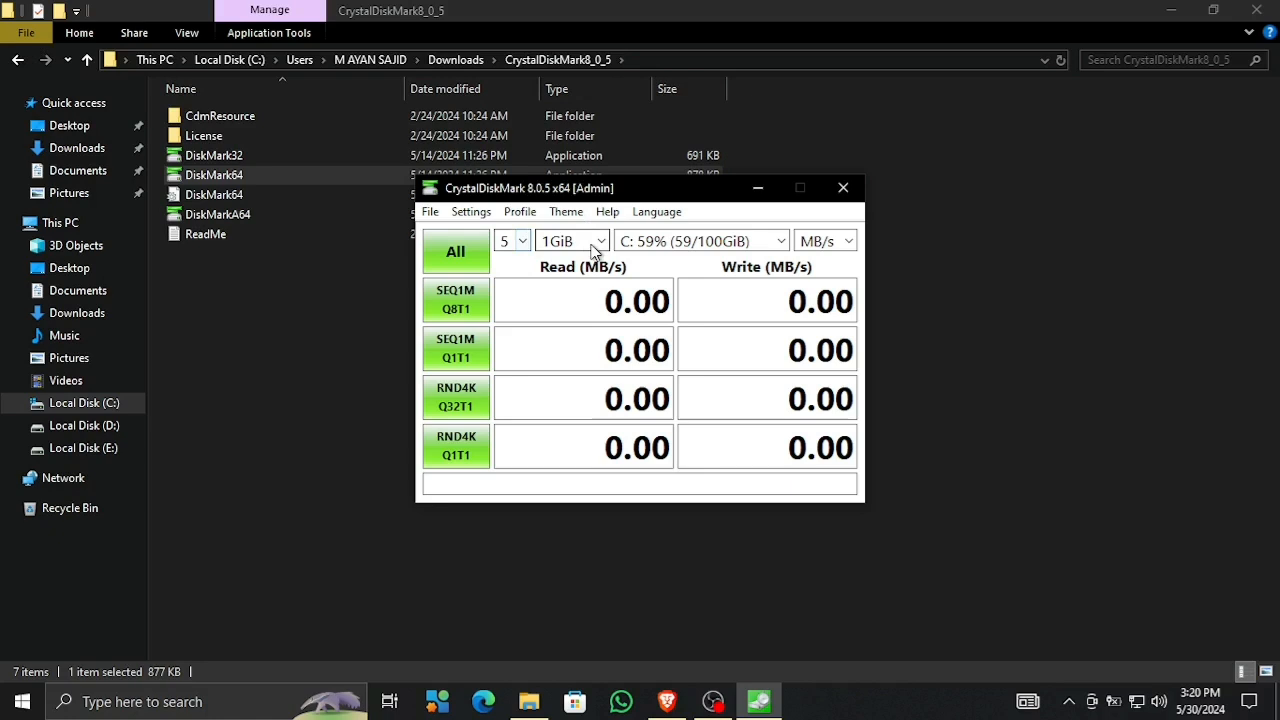
{"action": "mouse_move", "coordinate": [765, 245]}
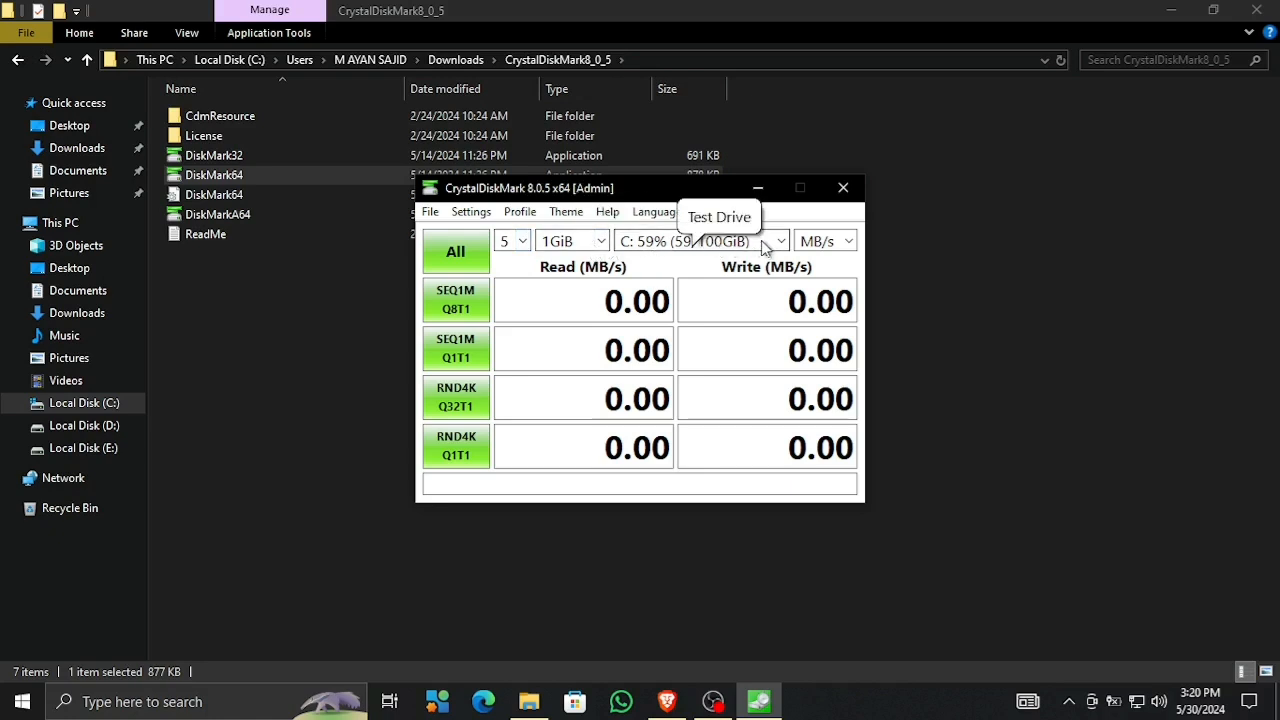
{"action": "mouse_move", "coordinate": [555, 278]}
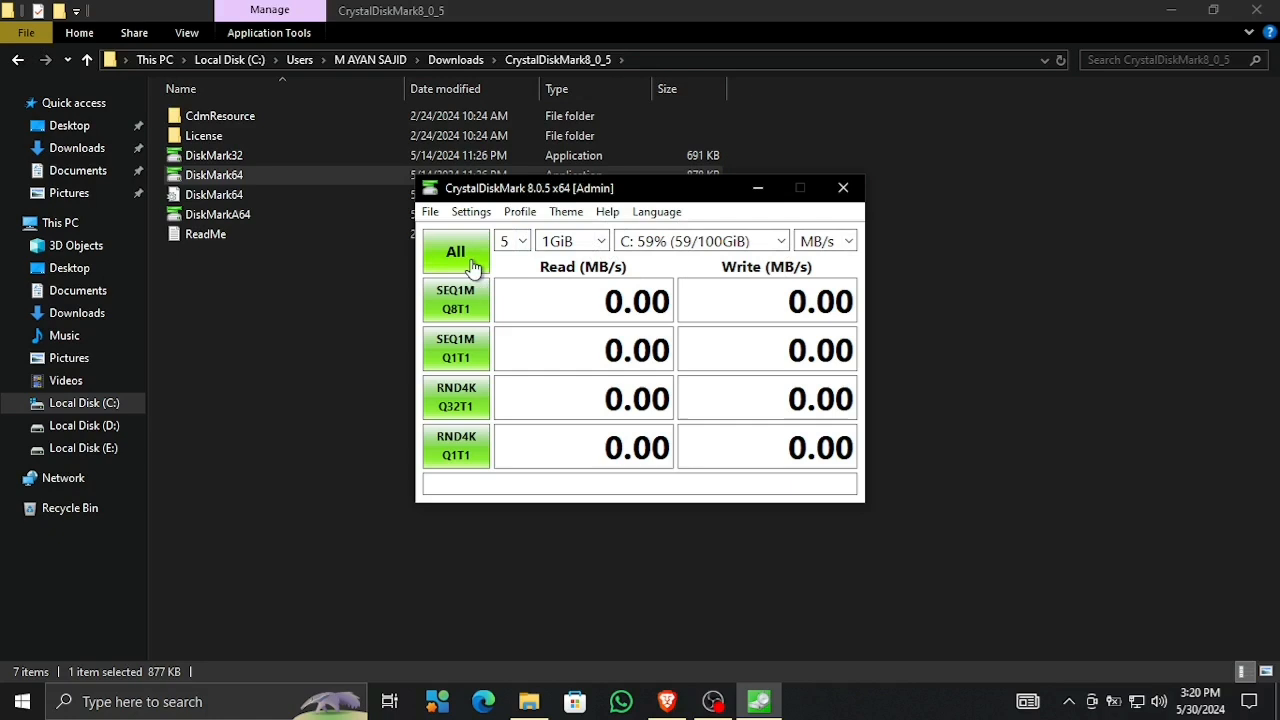
{"action": "left_click", "coordinate": [700, 241]}
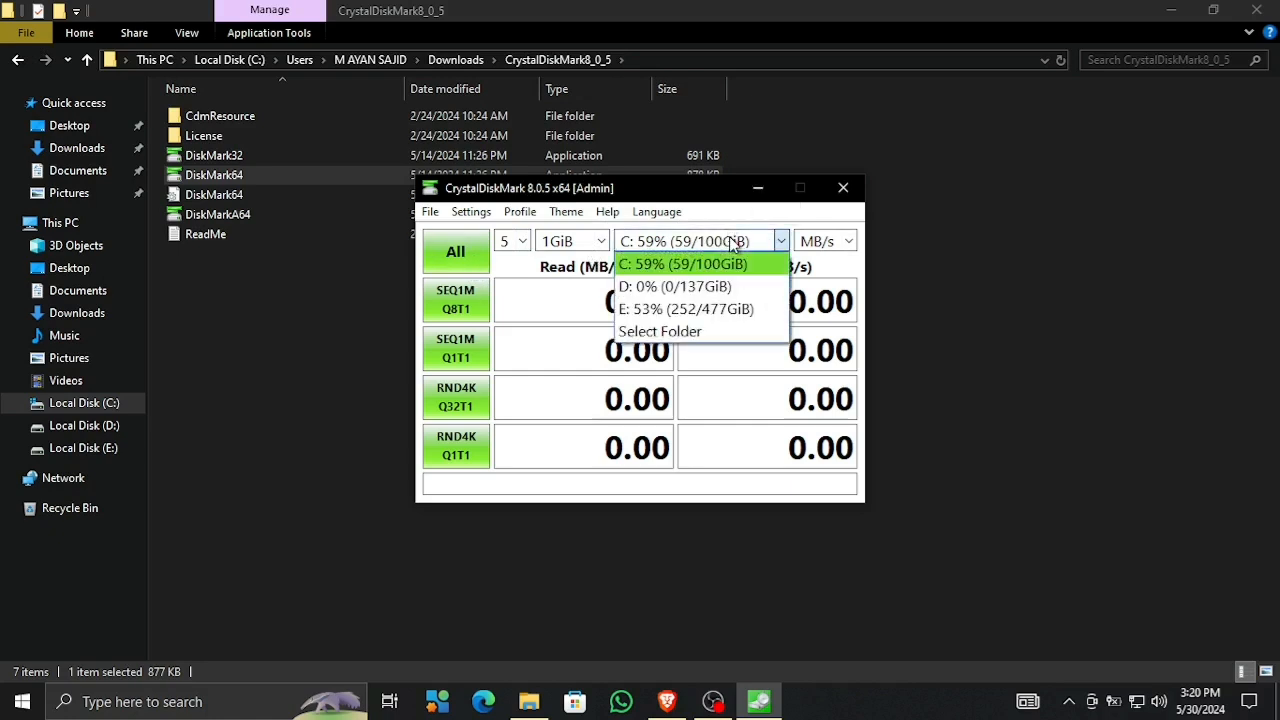
{"action": "mouse_move", "coordinate": [718, 264]}
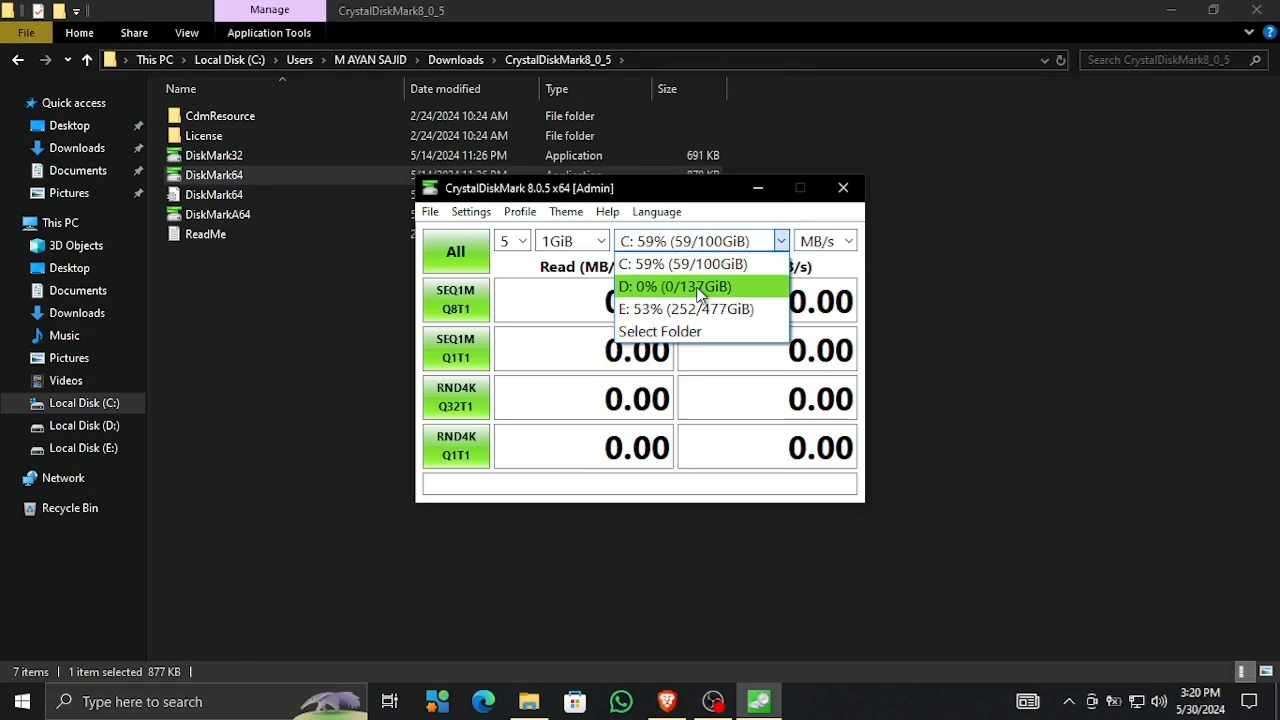
{"action": "mouse_move", "coordinate": [680, 264]}
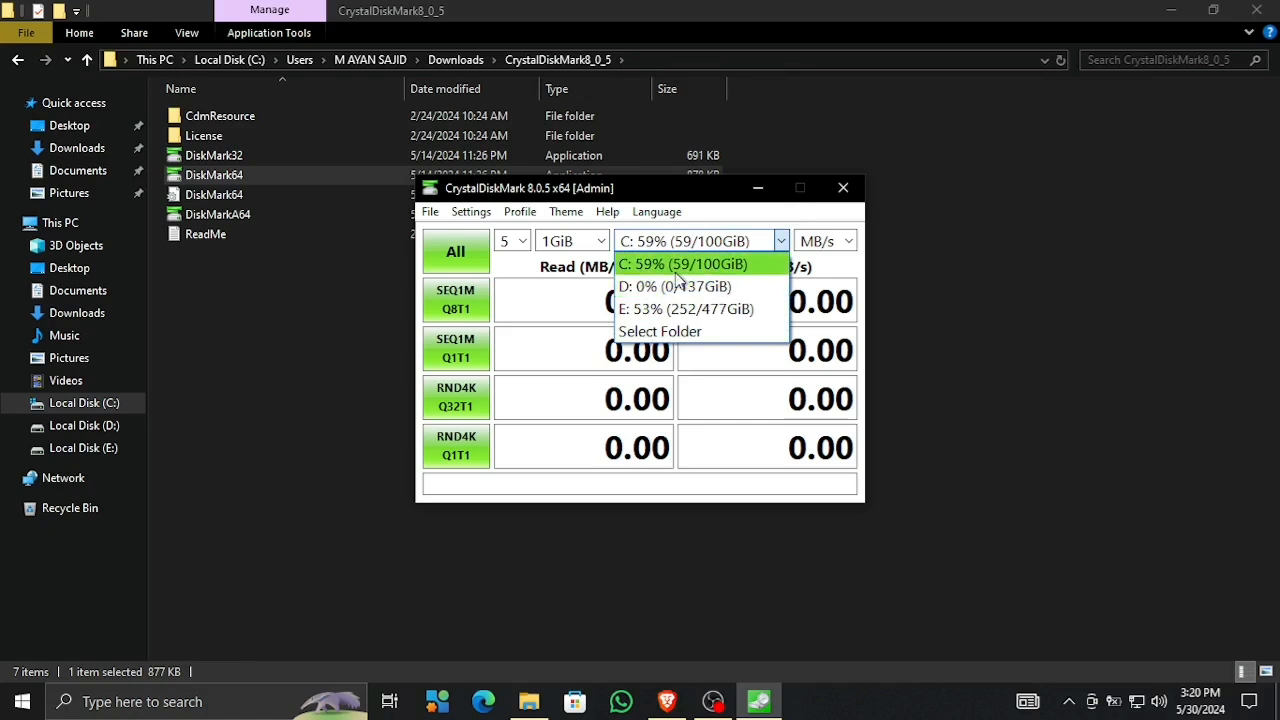
{"action": "left_click", "coordinate": [683, 264]}
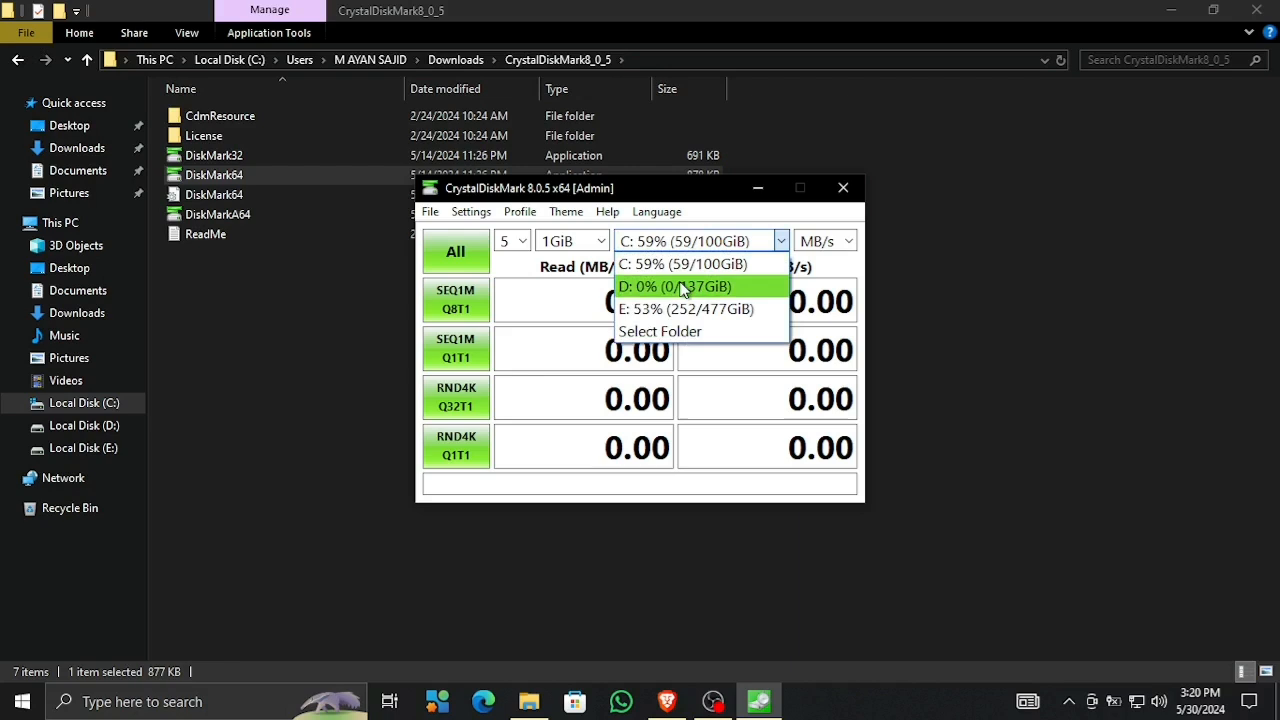
{"action": "left_click", "coordinate": [676, 287]}
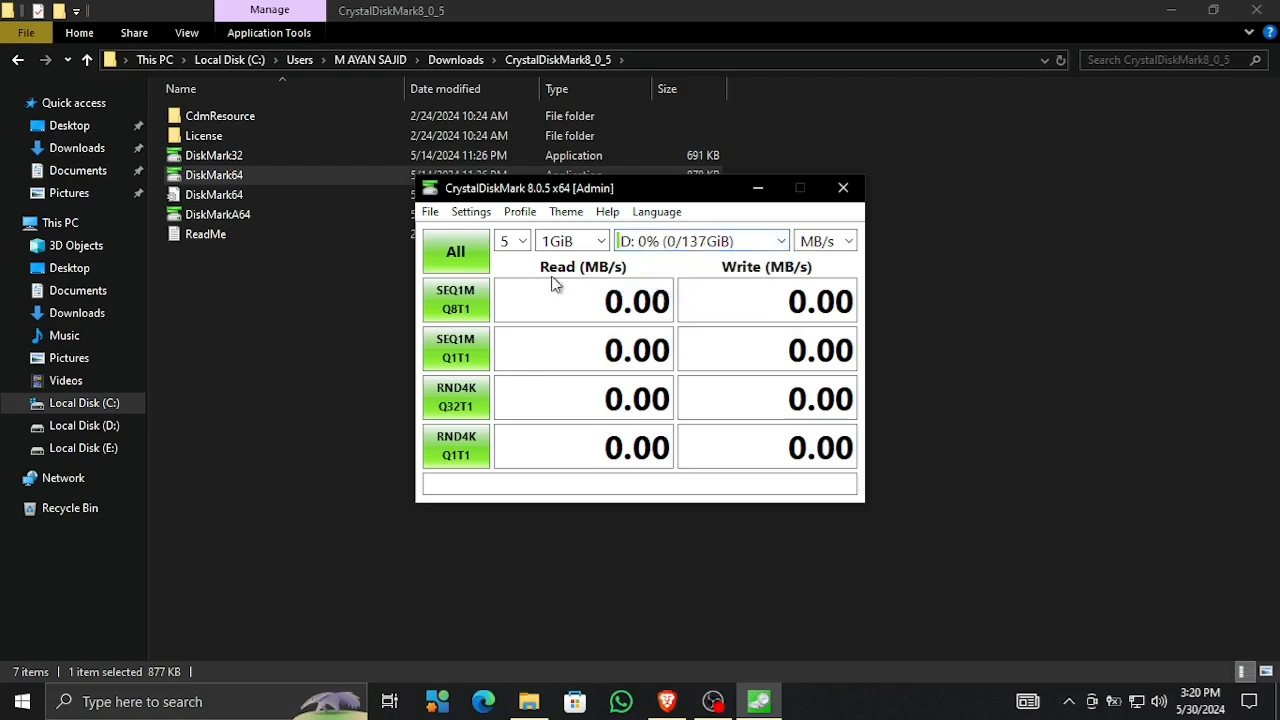
Step: Run all tests on D:, getting SEQ1M read 557.96 and write 496.96 MB/s
{"action": "left_click", "coordinate": [455, 251]}
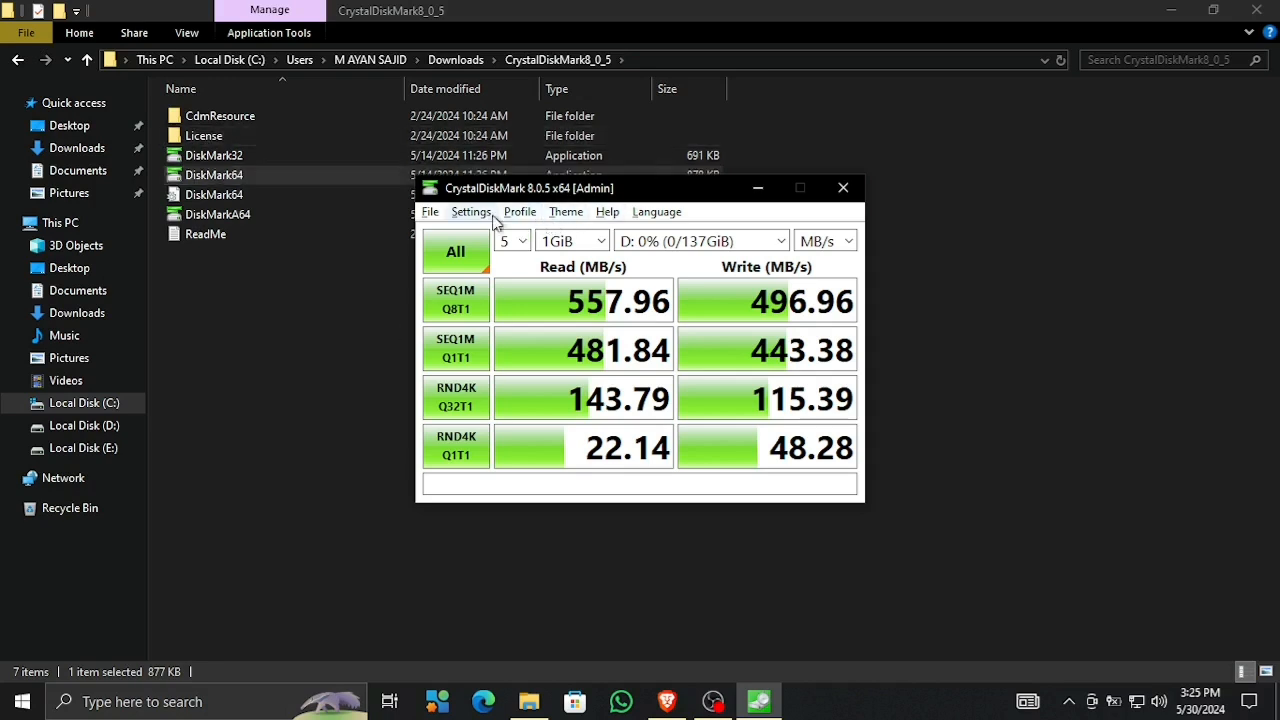
Step: Save the D: results as an image and browse the Settings, Profile and Language menus
{"action": "left_click", "coordinate": [430, 211]}
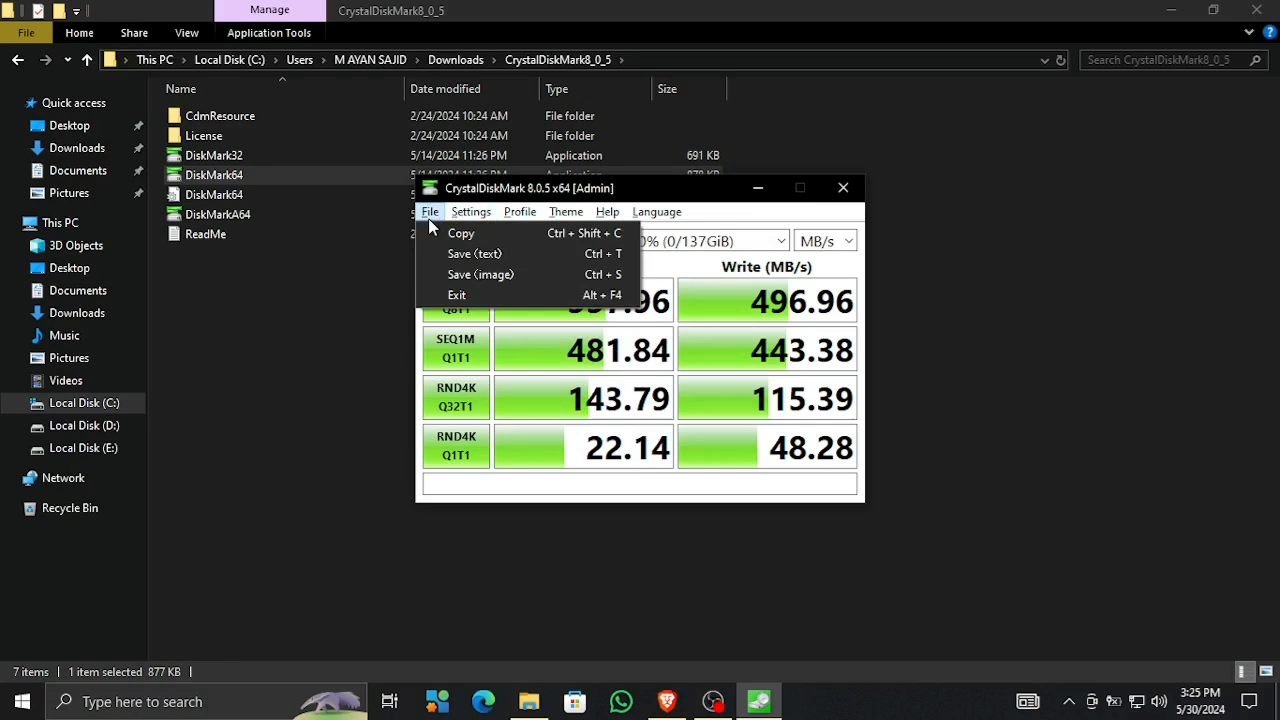
{"action": "mouse_move", "coordinate": [481, 274]}
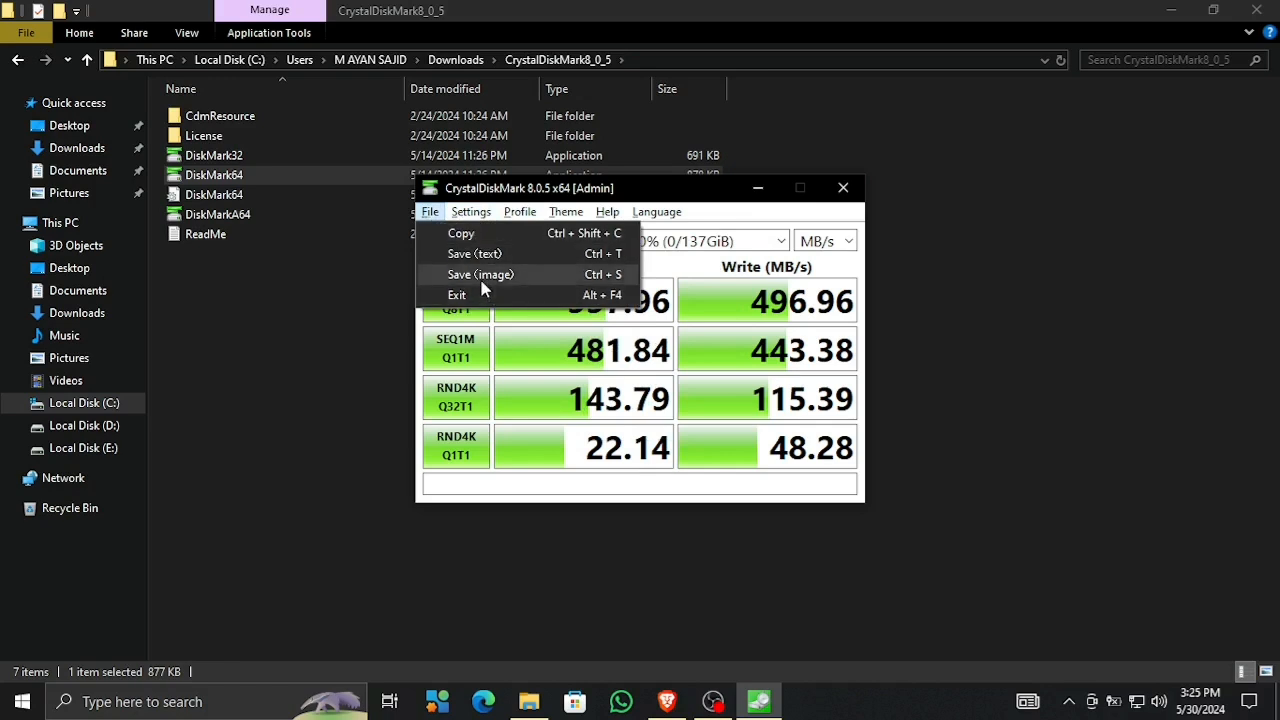
{"action": "mouse_move", "coordinate": [474, 253]}
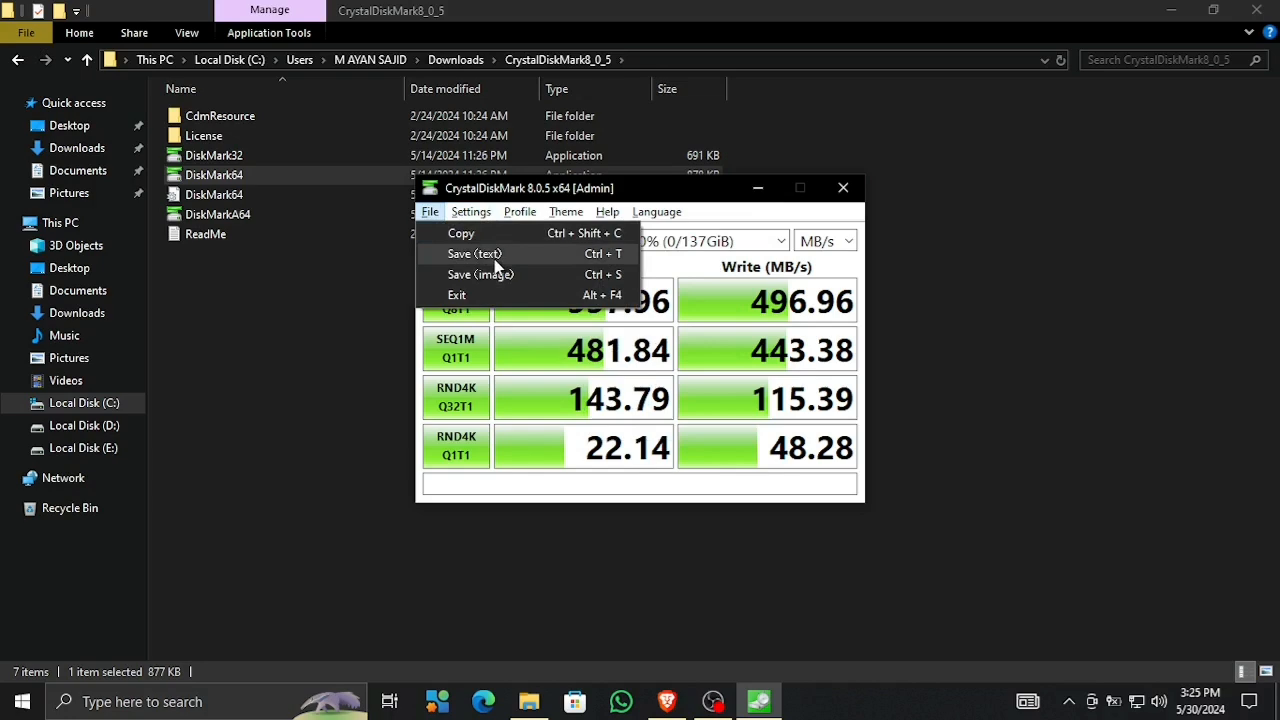
{"action": "left_click", "coordinate": [474, 253]}
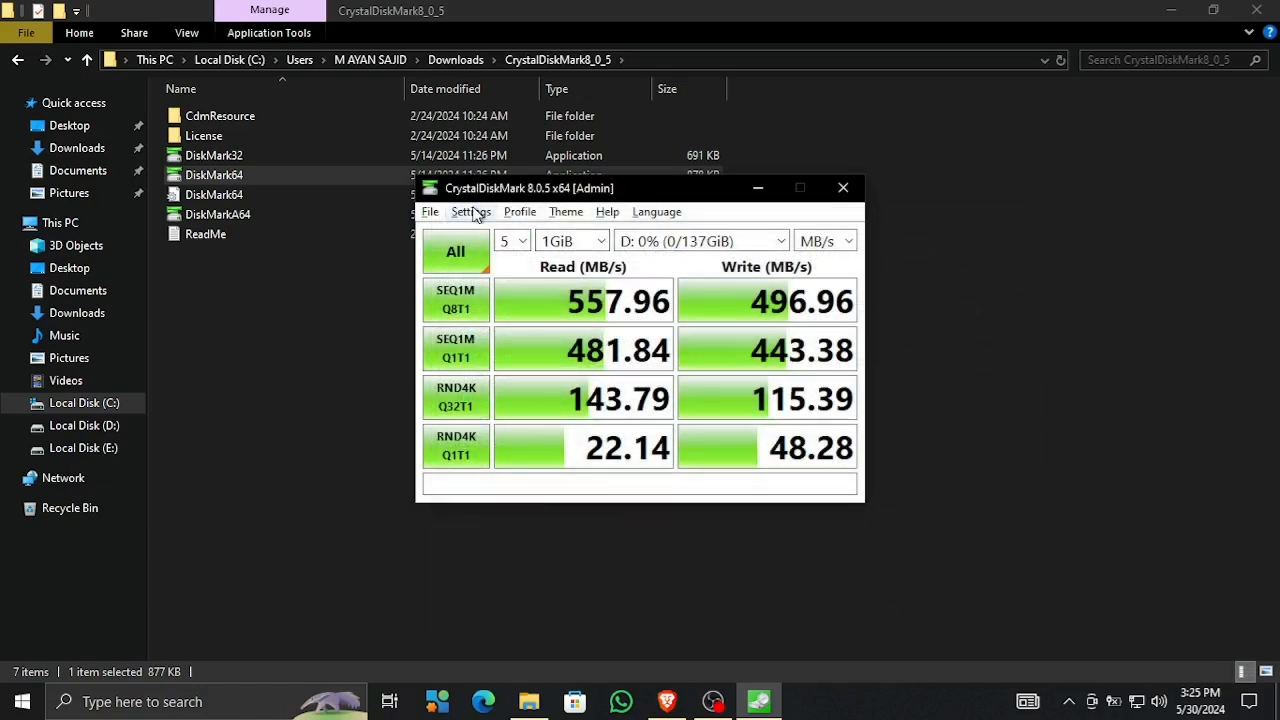
{"action": "left_click", "coordinate": [429, 211]}
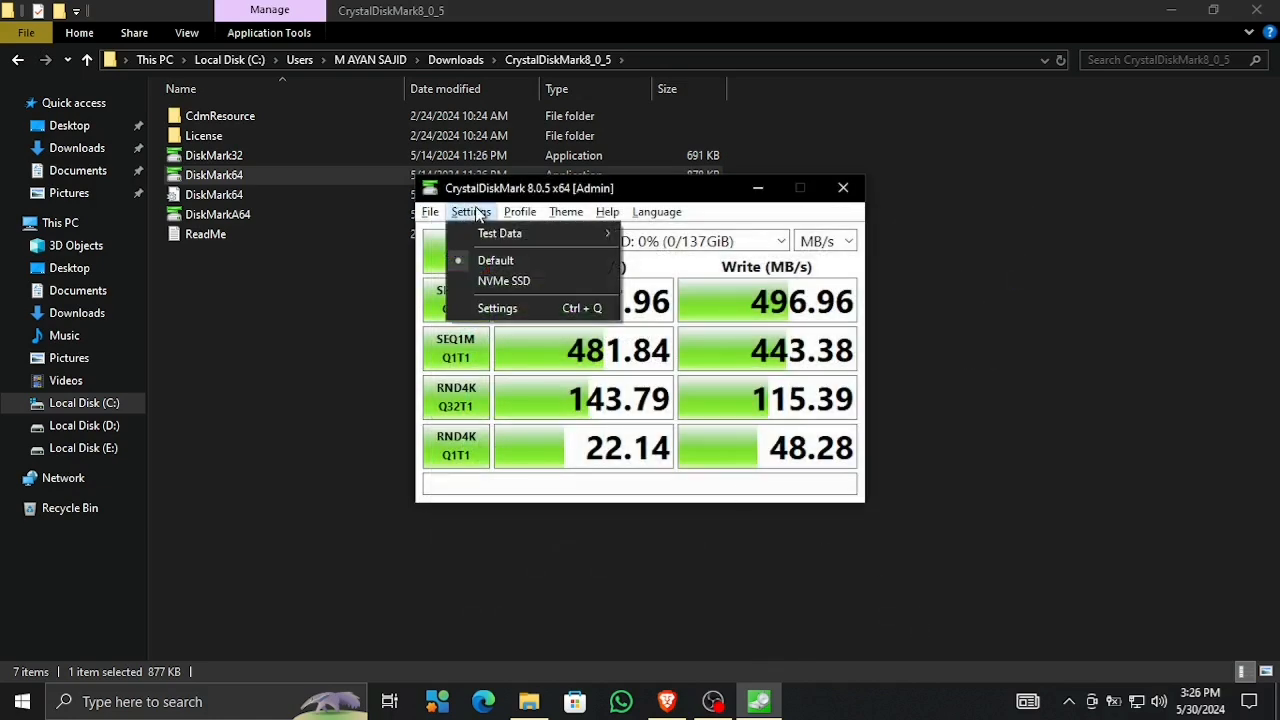
{"action": "mouse_move", "coordinate": [499, 233]}
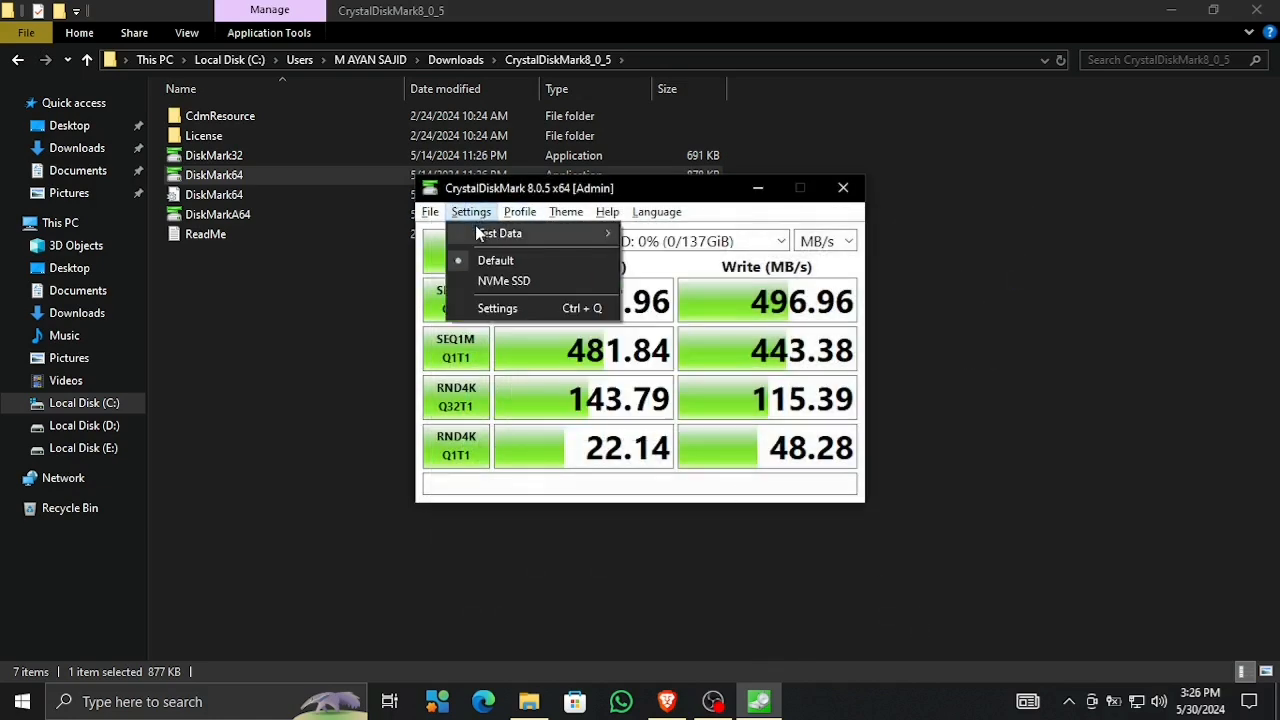
{"action": "left_click", "coordinate": [519, 211]}
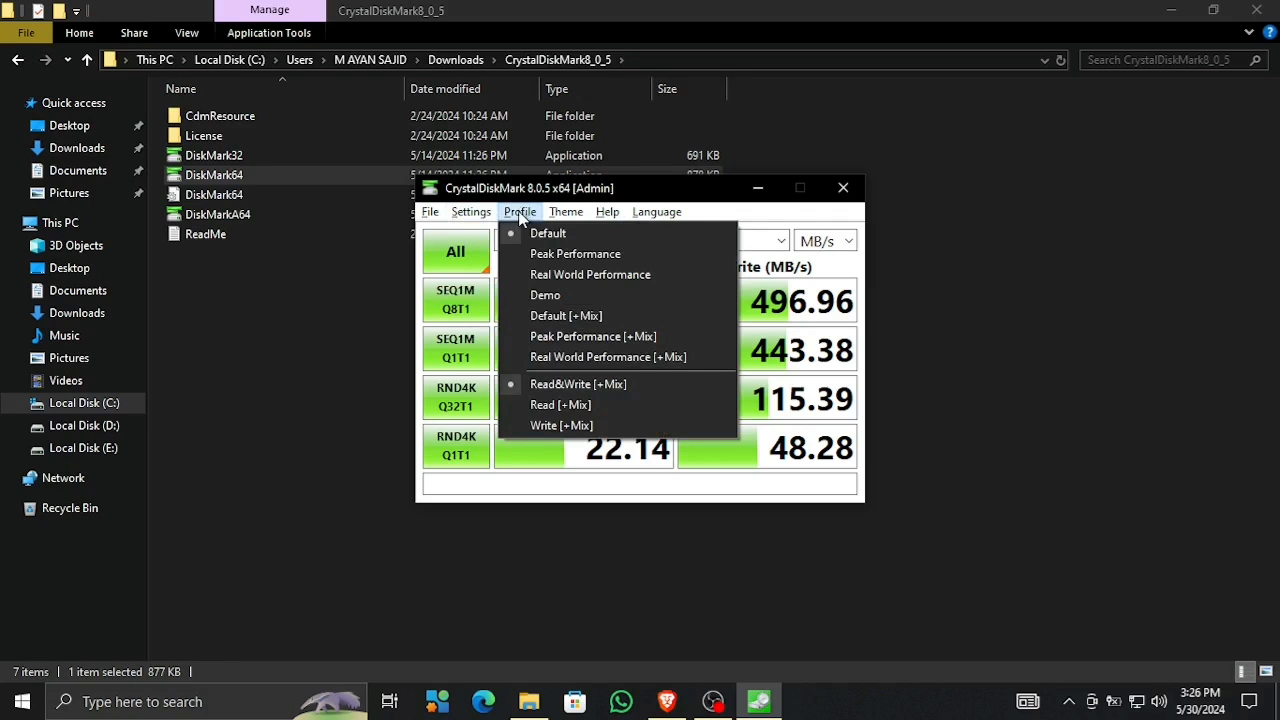
{"action": "left_click", "coordinate": [657, 211]}
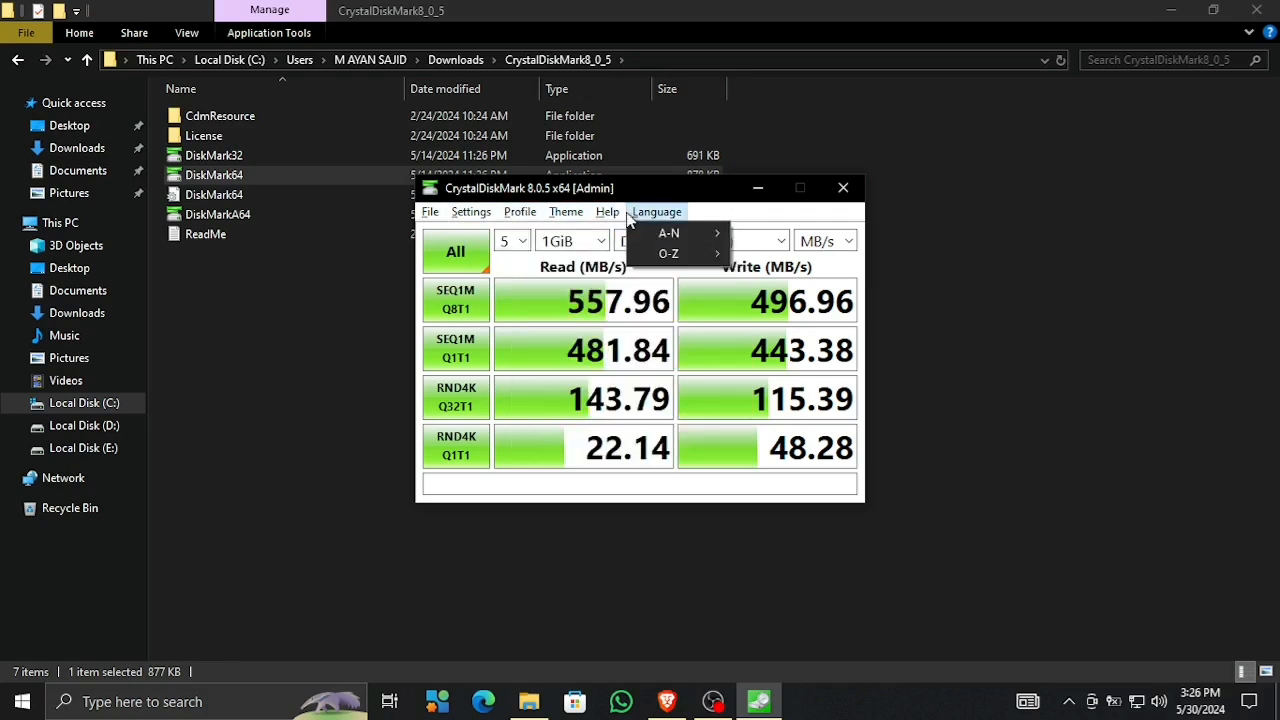
{"action": "left_click", "coordinate": [607, 211]}
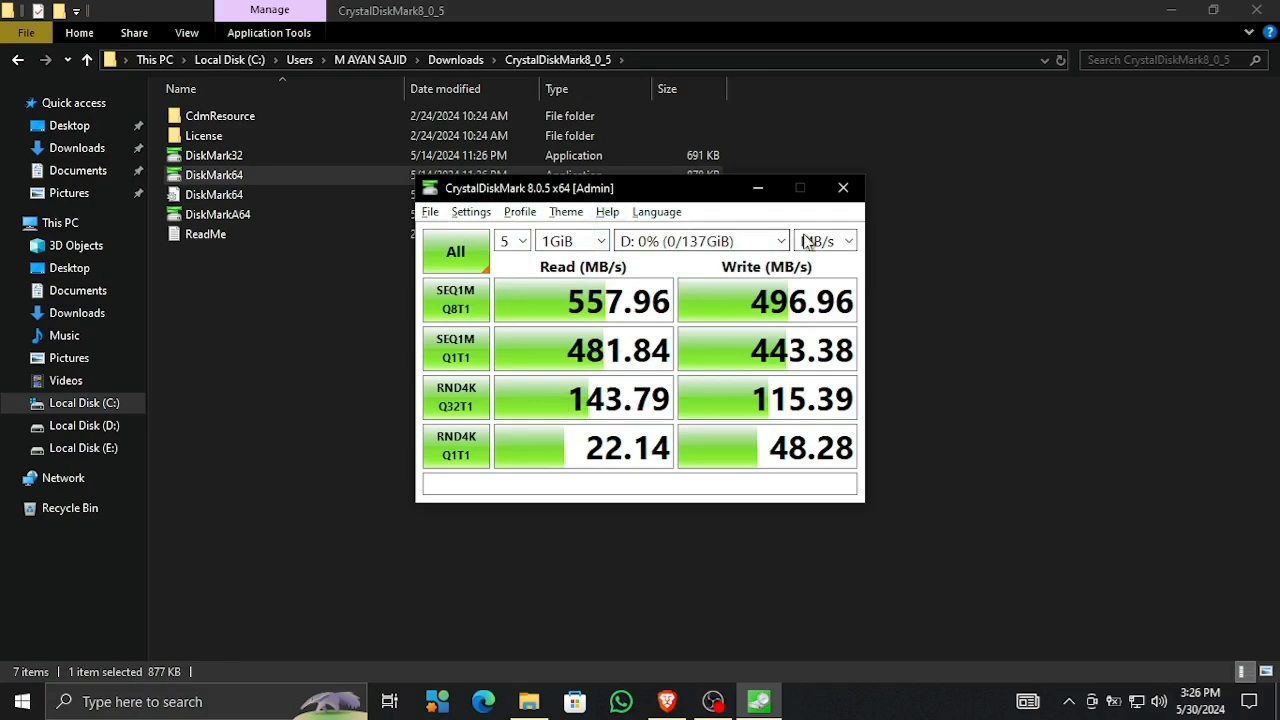
{"action": "mouse_move", "coordinate": [782, 240]}
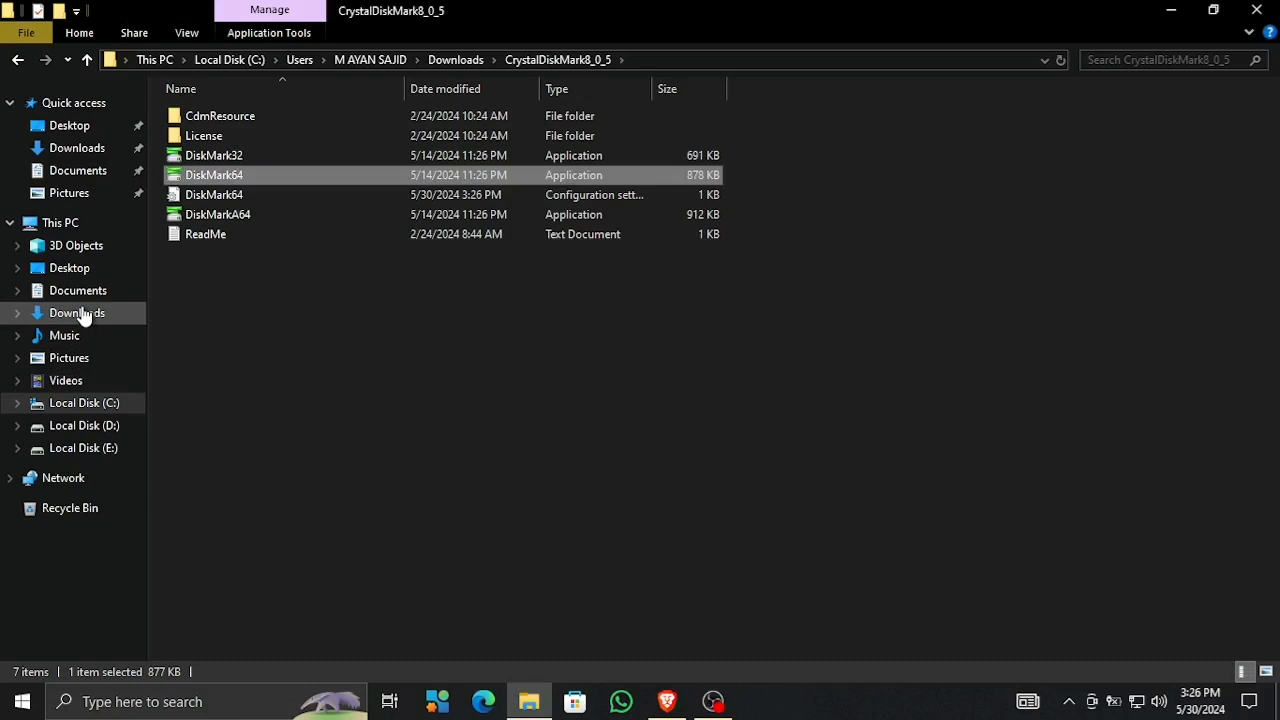
Step: Review the saved D: drive text report maximized in Notepad, then close it
{"action": "left_click", "coordinate": [77, 313]}
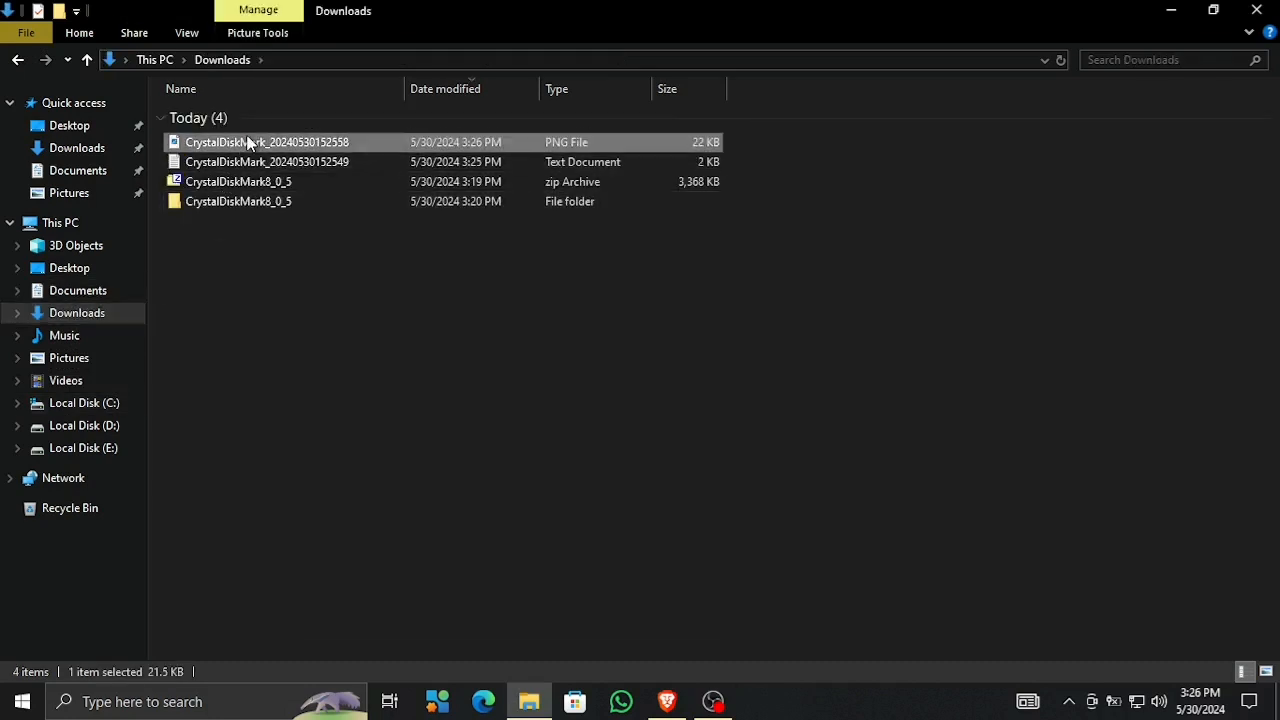
{"action": "double_click", "coordinate": [268, 141]}
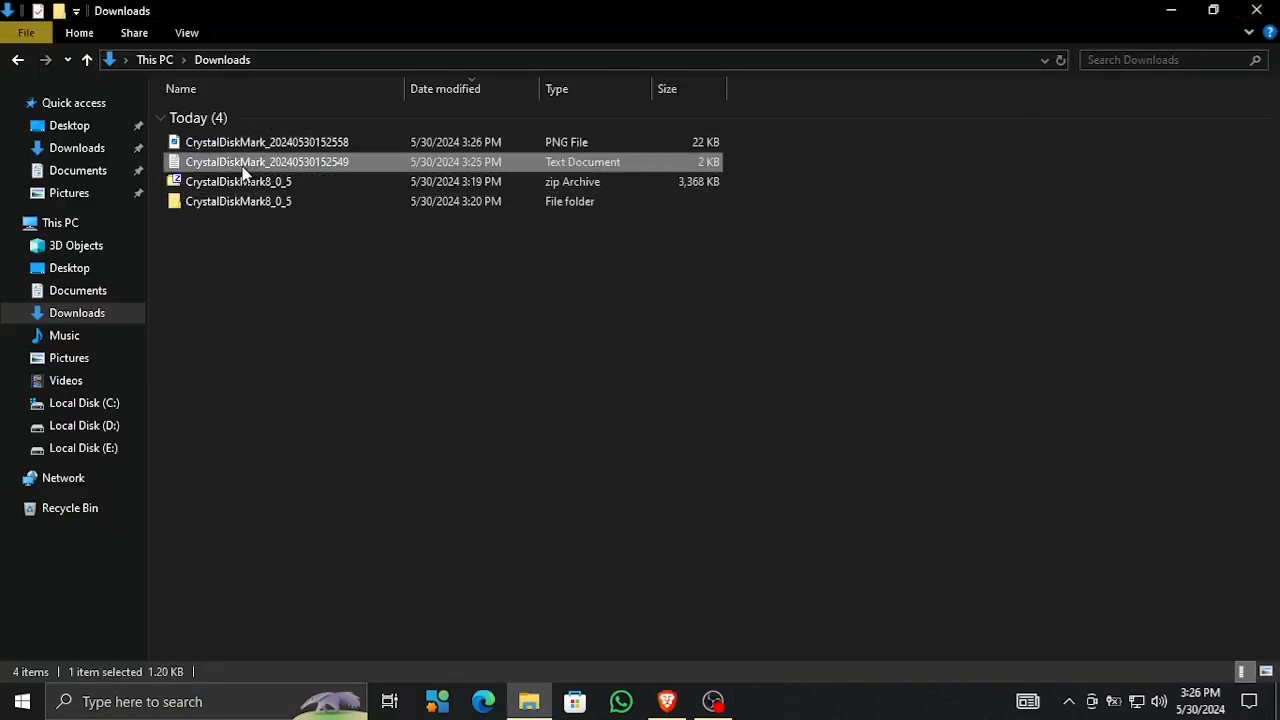
{"action": "double_click", "coordinate": [266, 162]}
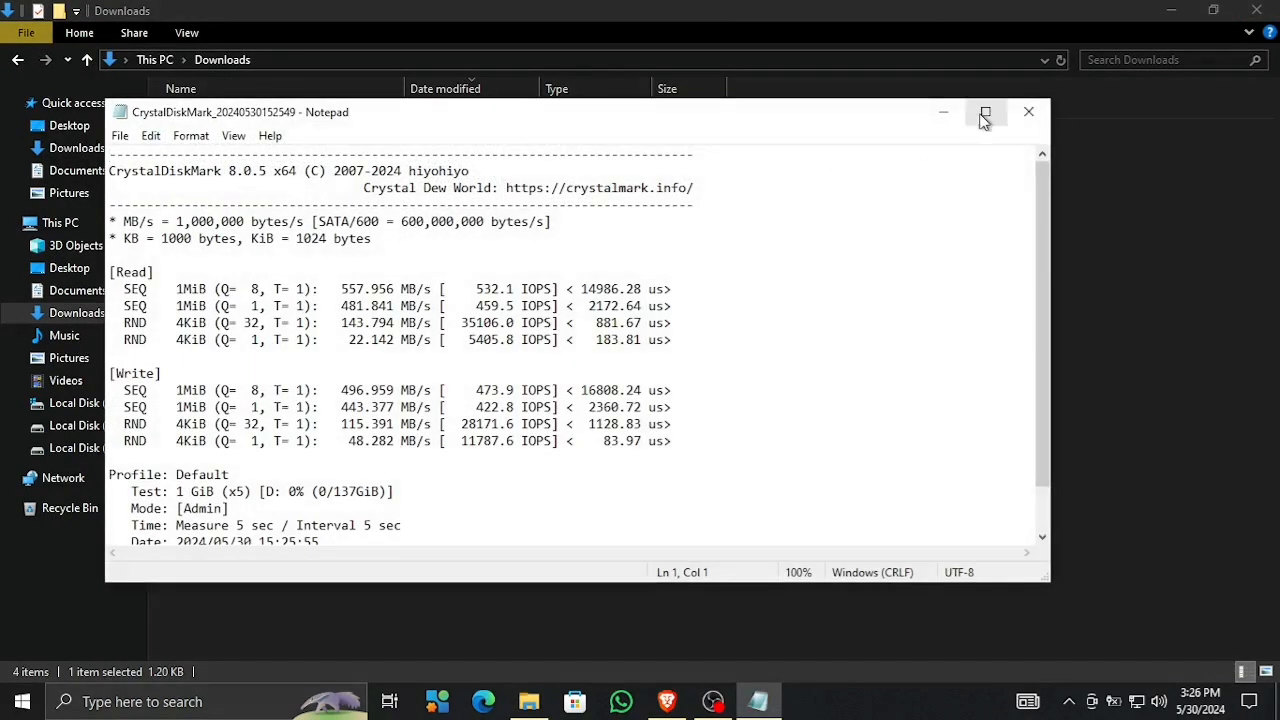
{"action": "left_click", "coordinate": [984, 111]}
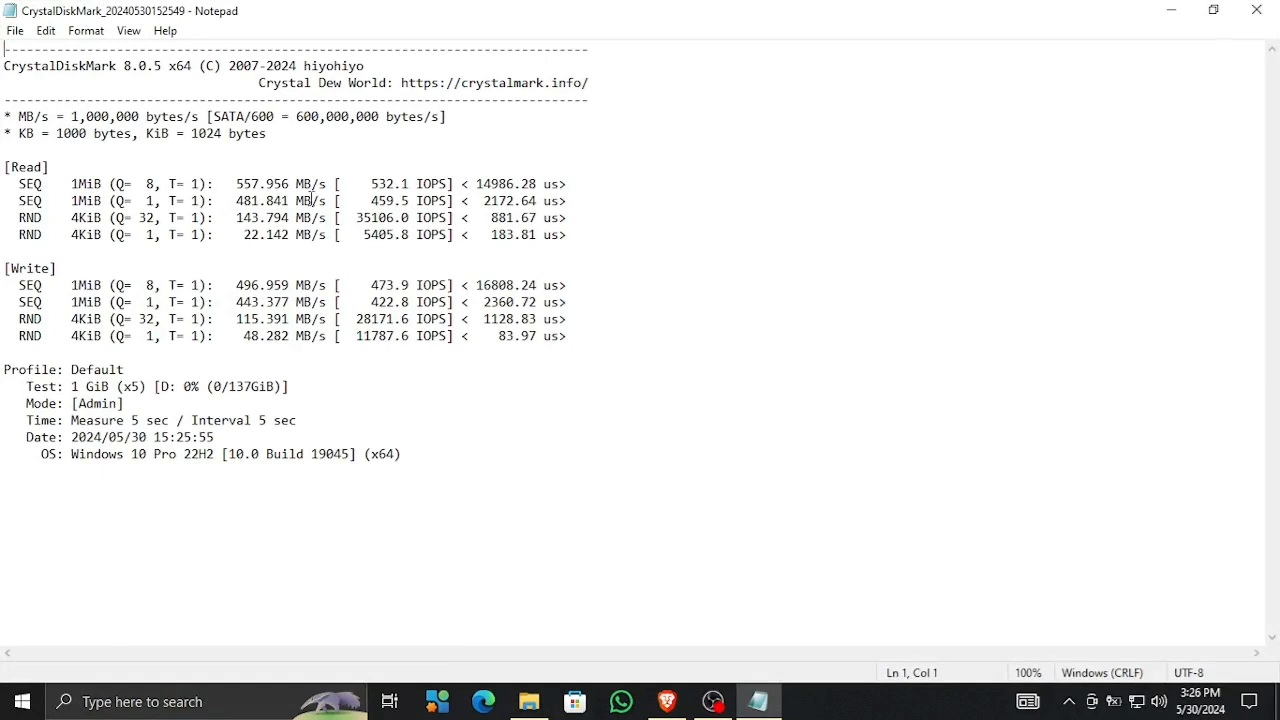
{"action": "mouse_move", "coordinate": [90, 418]}
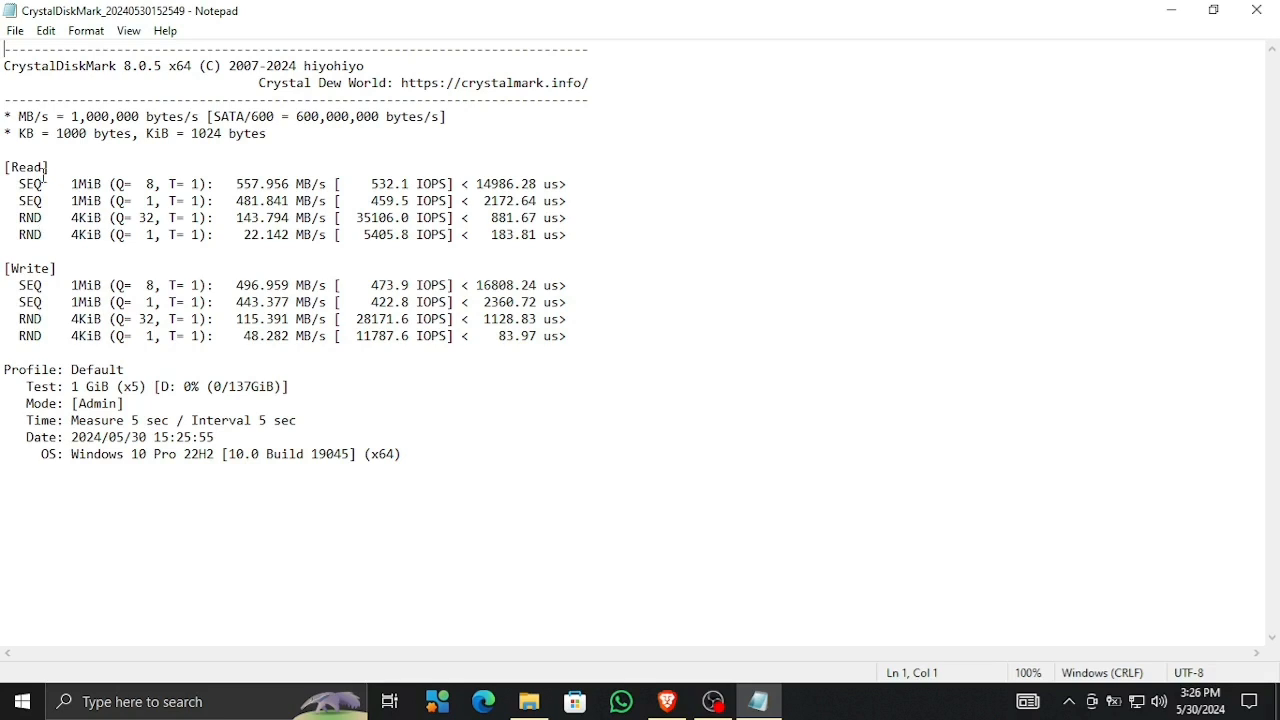
{"action": "mouse_move", "coordinate": [628, 103]}
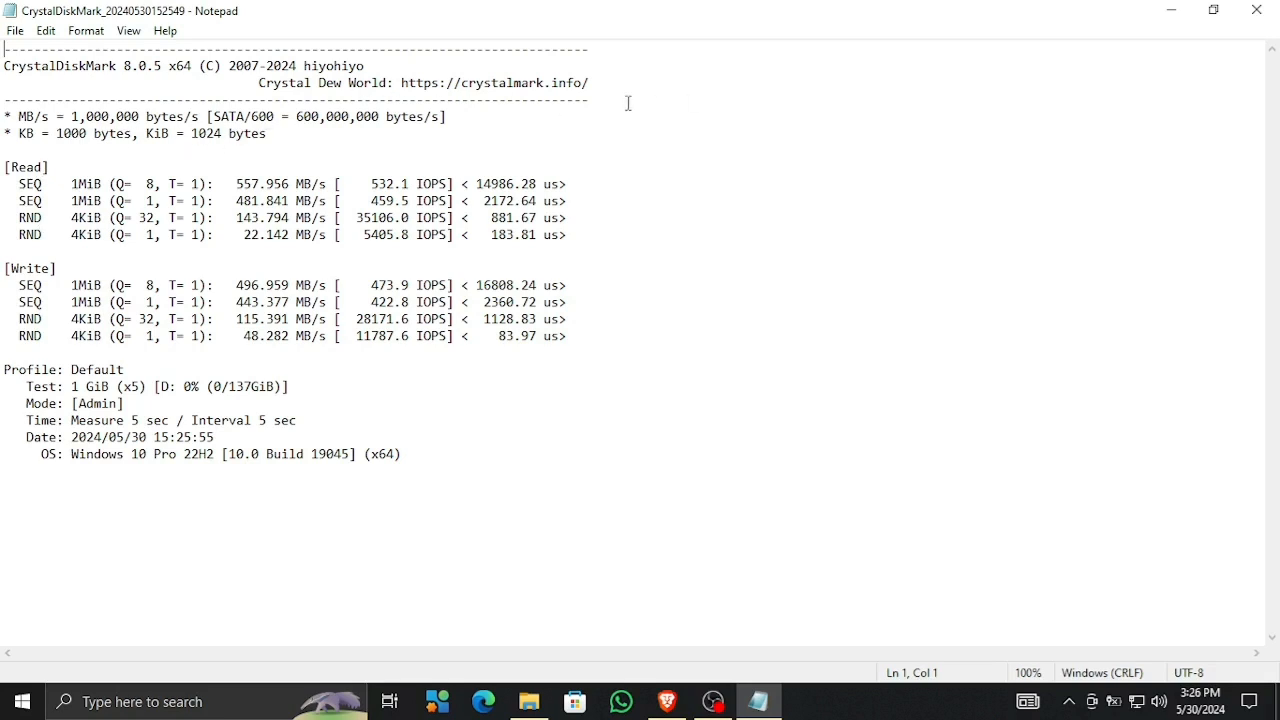
{"action": "mouse_move", "coordinate": [1256, 11]}
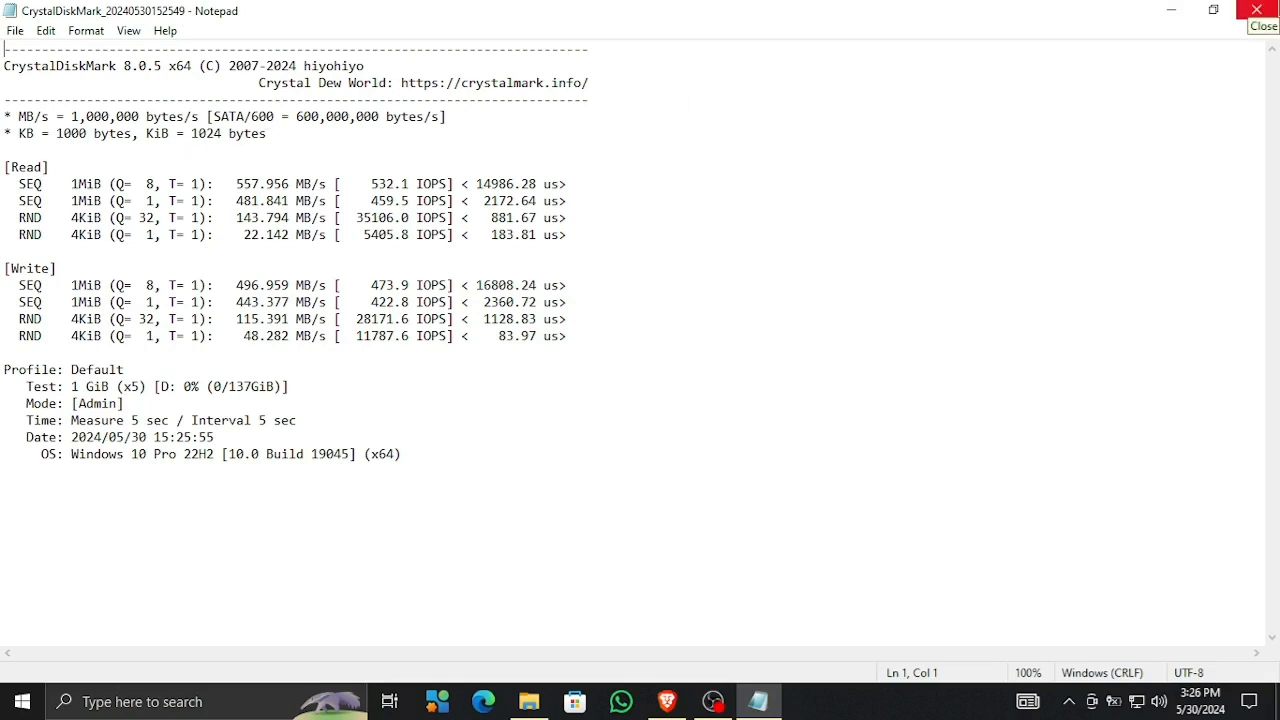
{"action": "left_click", "coordinate": [1263, 11]}
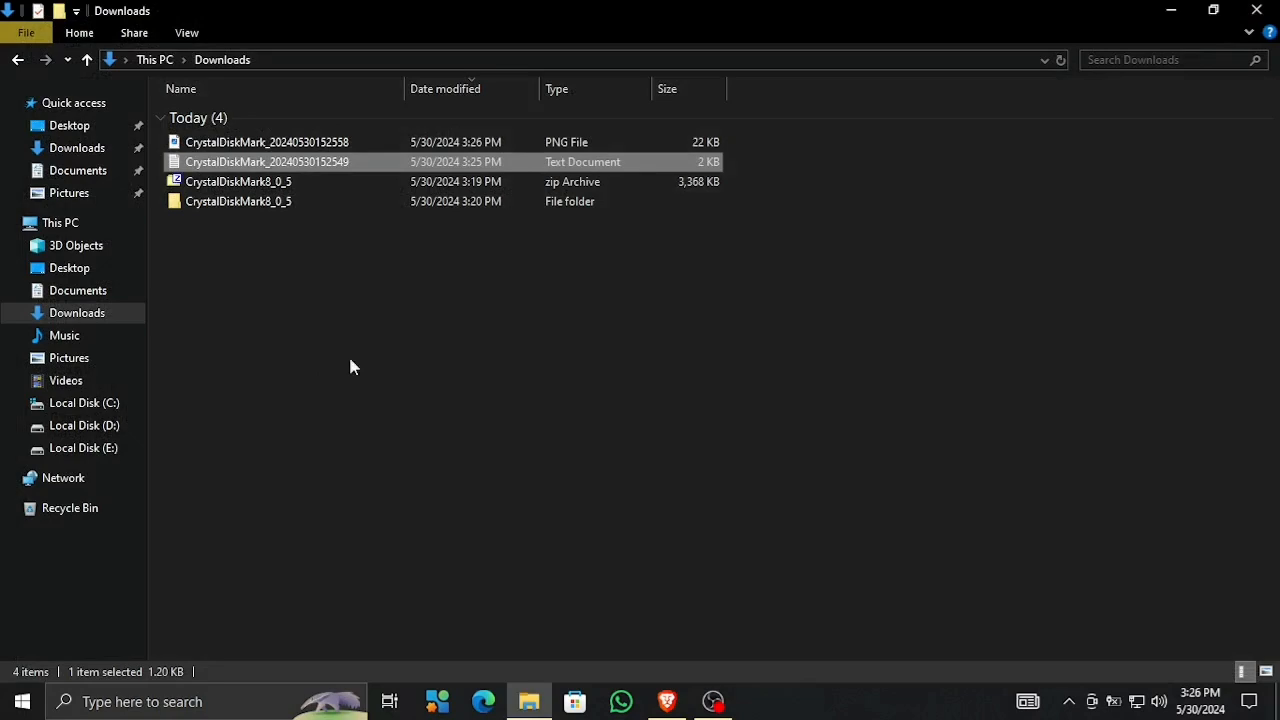
Step: Relaunch DiskMark64 from the CrystalDiskMark8_0_5 folder in Downloads
{"action": "double_click", "coordinate": [266, 161]}
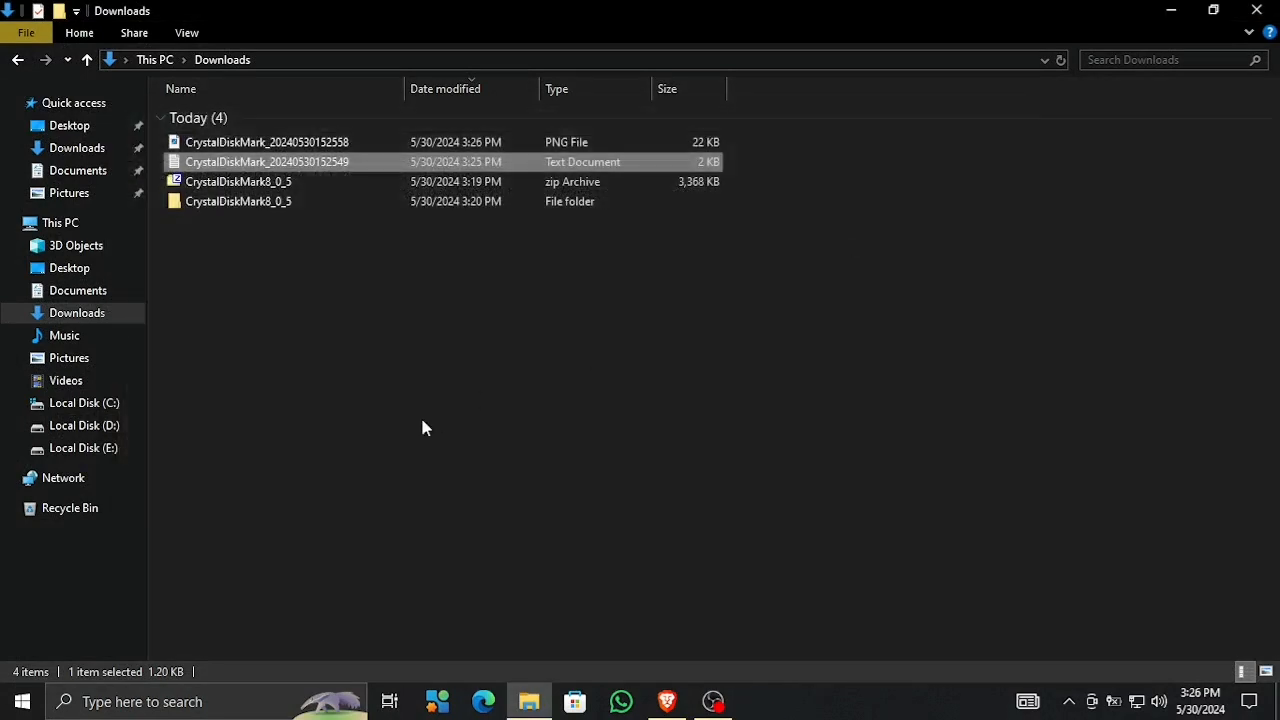
{"action": "double_click", "coordinate": [238, 201]}
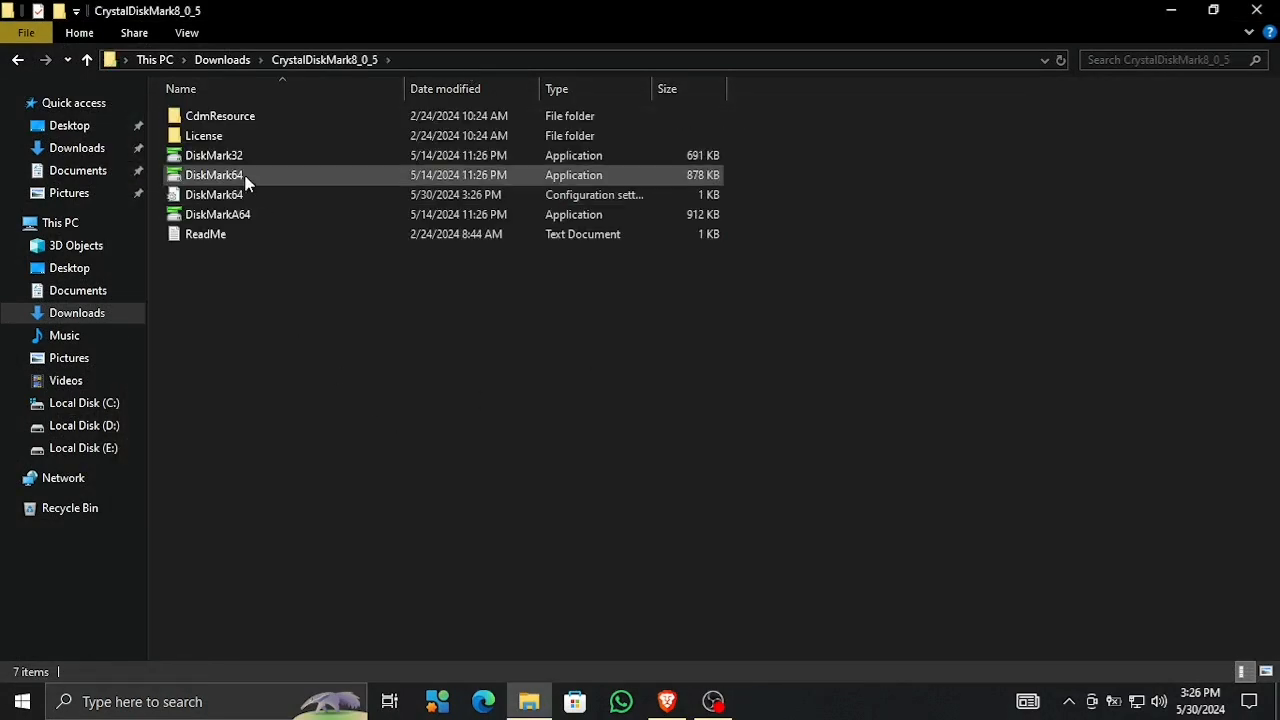
{"action": "mouse_move", "coordinate": [280, 184]}
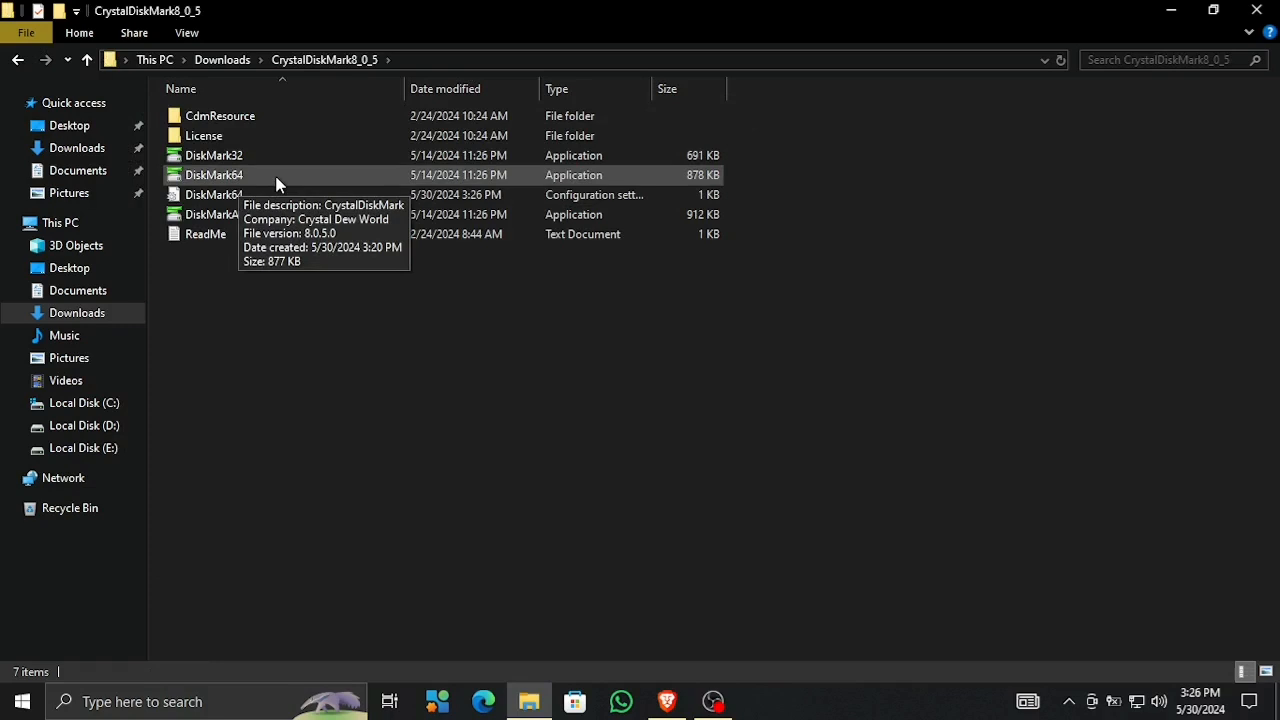
{"action": "left_click", "coordinate": [213, 175]}
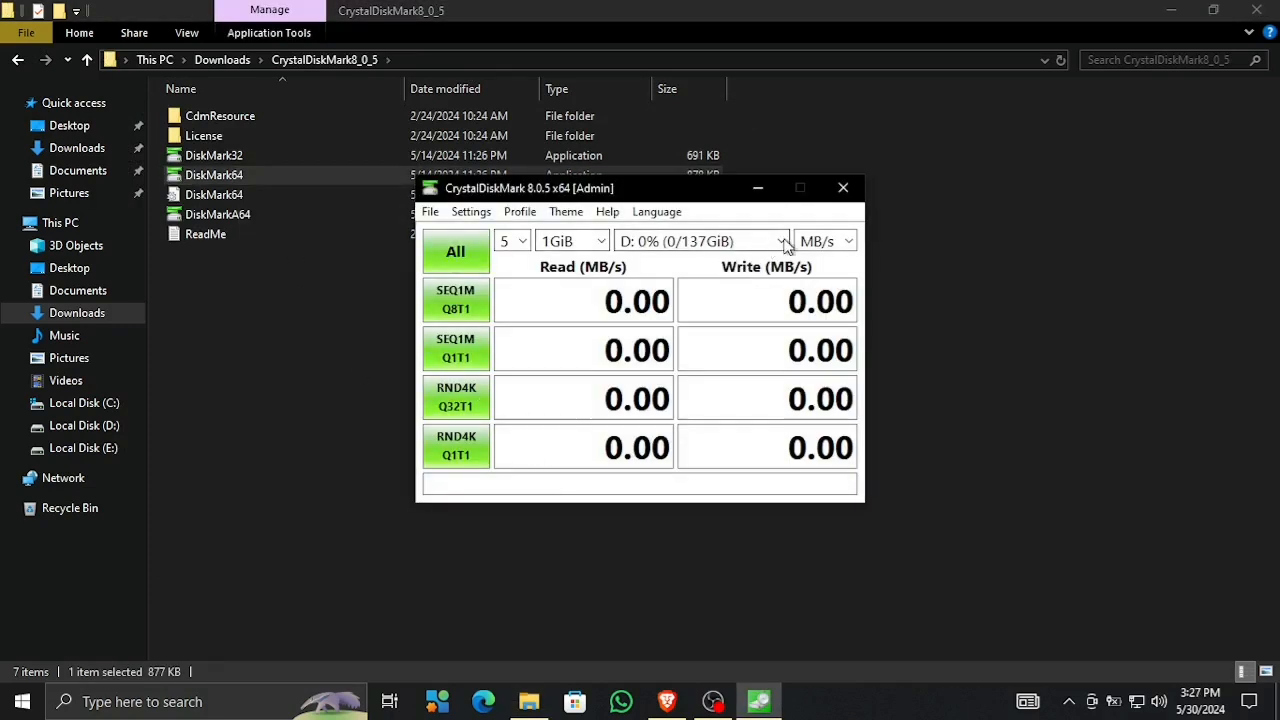
Step: Select drive E: and run all tests, getting 283.52 MB/s read and 259.81 MB/s write
{"action": "left_click", "coordinate": [783, 241]}
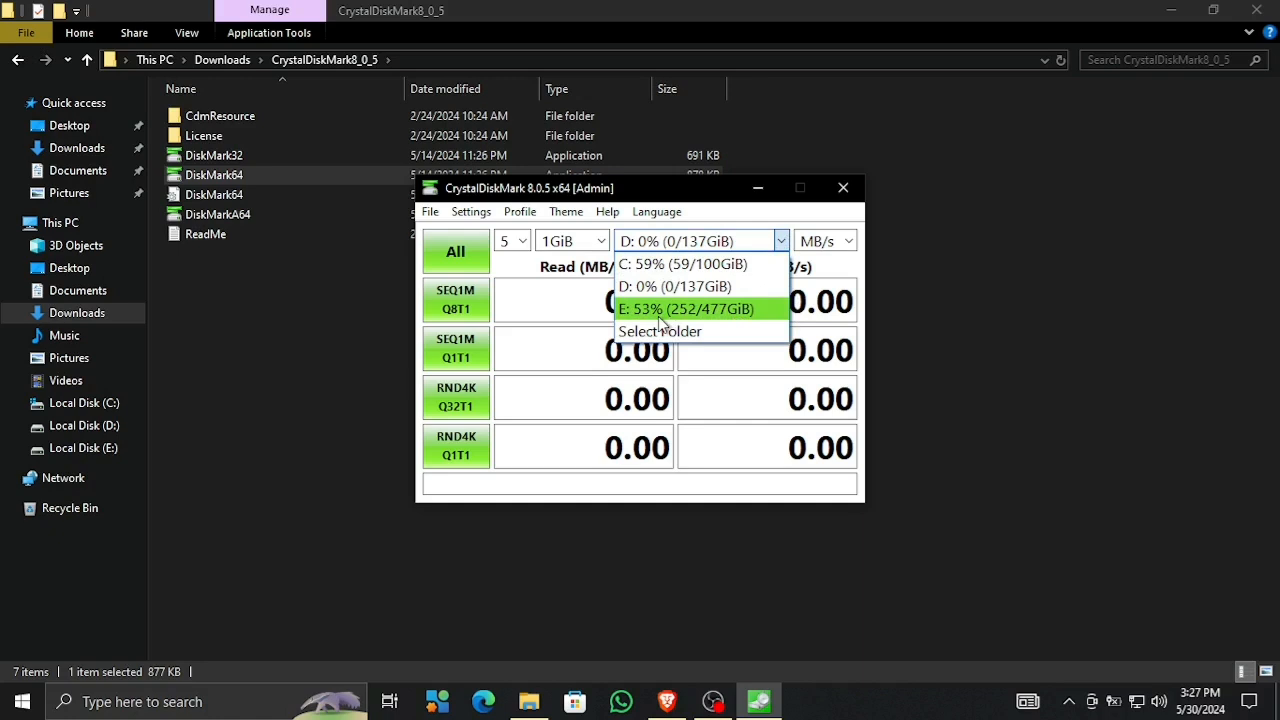
{"action": "left_click", "coordinate": [686, 308]}
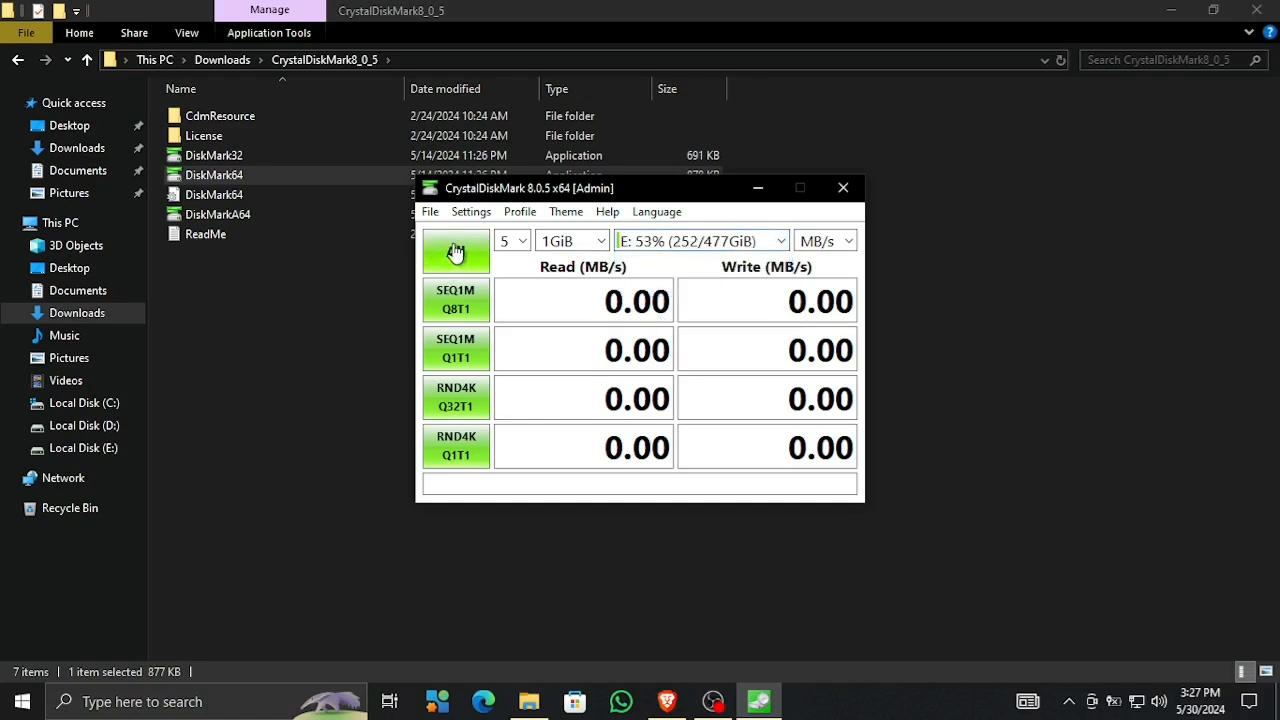
{"action": "left_click", "coordinate": [455, 250]}
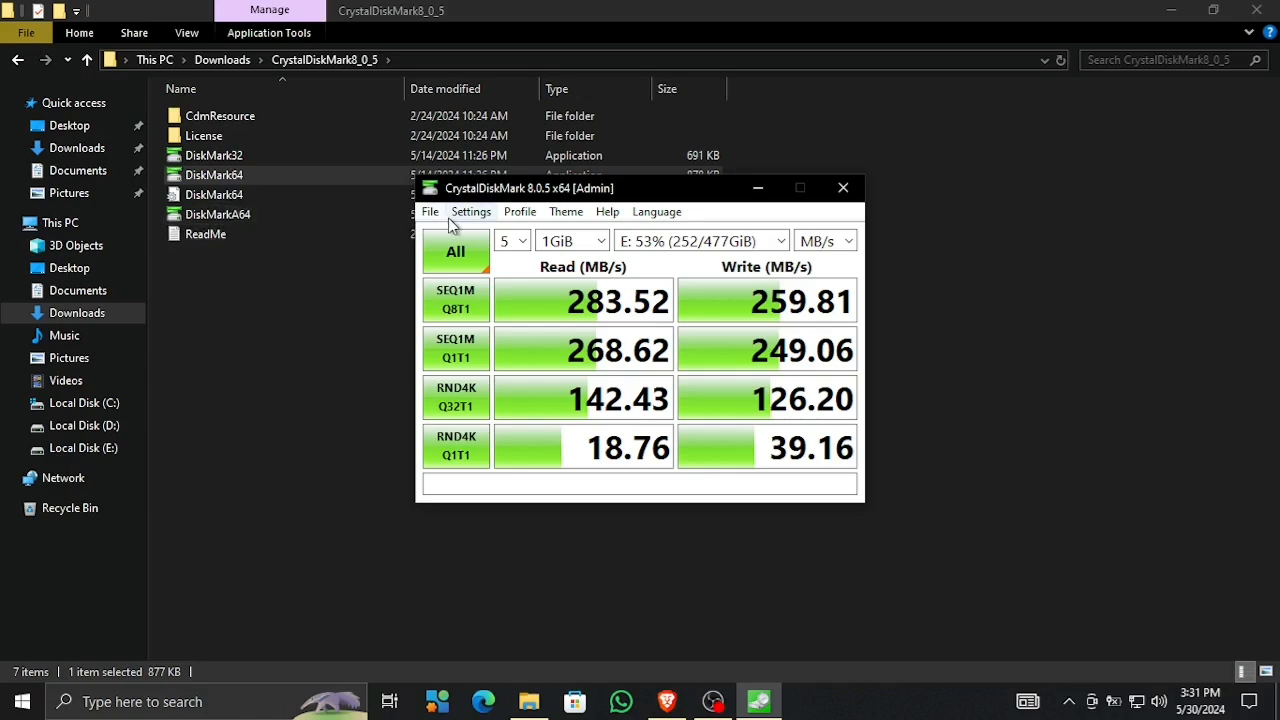
Step: Save the E: drive results to Downloads under the file name 'E drive'
{"action": "left_click", "coordinate": [429, 211]}
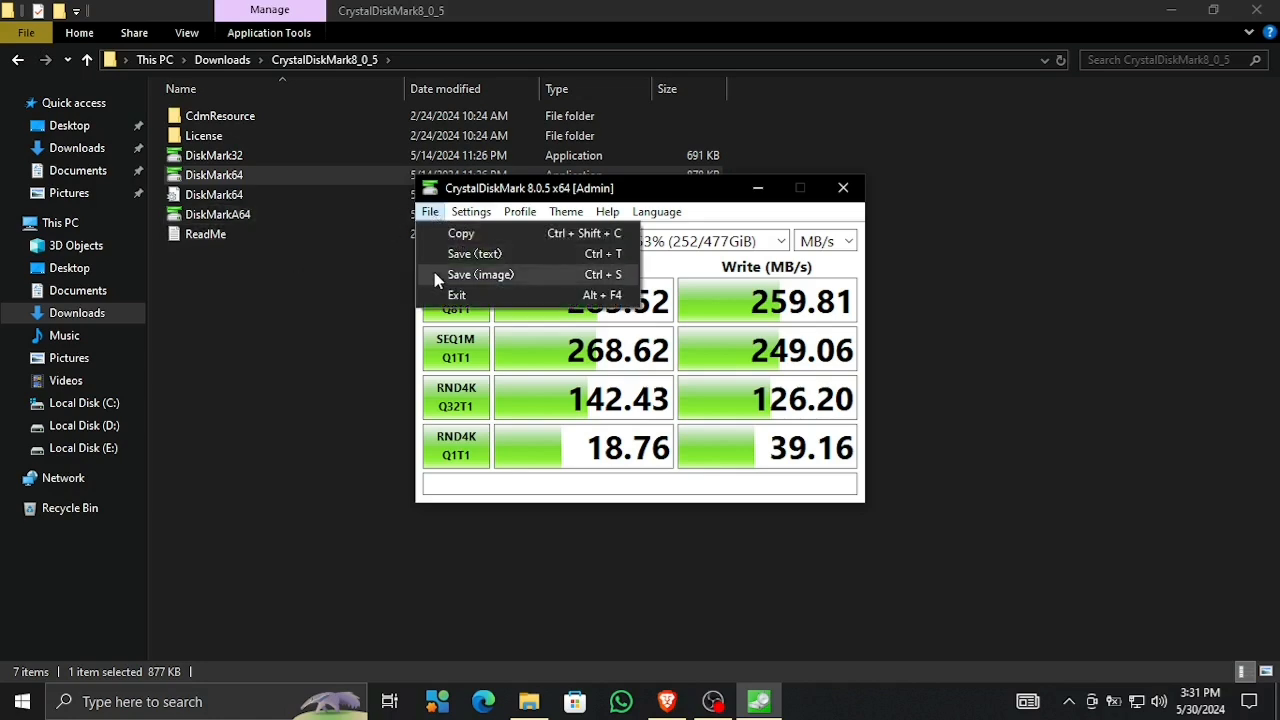
{"action": "left_click", "coordinate": [481, 274]}
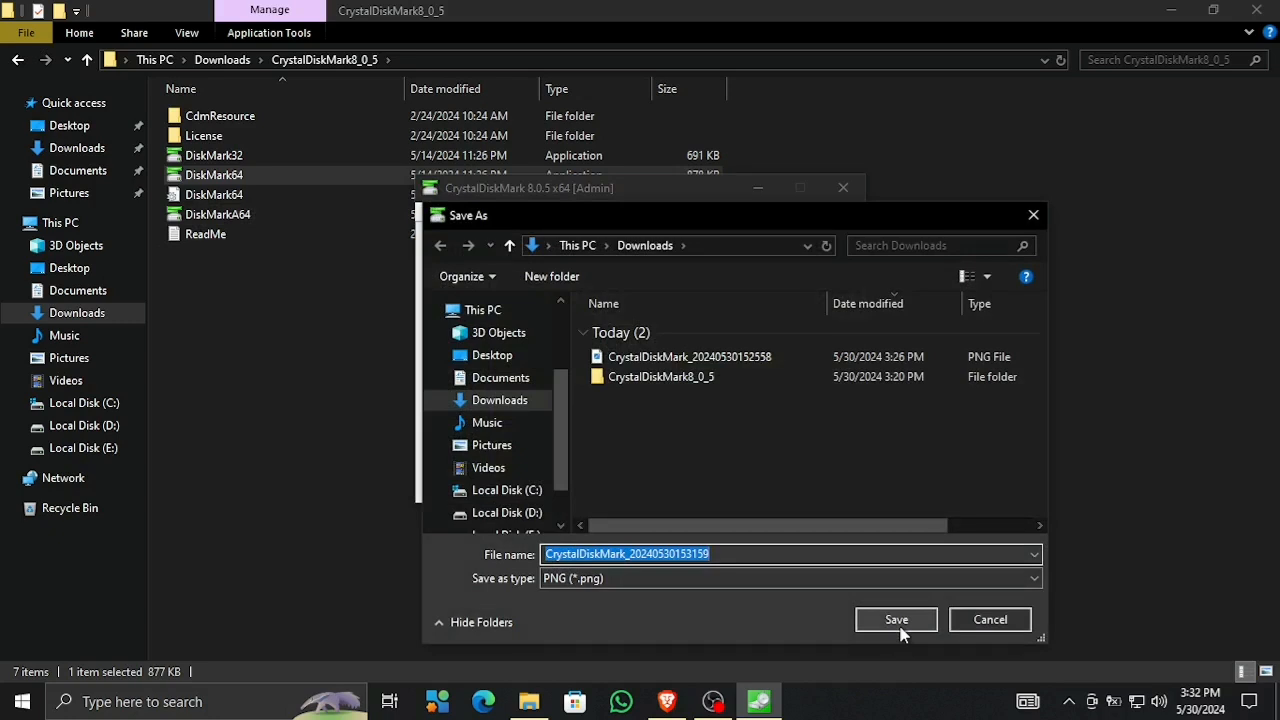
{"action": "key", "text": "Delete"}
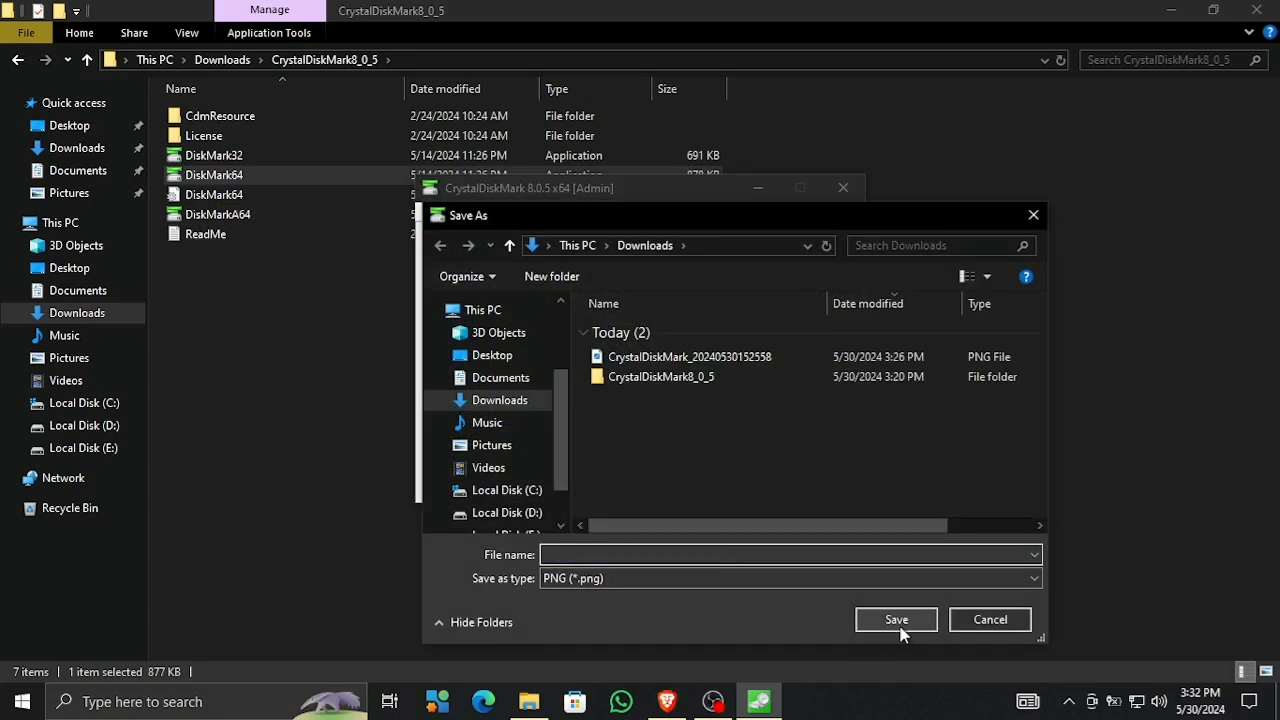
{"action": "type", "text": "E"}
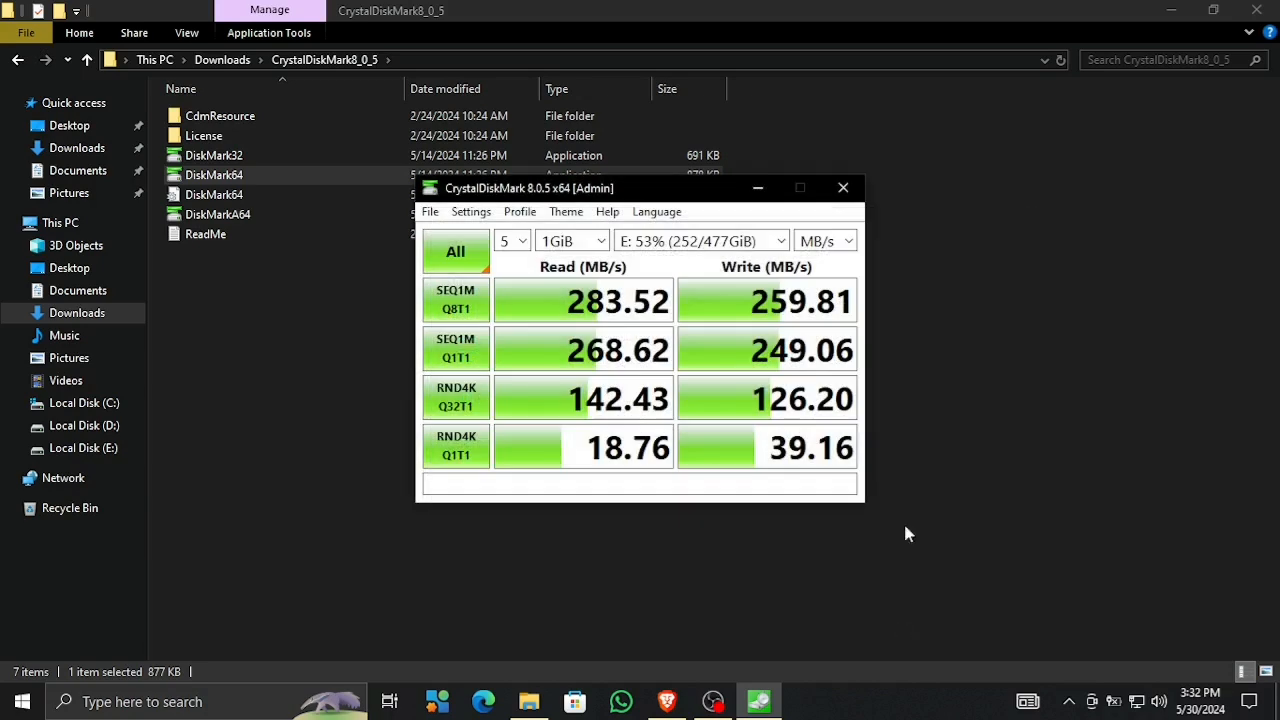
{"action": "left_click", "coordinate": [429, 211]}
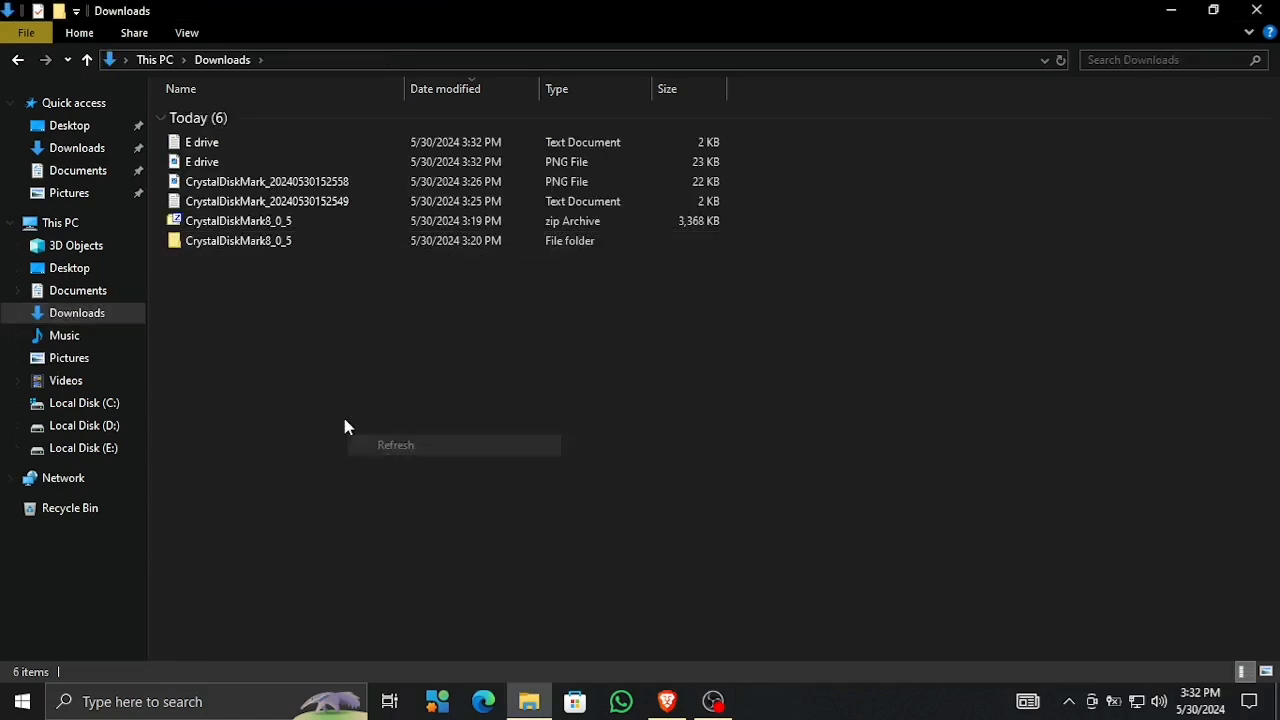
{"action": "double_click", "coordinate": [201, 141]}
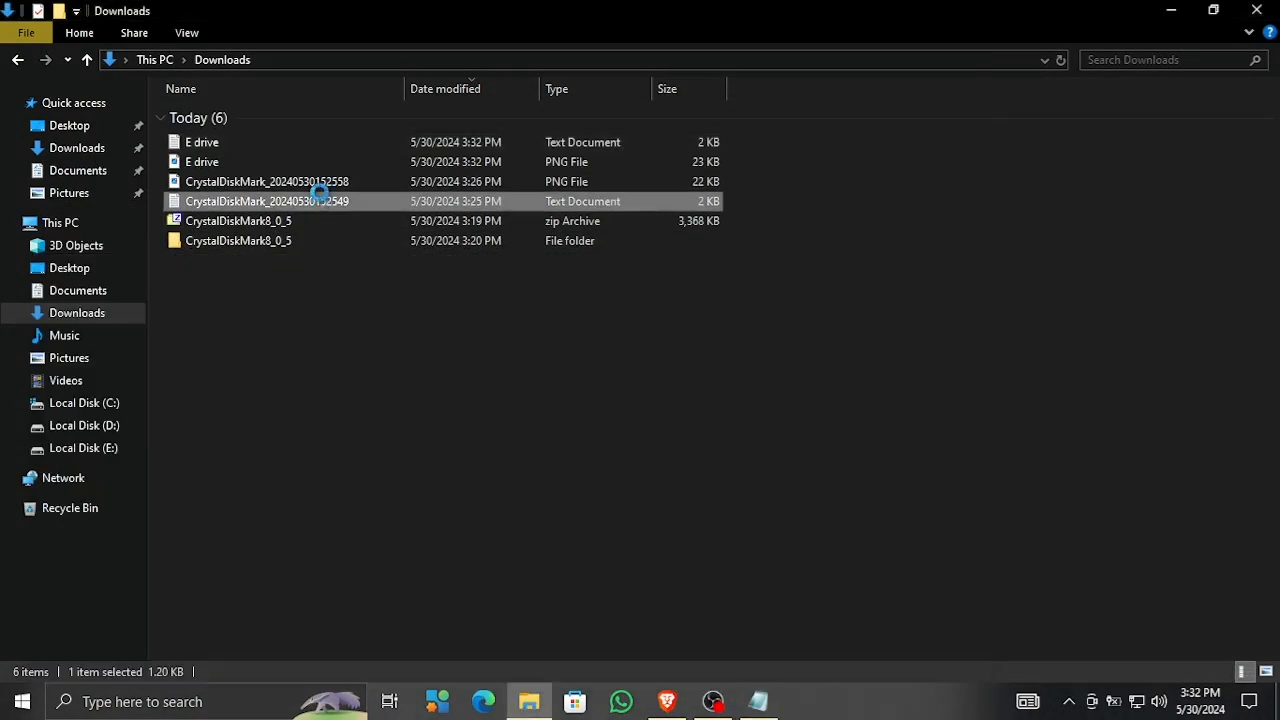
{"action": "double_click", "coordinate": [266, 201]}
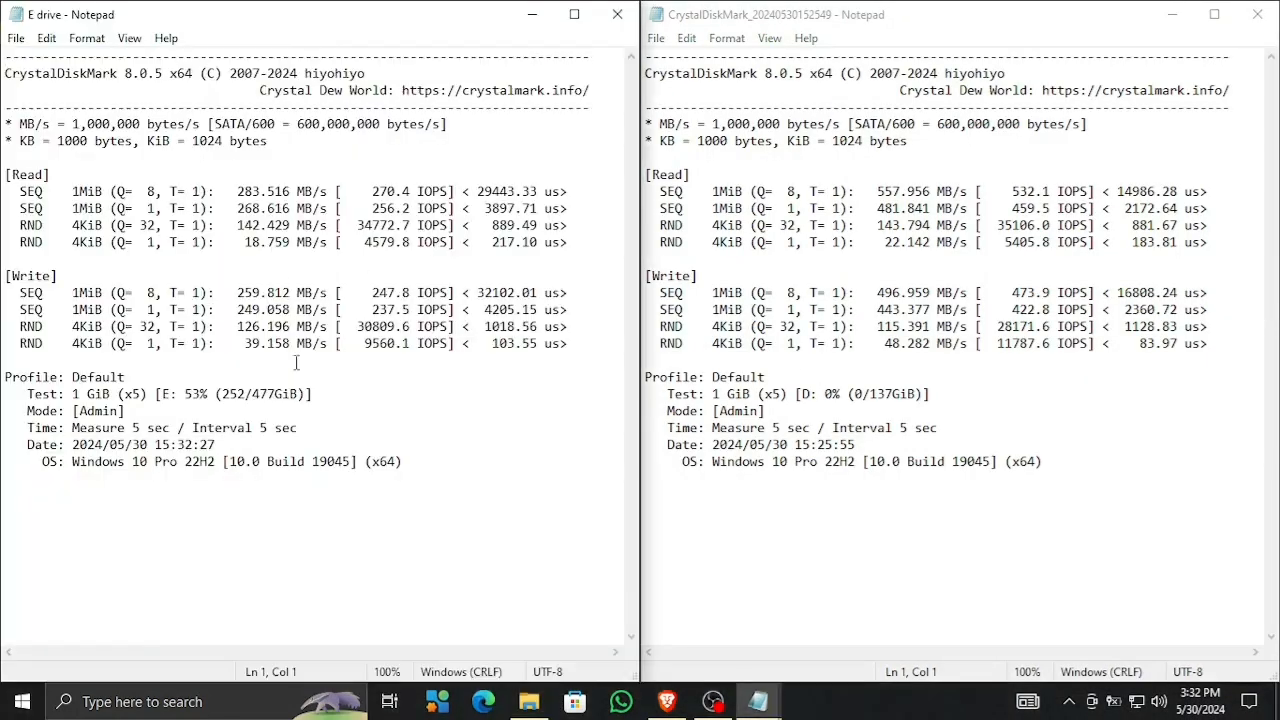
{"action": "mouse_move", "coordinate": [150, 389]}
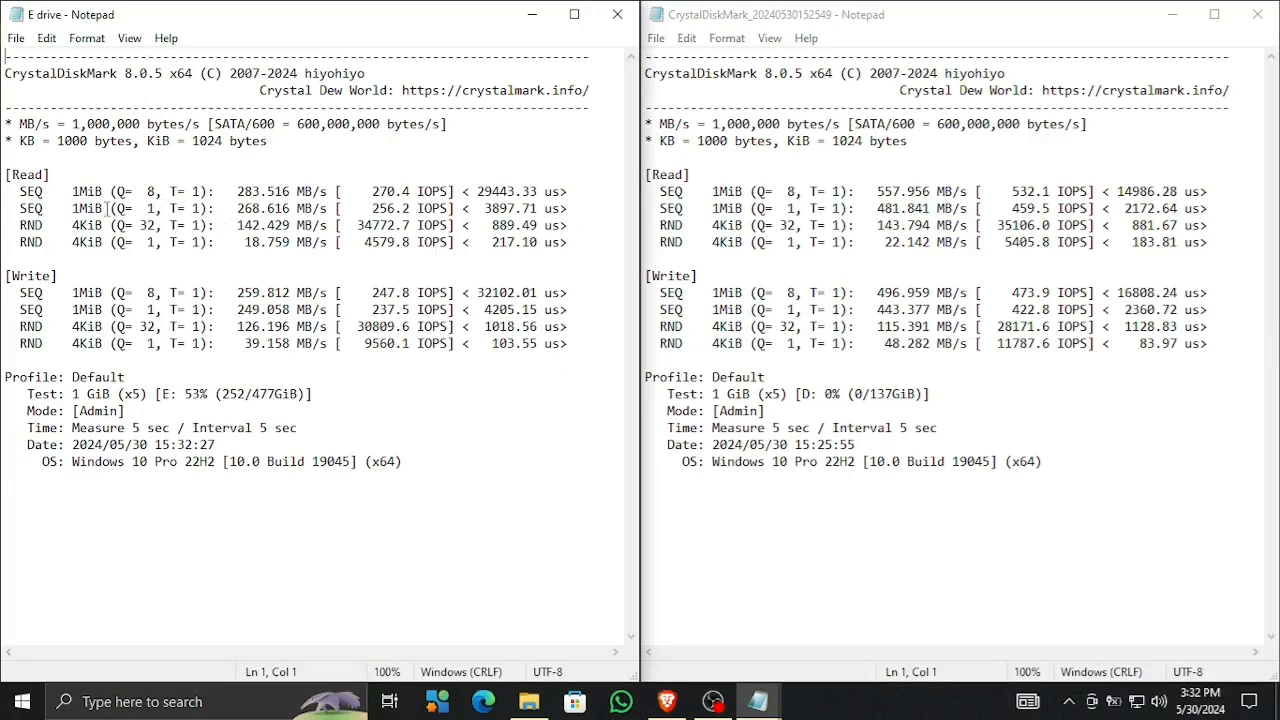
Step: Highlight matching sequential and random read/write MB/s and IOPS figures in the E and D drive reports
{"action": "double_click", "coordinate": [256, 191]}
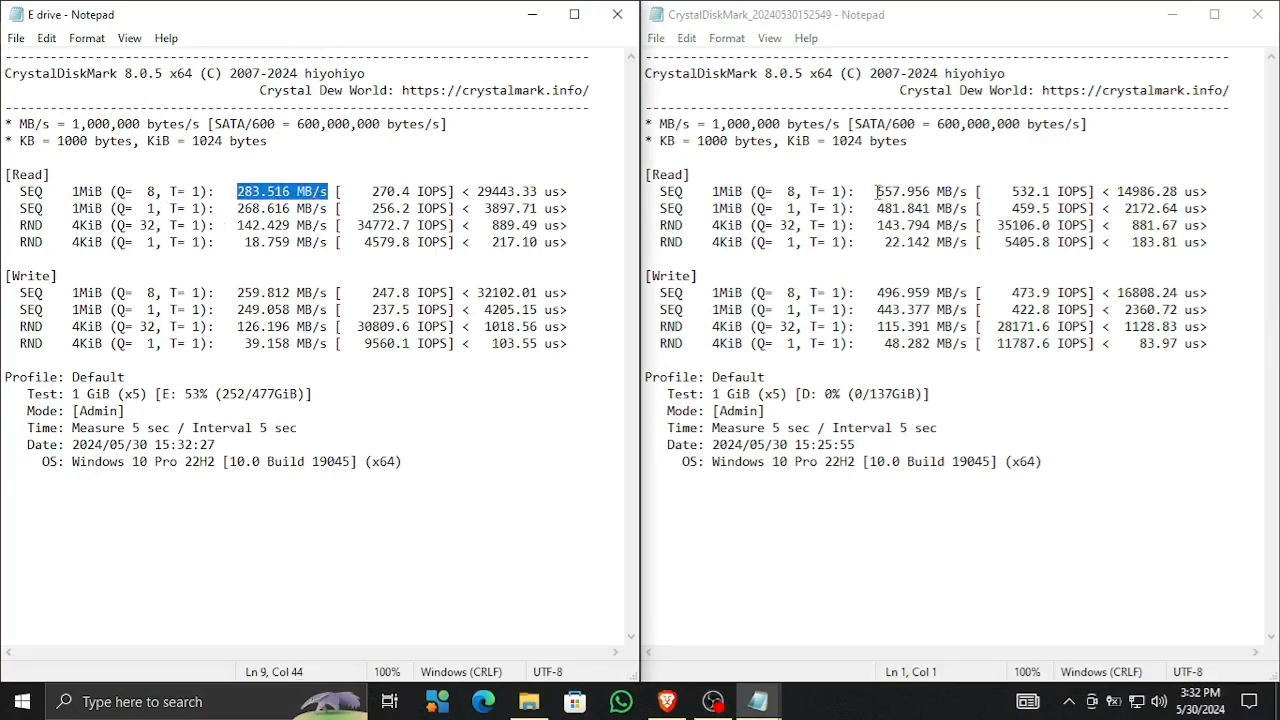
{"action": "double_click", "coordinate": [905, 191]}
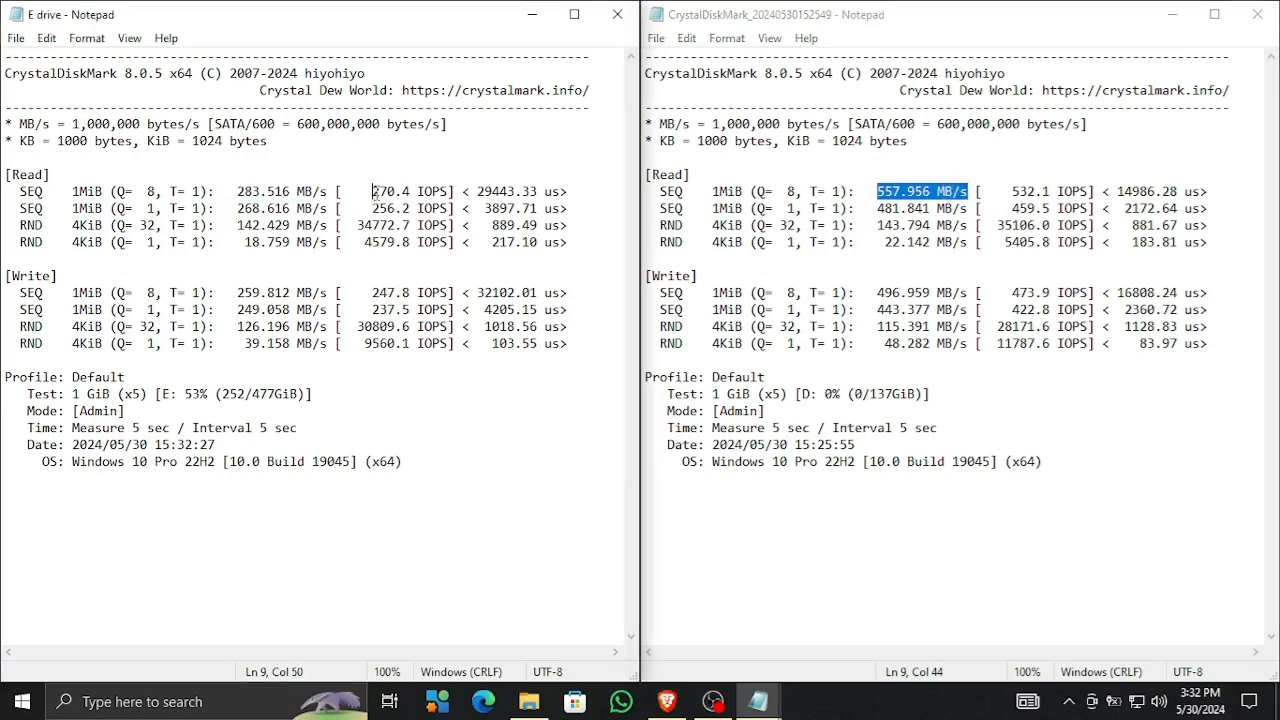
{"action": "double_click", "coordinate": [408, 191]}
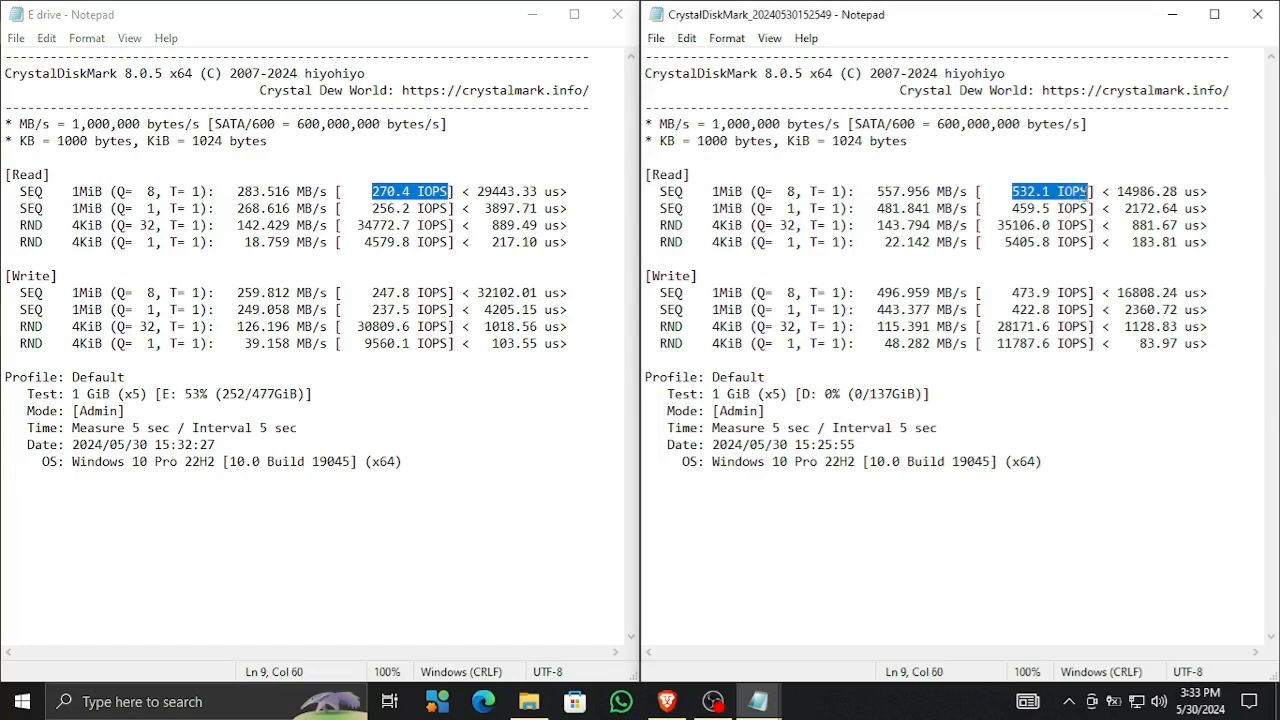
{"action": "left_click", "coordinate": [270, 208]}
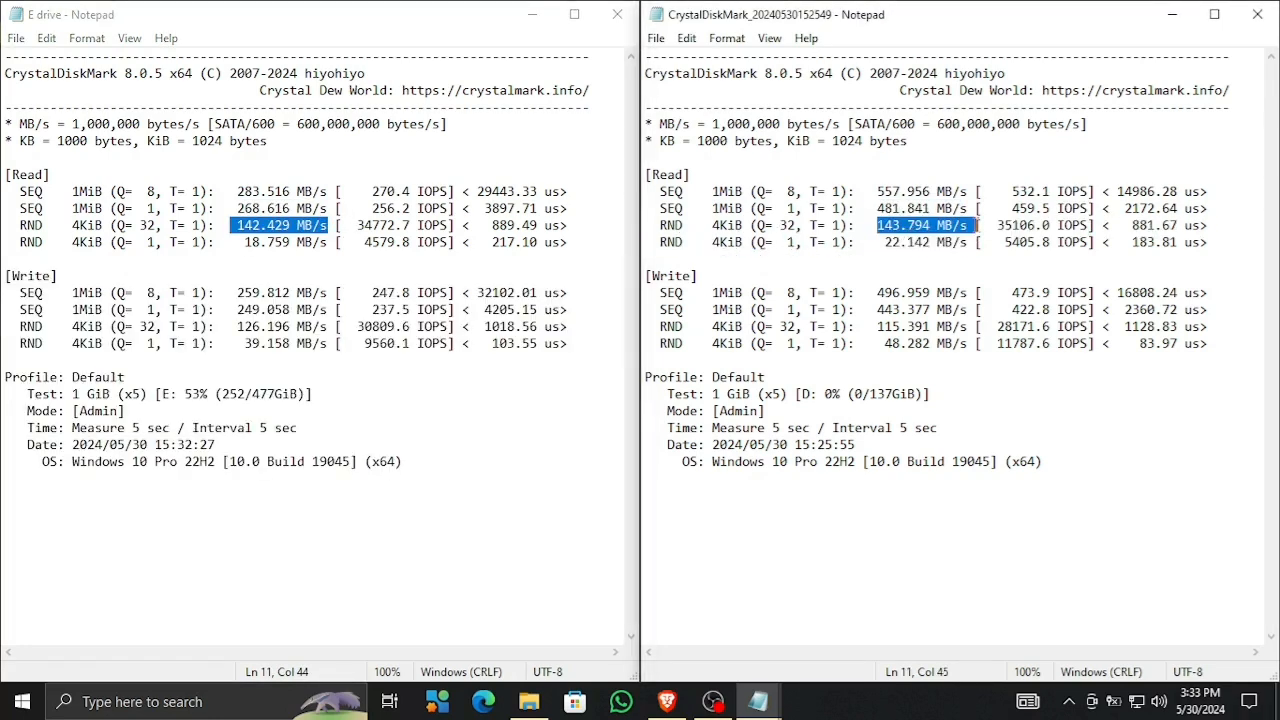
{"action": "left_click", "coordinate": [248, 242]}
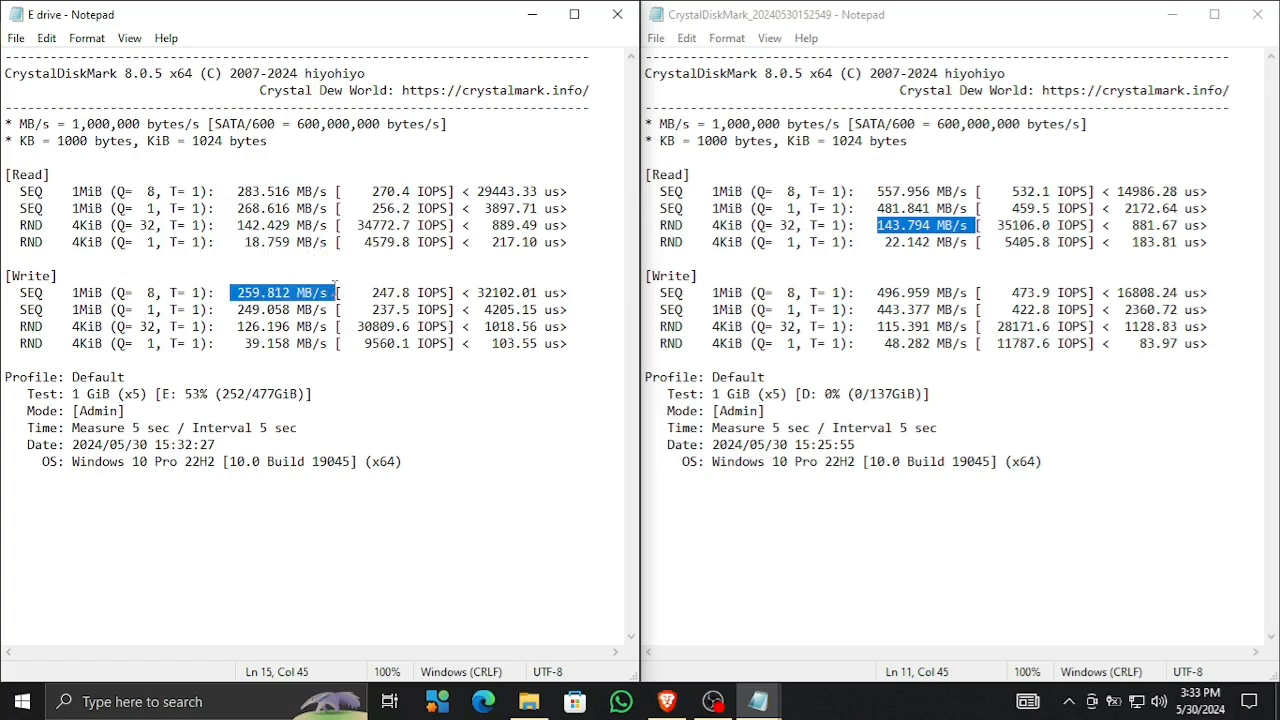
{"action": "mouse_move", "coordinate": [875, 289]}
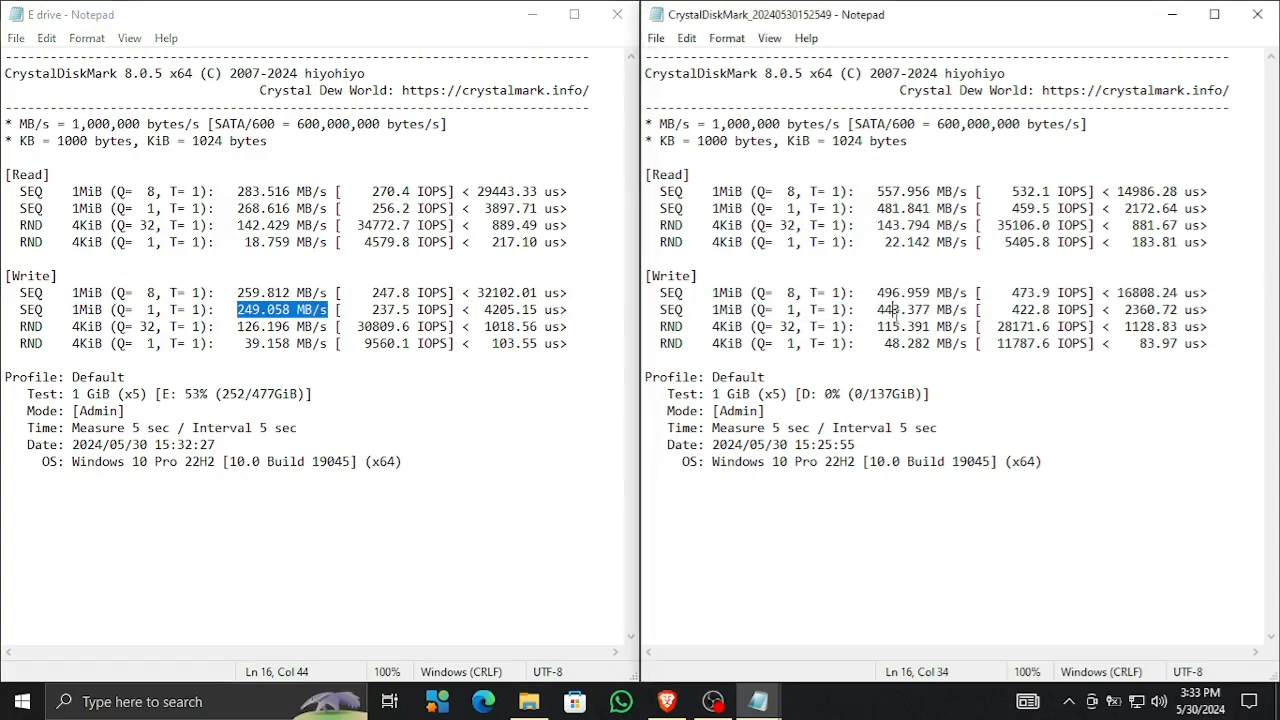
{"action": "double_click", "coordinate": [905, 309]}
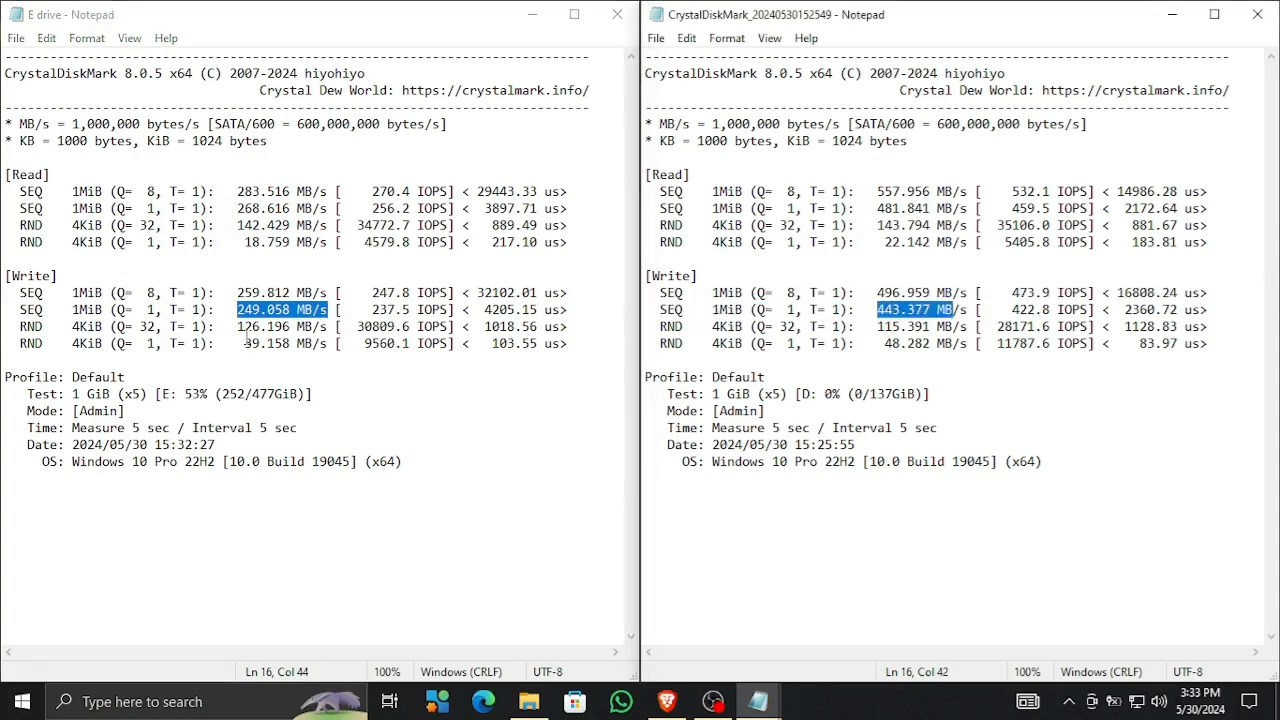
{"action": "left_click", "coordinate": [281, 326]}
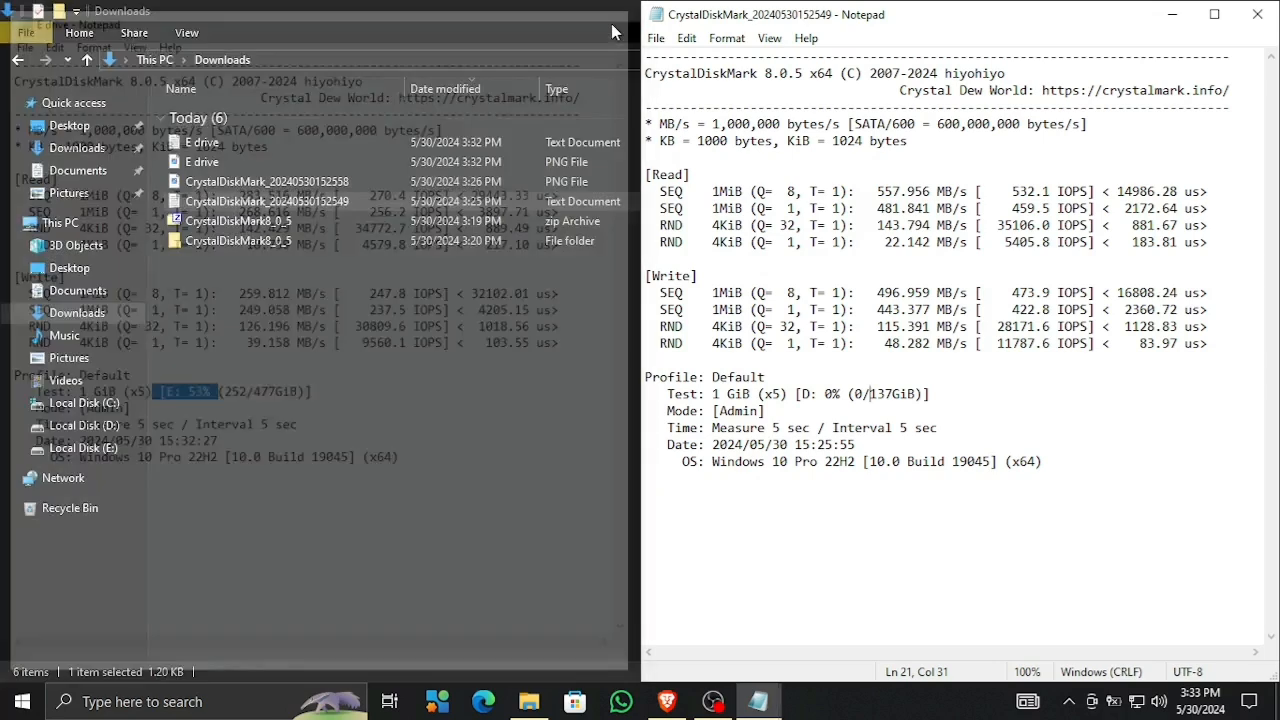
Step: Open E drive.png from the Downloads folder
{"action": "right_click", "coordinate": [433, 459]}
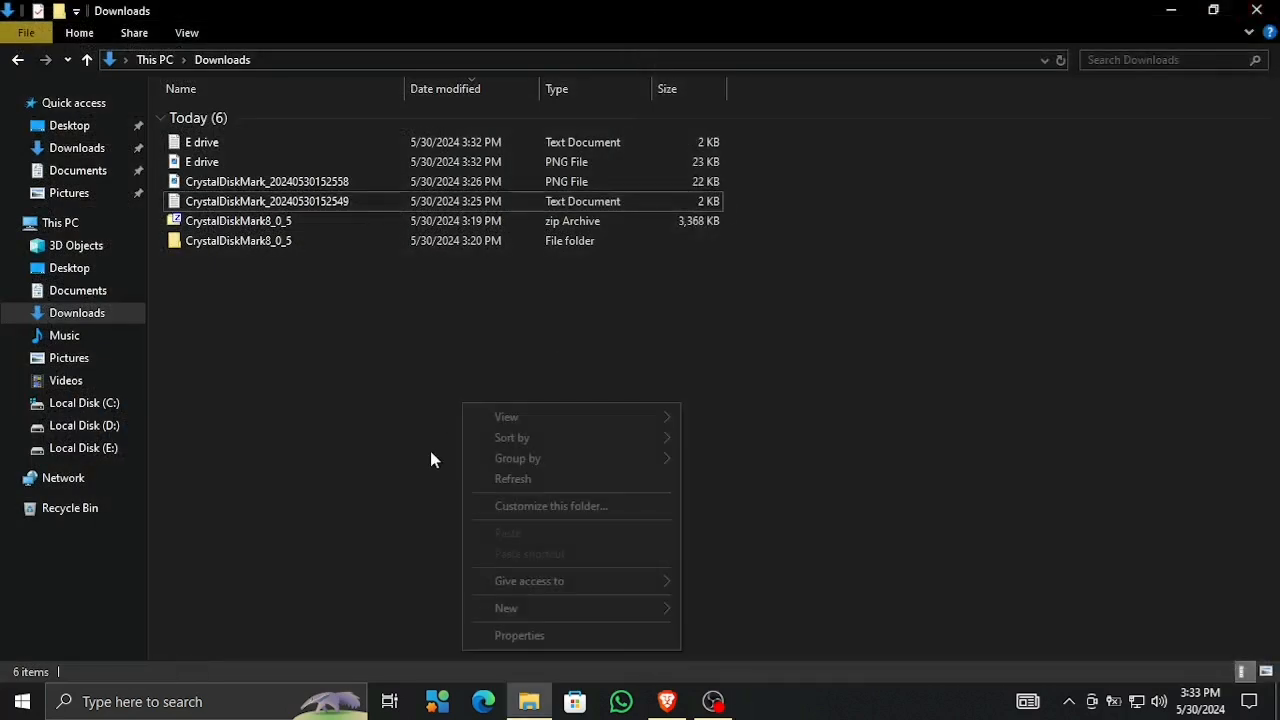
{"action": "left_click", "coordinate": [265, 161]}
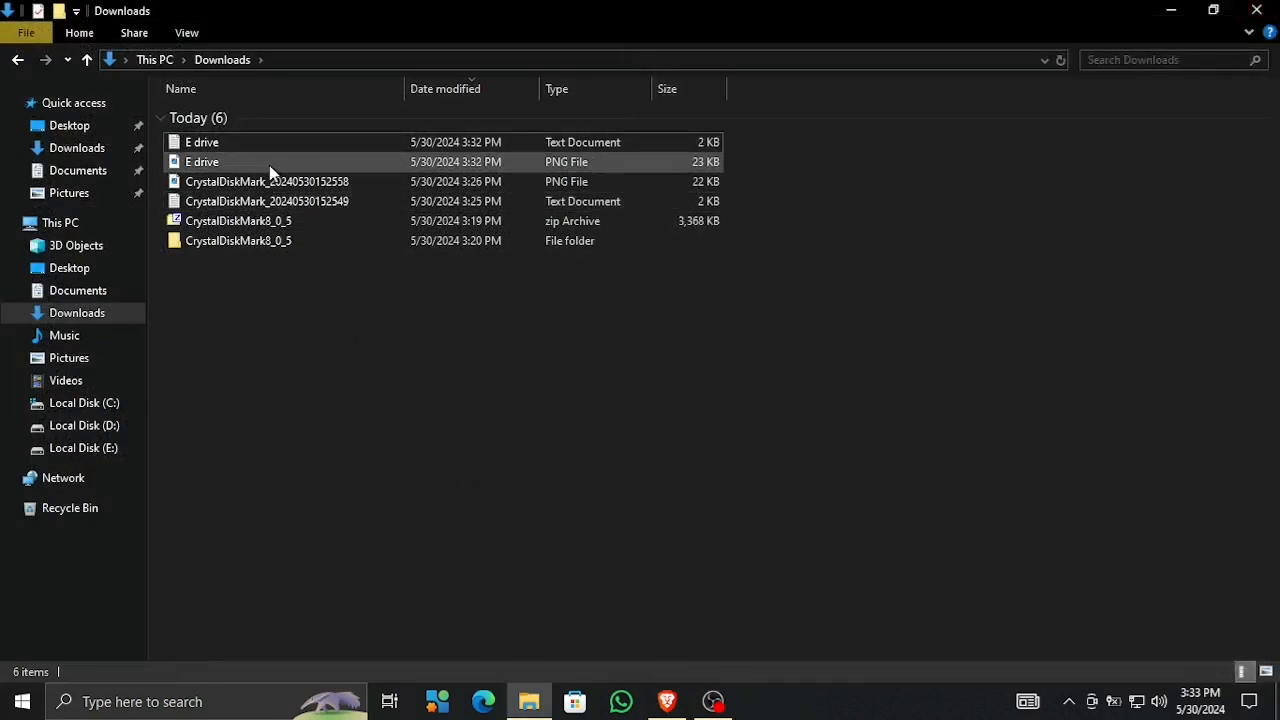
{"action": "double_click", "coordinate": [202, 161]}
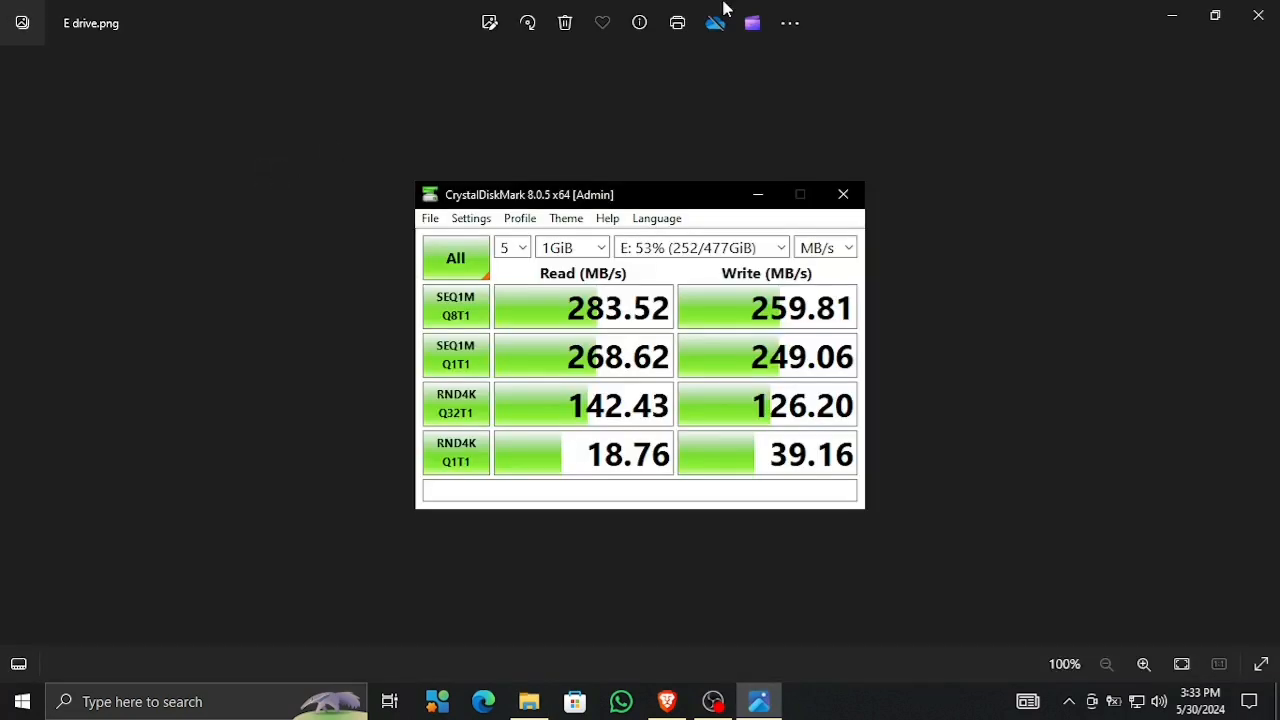
{"action": "mouse_move", "coordinate": [635, 343]}
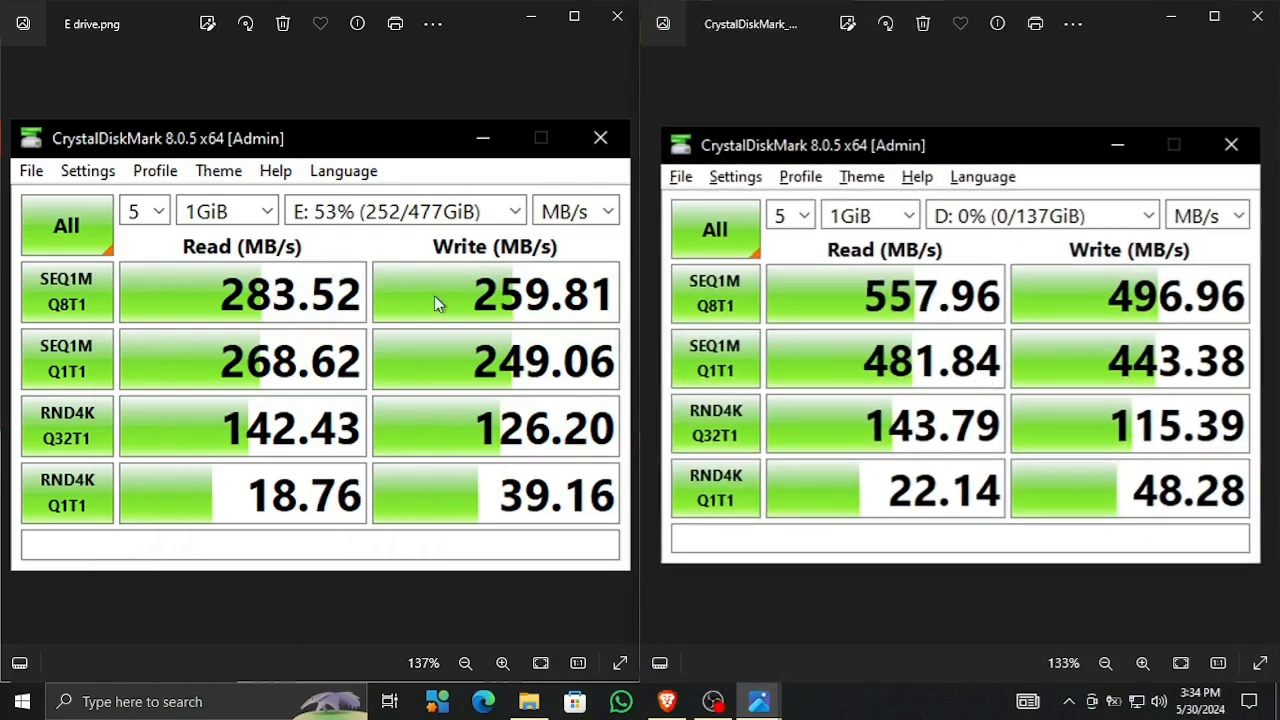
{"action": "mouse_move", "coordinate": [895, 305]}
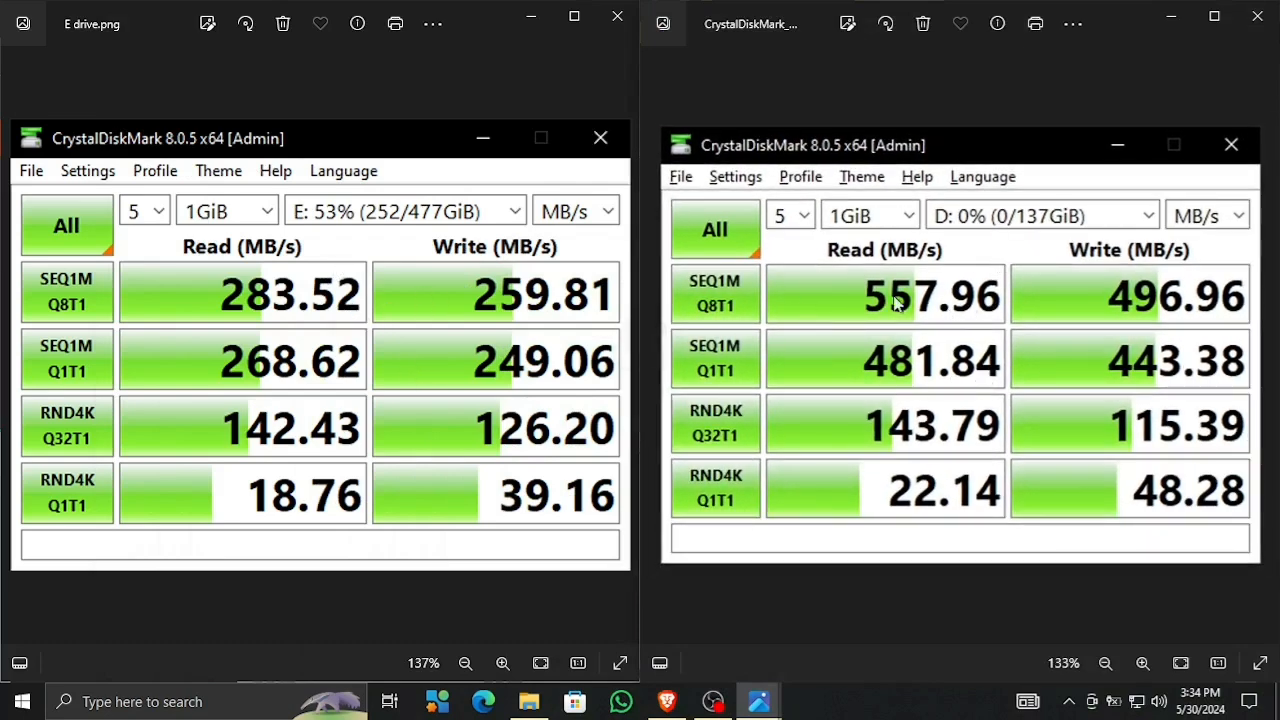
{"action": "mouse_move", "coordinate": [1143, 508]}
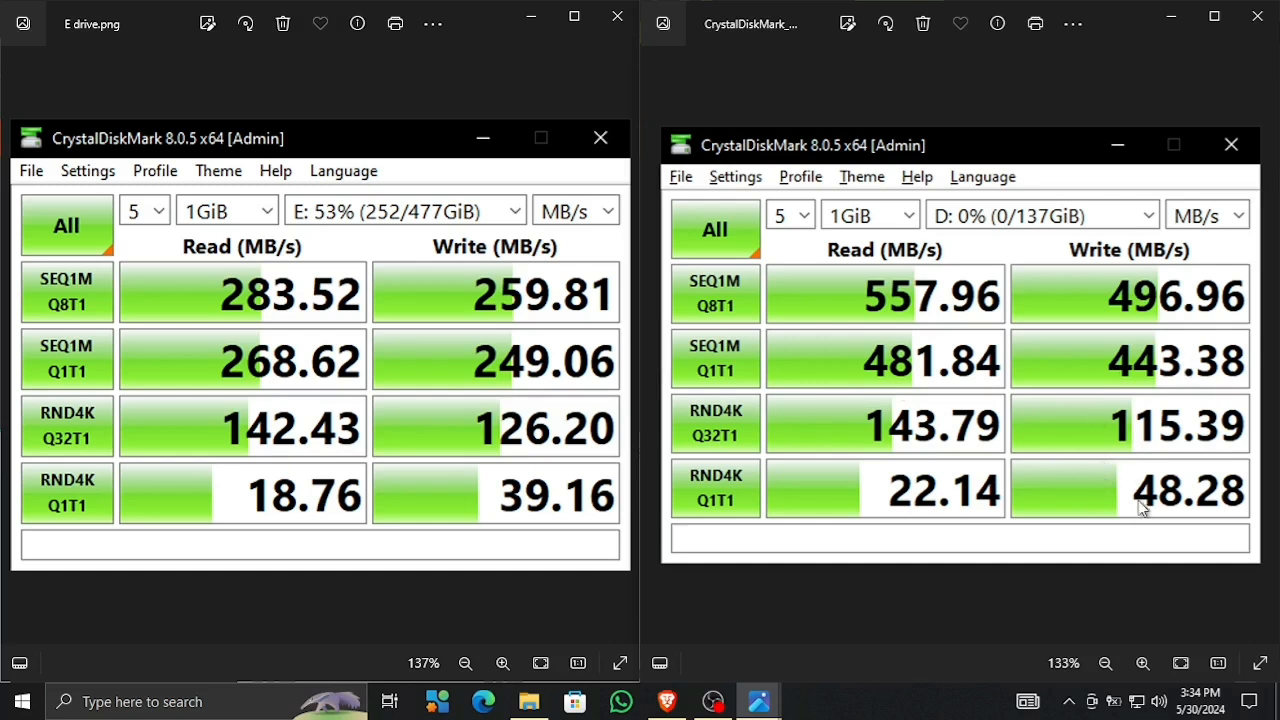
{"action": "mouse_move", "coordinate": [444, 470]}
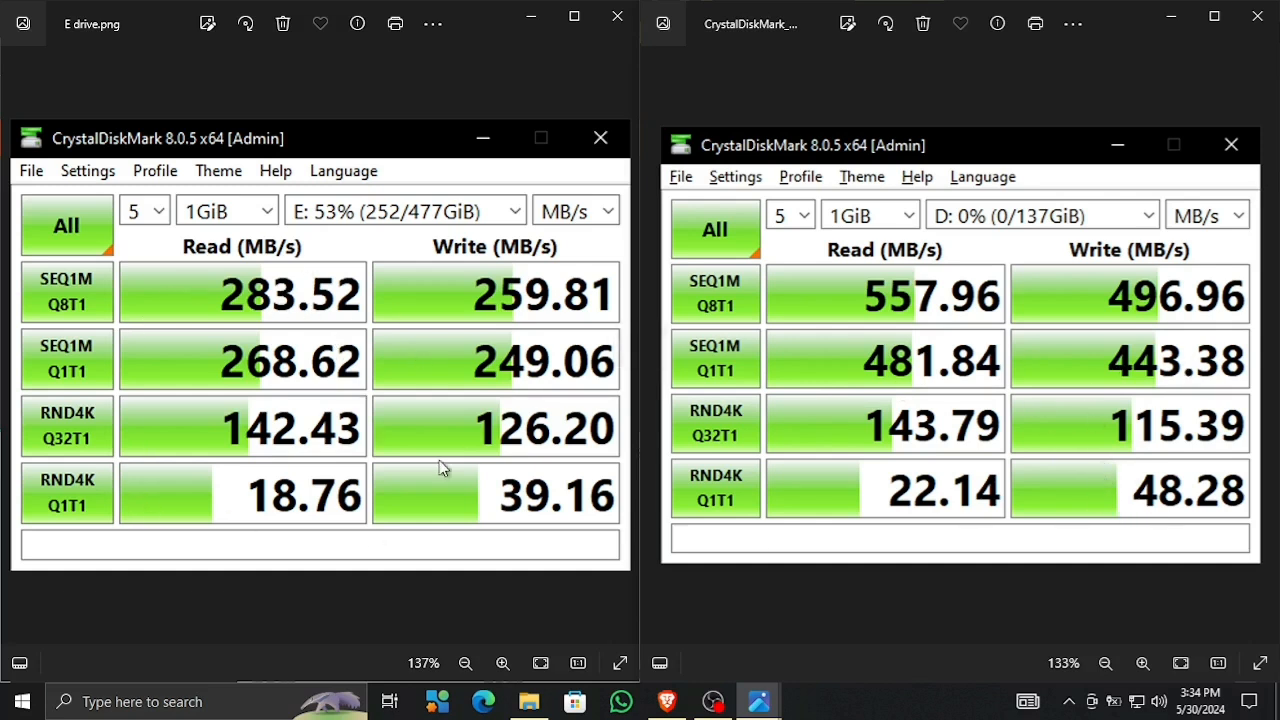
{"action": "mouse_move", "coordinate": [560, 135]}
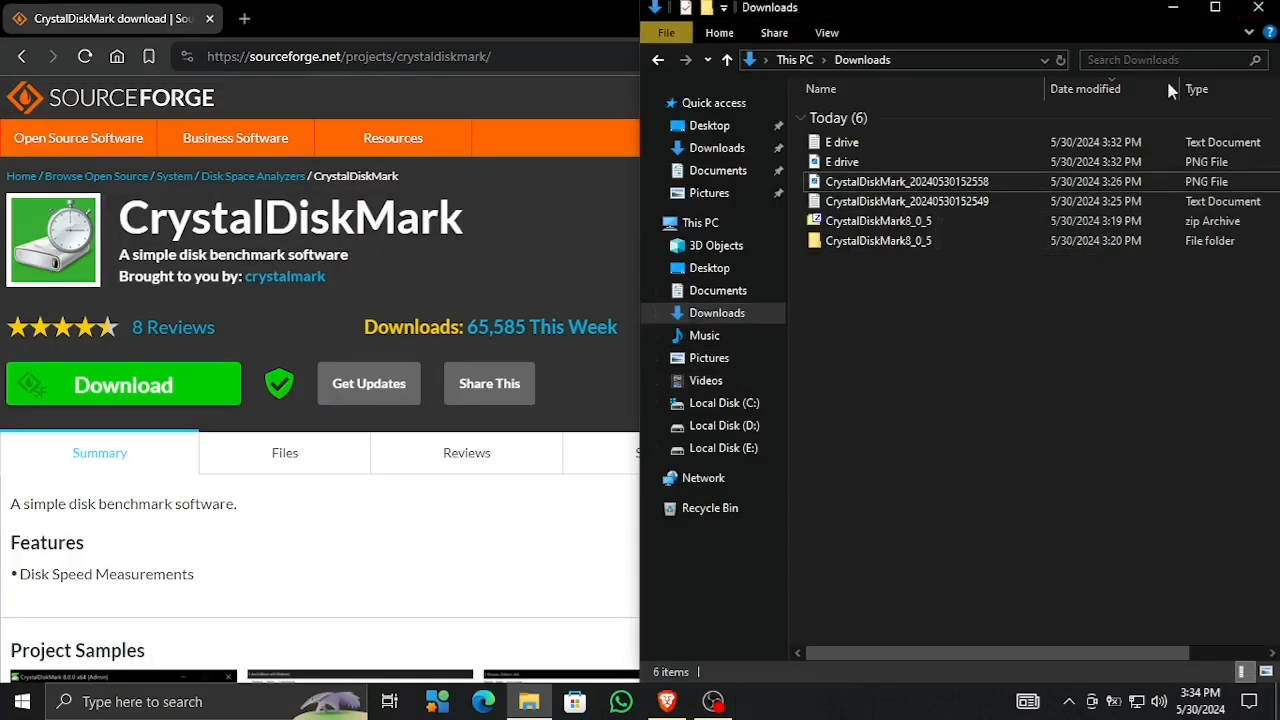
Step: Switch to Task Manager from the taskbar
{"action": "left_click", "coordinate": [1215, 8]}
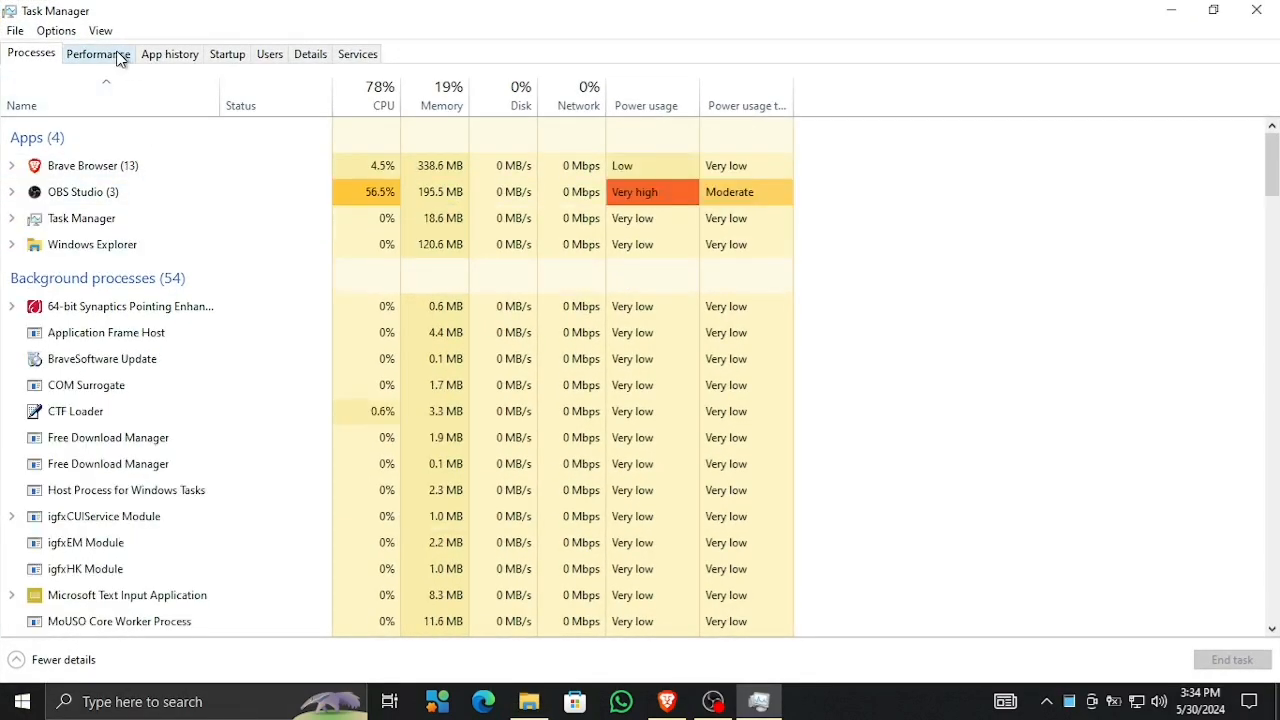
Step: Compare Task Manager's Performance pages for Disk 0 (Intel, 239 GB) and Disk 1 (Samsung, 477 GB)
{"action": "left_click", "coordinate": [98, 53]}
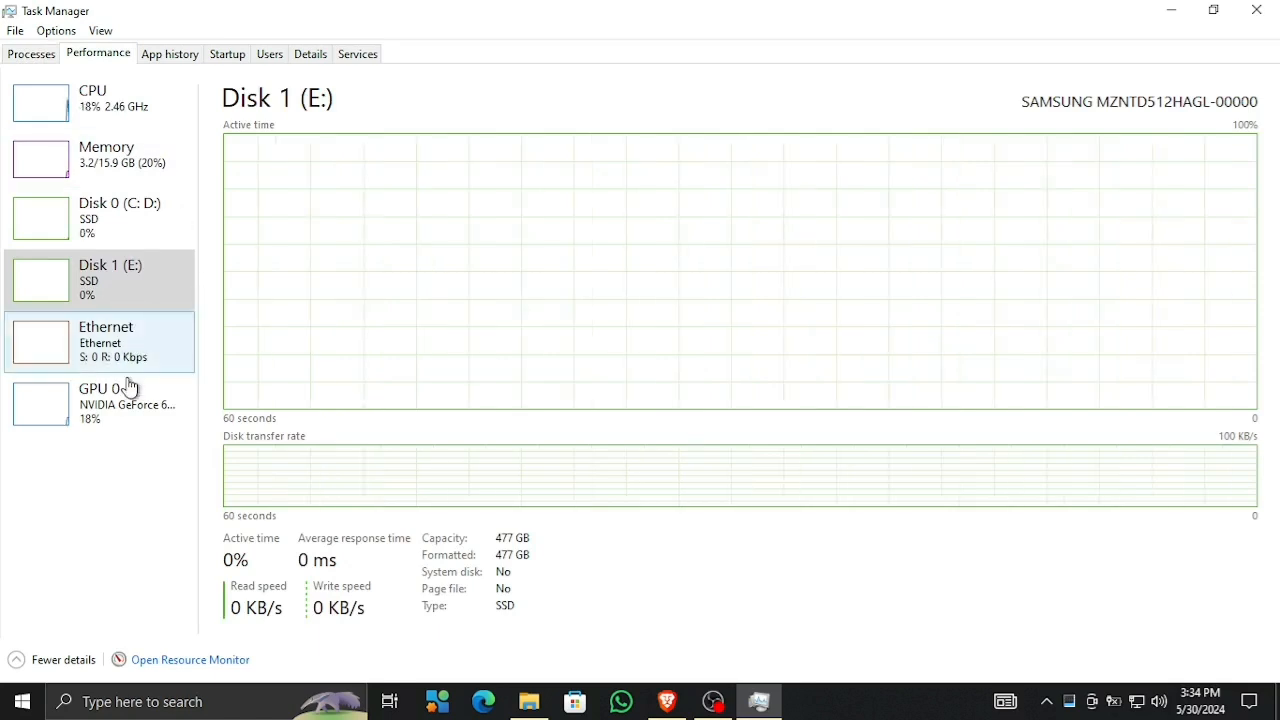
{"action": "mouse_move", "coordinate": [117, 230]}
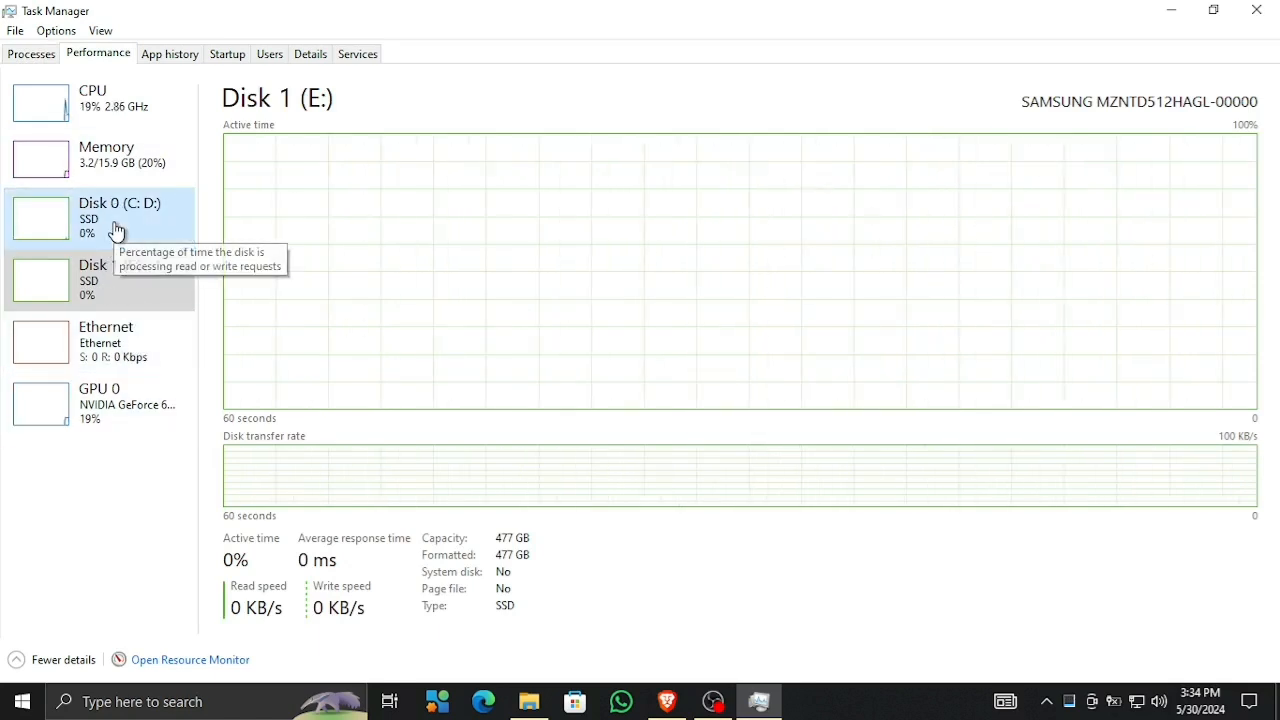
{"action": "left_click", "coordinate": [119, 218]}
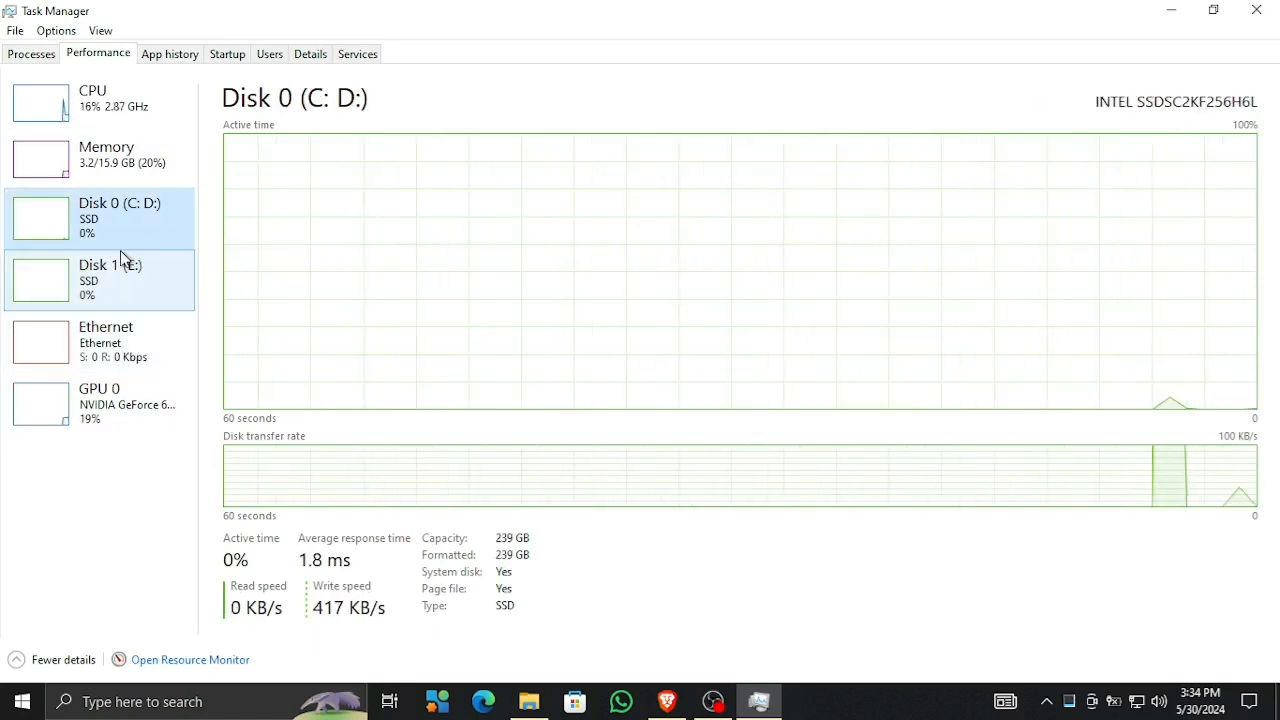
{"action": "left_click", "coordinate": [100, 280]}
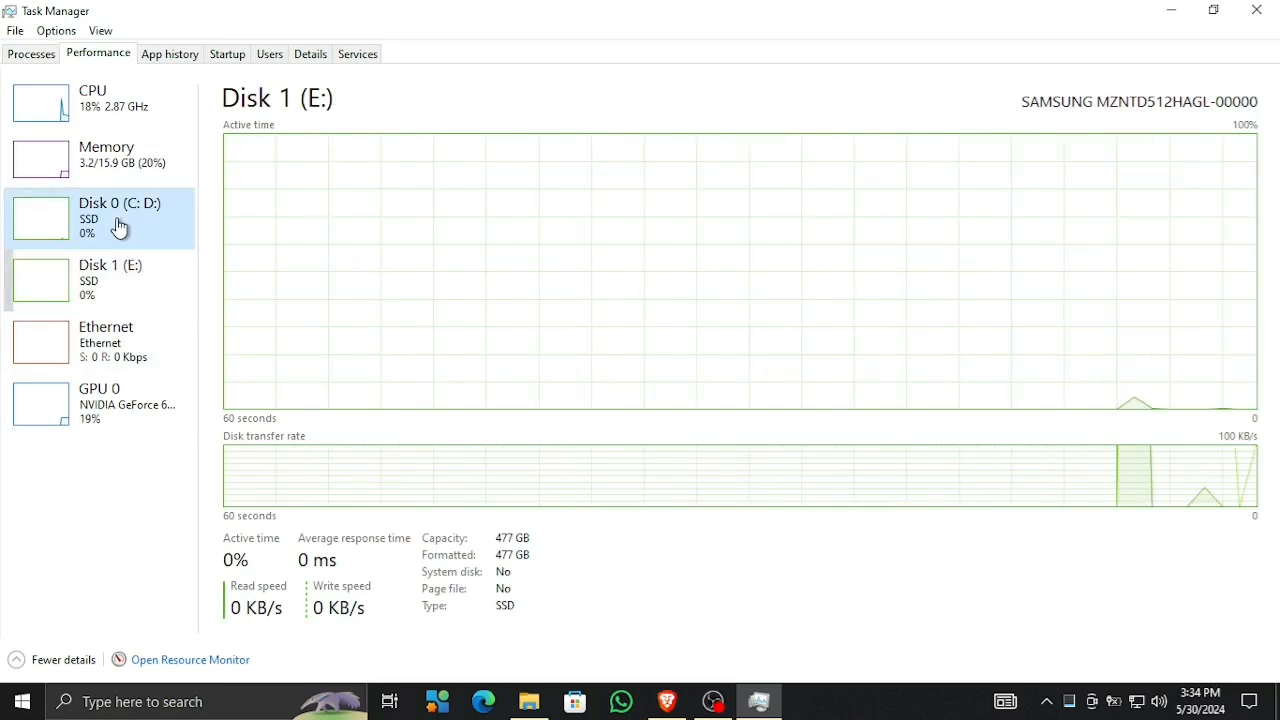
{"action": "left_click", "coordinate": [110, 218]}
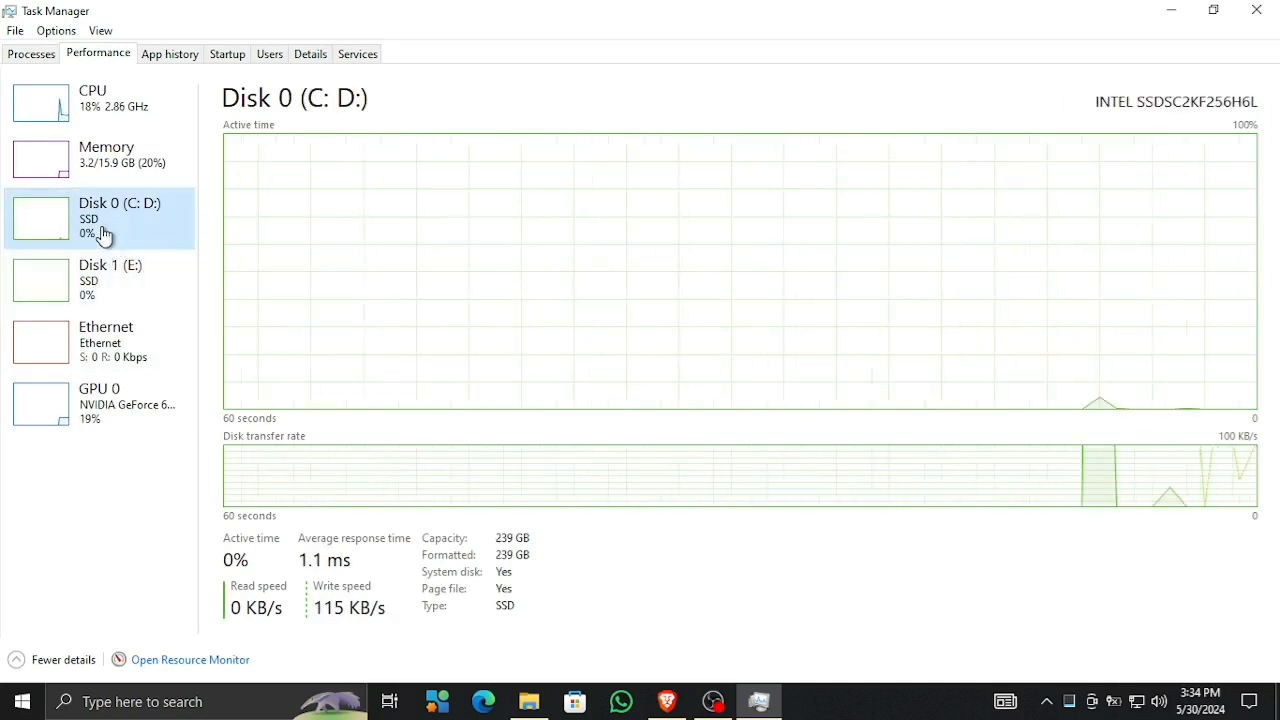
{"action": "mouse_move", "coordinate": [100, 277]}
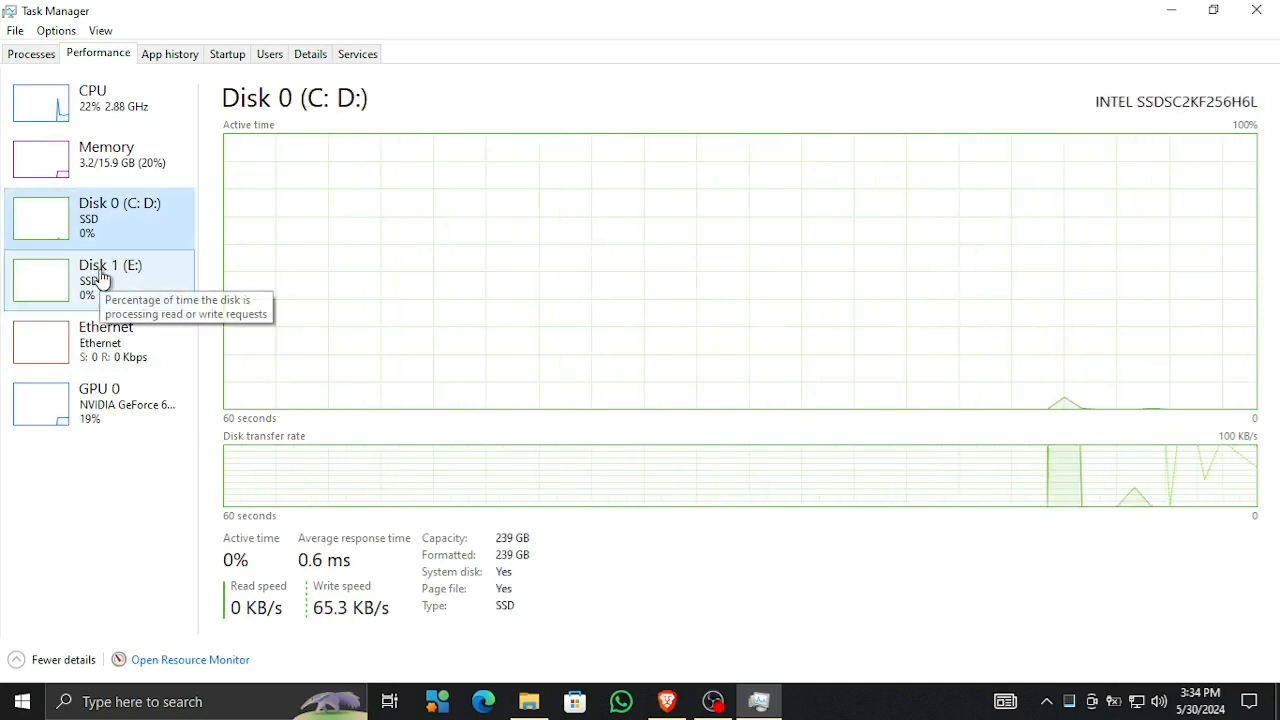
{"action": "left_click", "coordinate": [100, 280]}
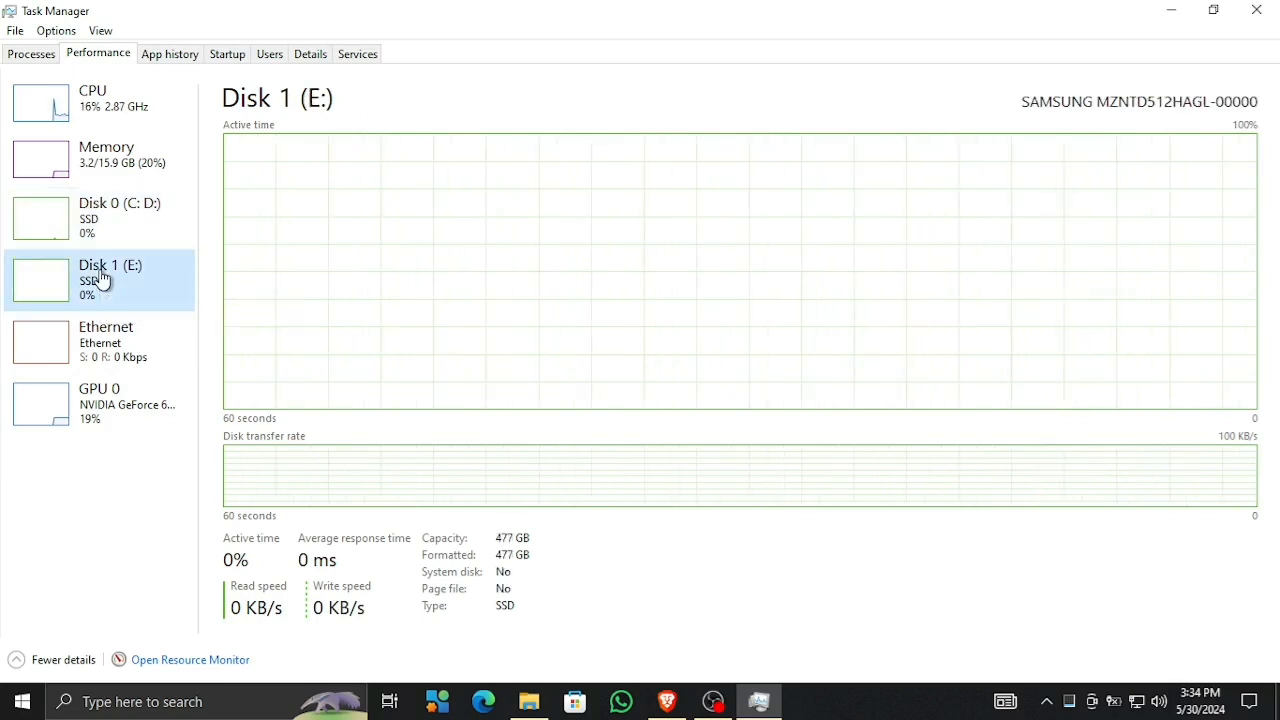
{"action": "left_click", "coordinate": [119, 217]}
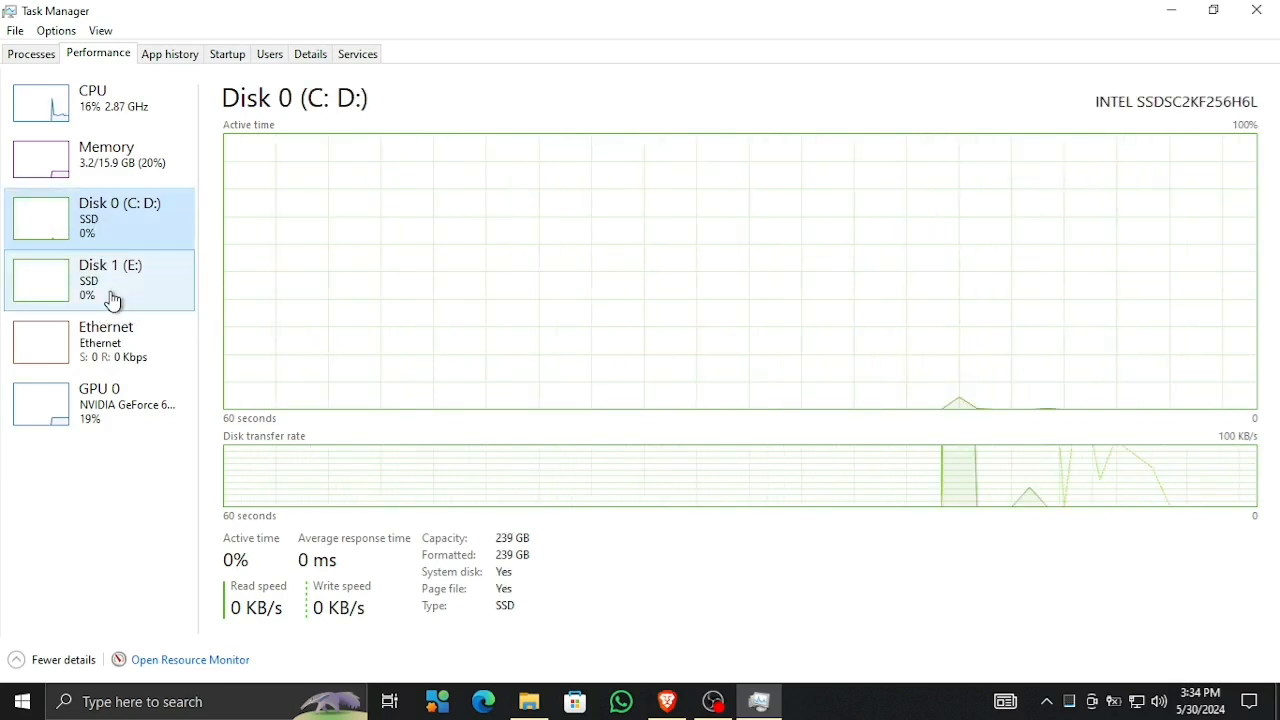
{"action": "left_click", "coordinate": [100, 280]}
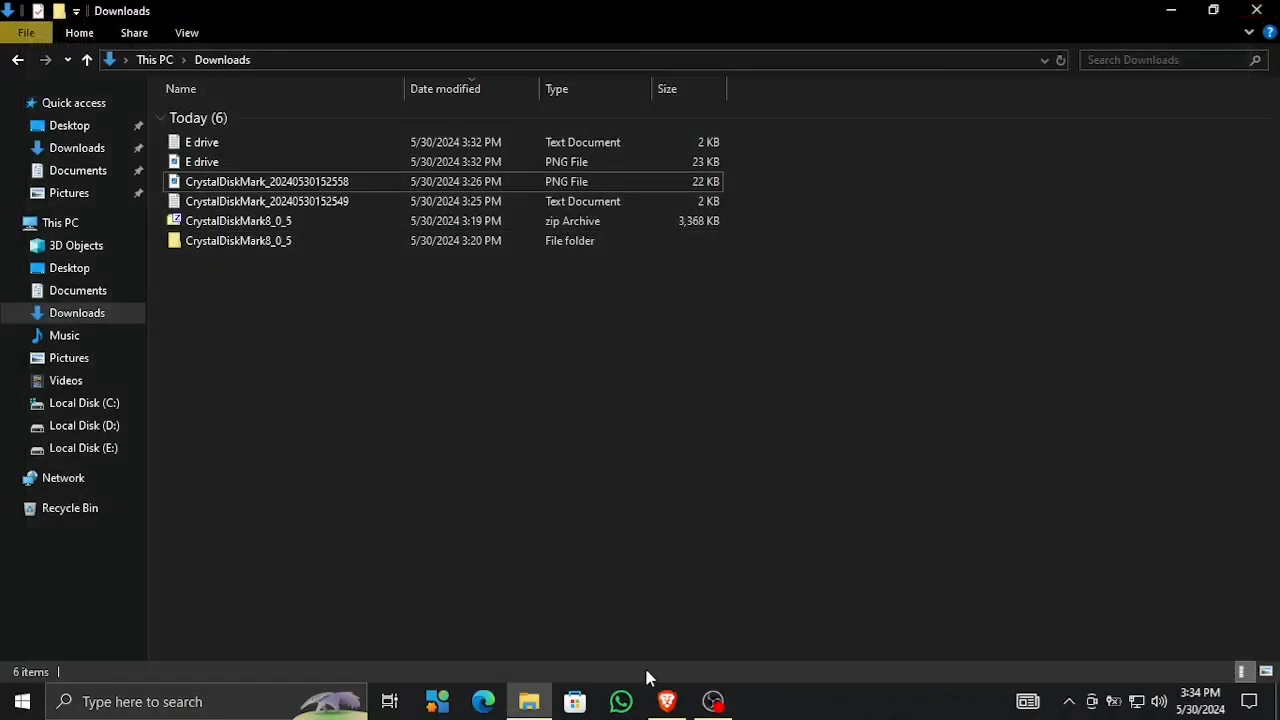
Step: Bring the SourceForge CrystalDiskMark page forward in Brave and scroll to Project Samples
{"action": "left_click", "coordinate": [666, 701]}
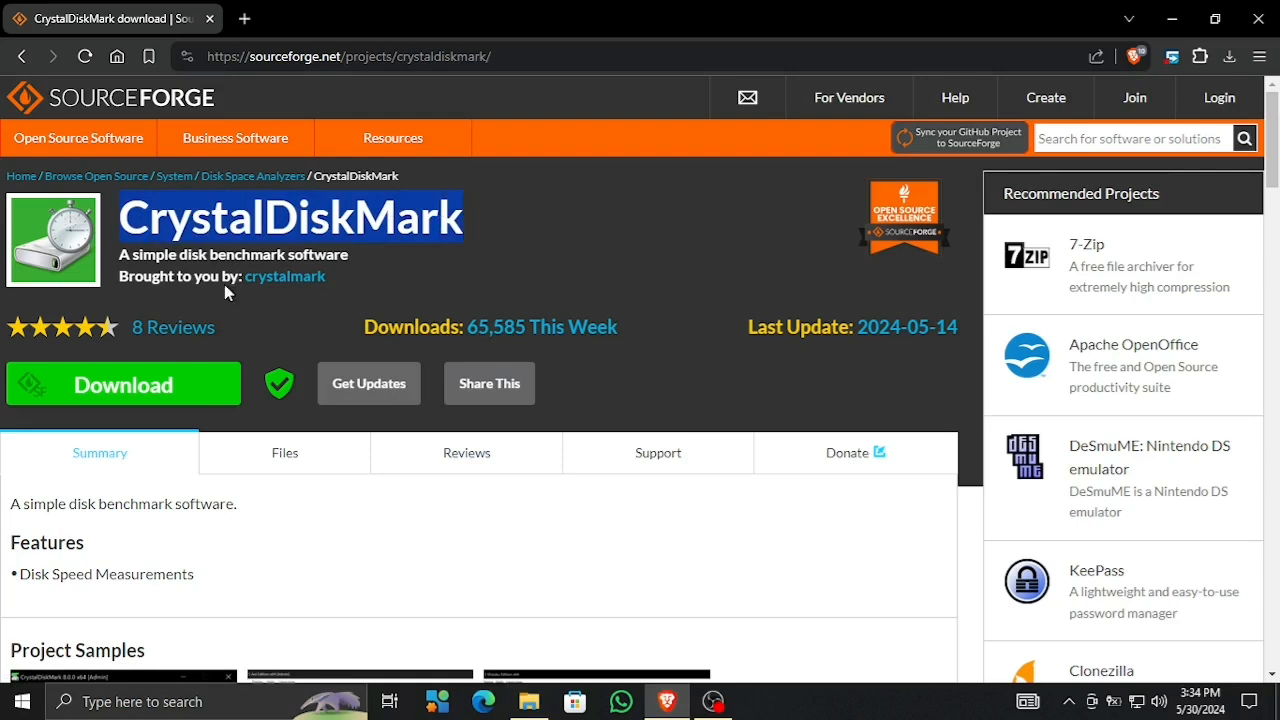
{"action": "scroll", "scroll_direction": "down", "scroll_amount": 3}
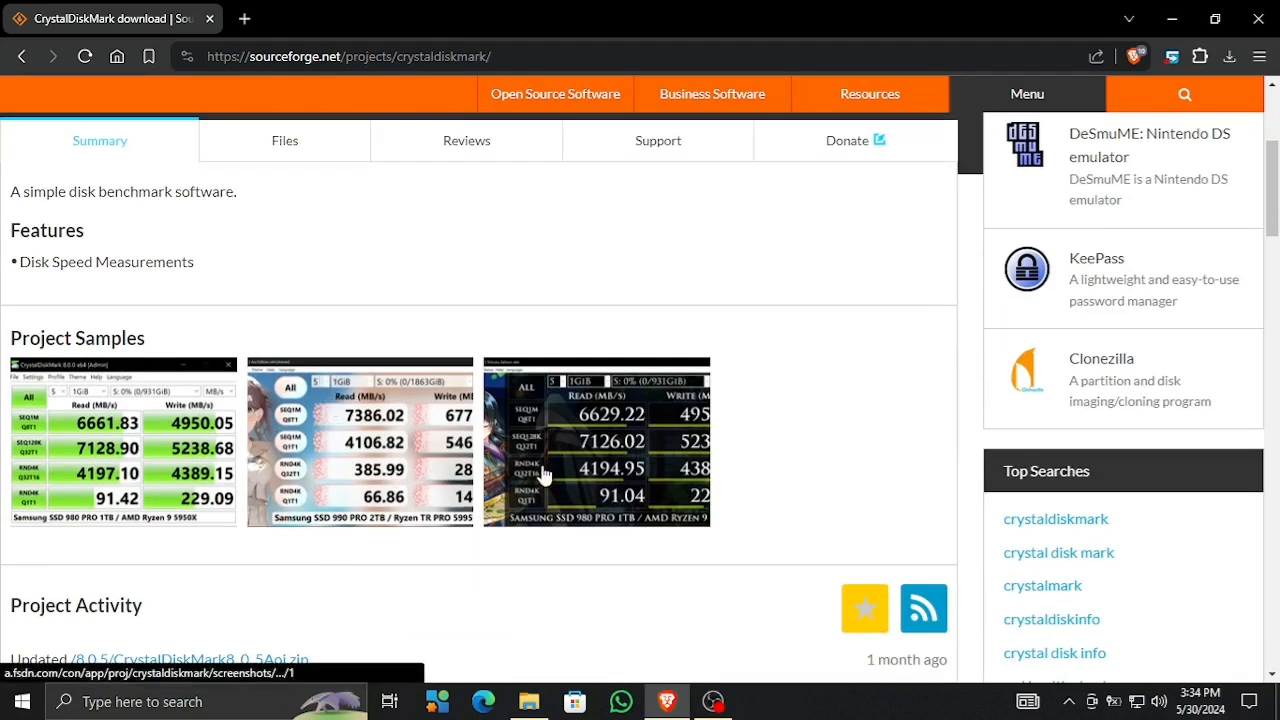